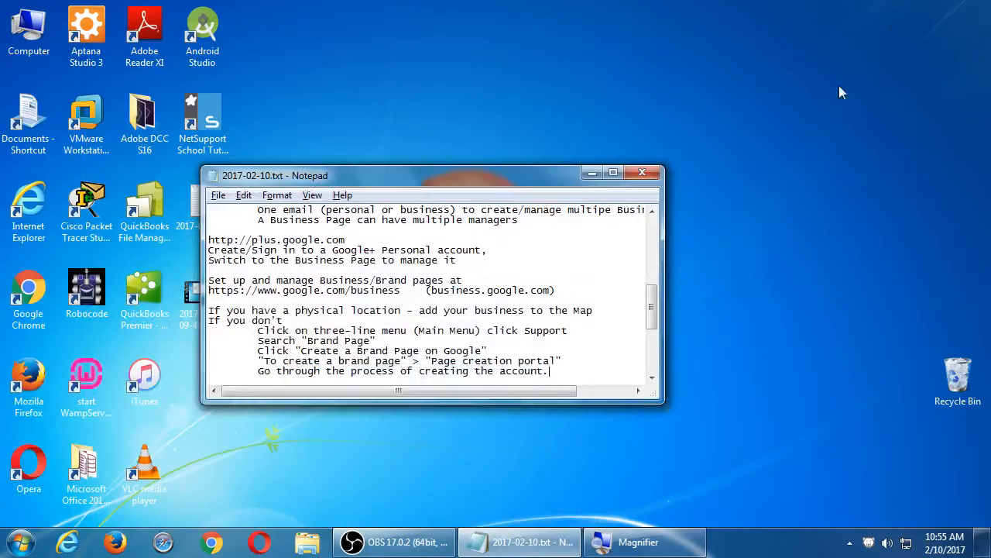
Drag the Google+ brand-page notes window further right on the desktop.
{"action": "left_click_drag", "start_coordinate": [418, 175], "coordinate": [612, 154]}
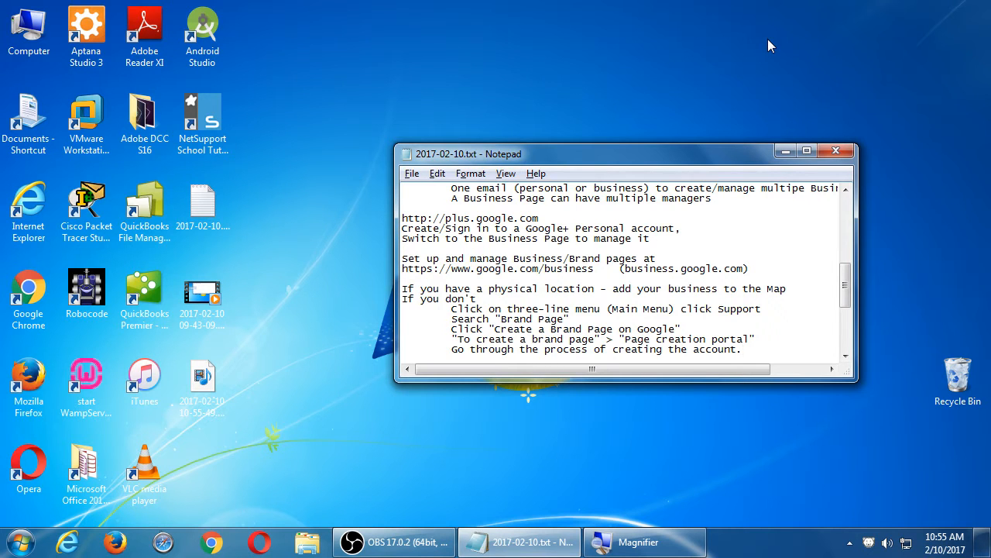
{"action": "left_click", "coordinate": [742, 348]}
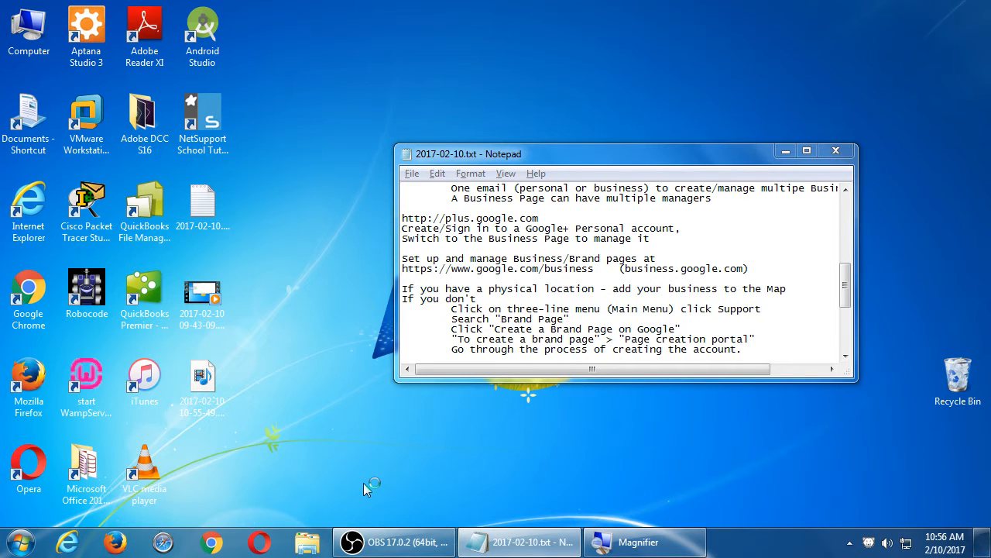
{"action": "mouse_move", "coordinate": [367, 489]}
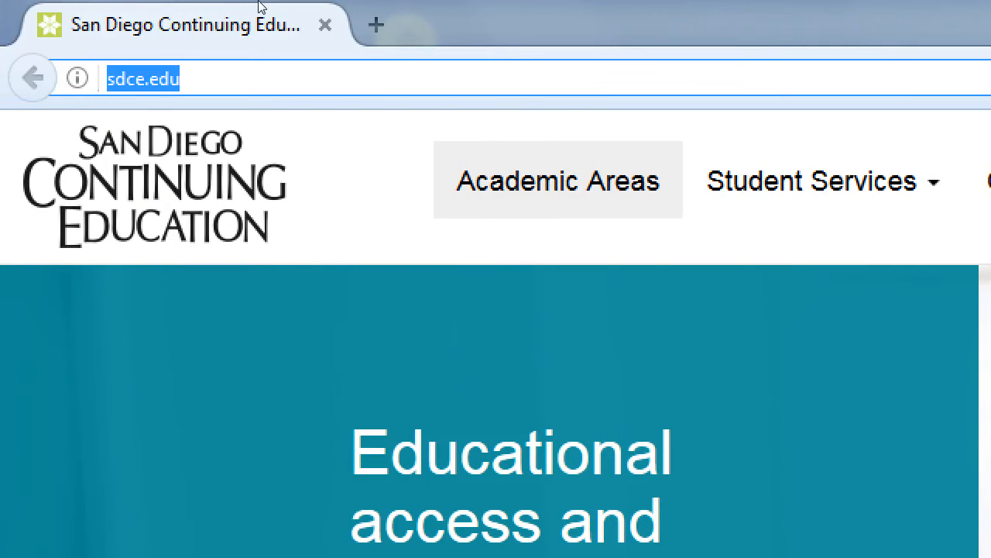
Enter plus.google.com in Firefox to load the signed-out Collections page.
{"action": "type", "text": "plus.googl"}
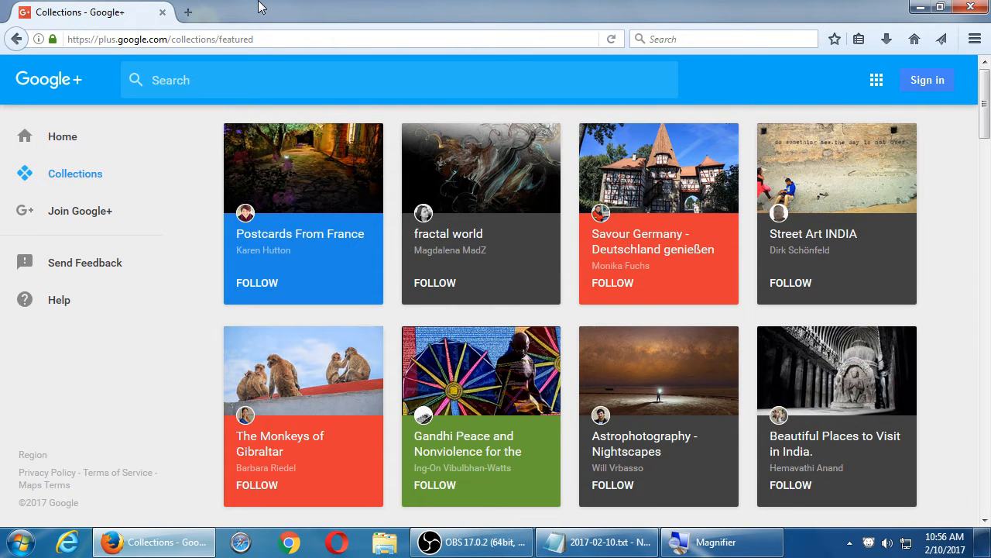
{"action": "mouse_move", "coordinate": [927, 80]}
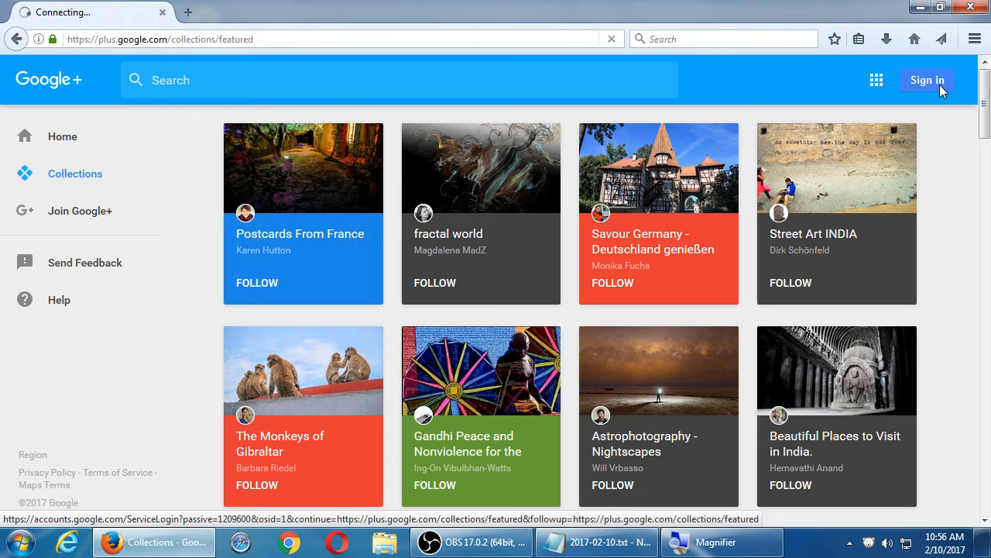
Start the Google account sign-in, then bring the recording software forward.
{"action": "left_click", "coordinate": [927, 79]}
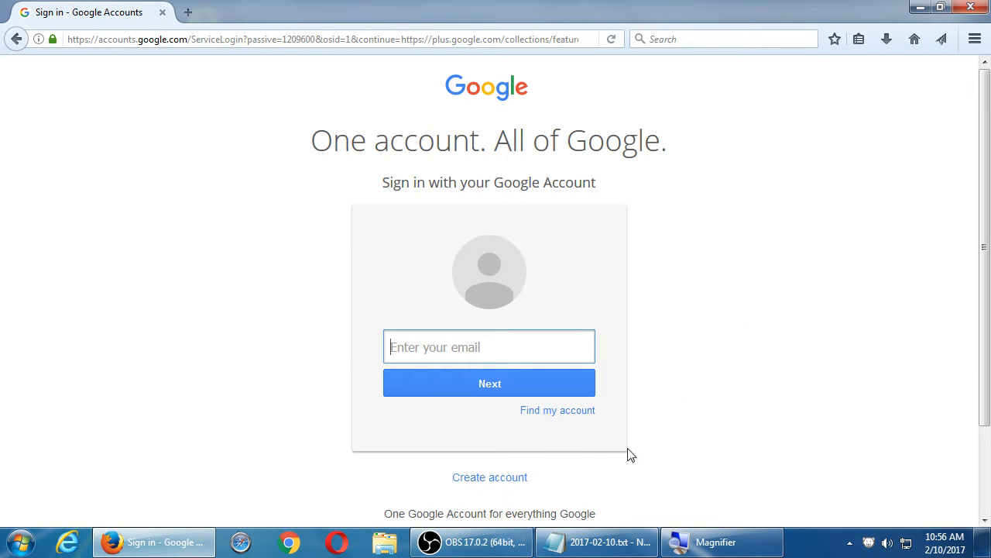
{"action": "mouse_move", "coordinate": [629, 449]}
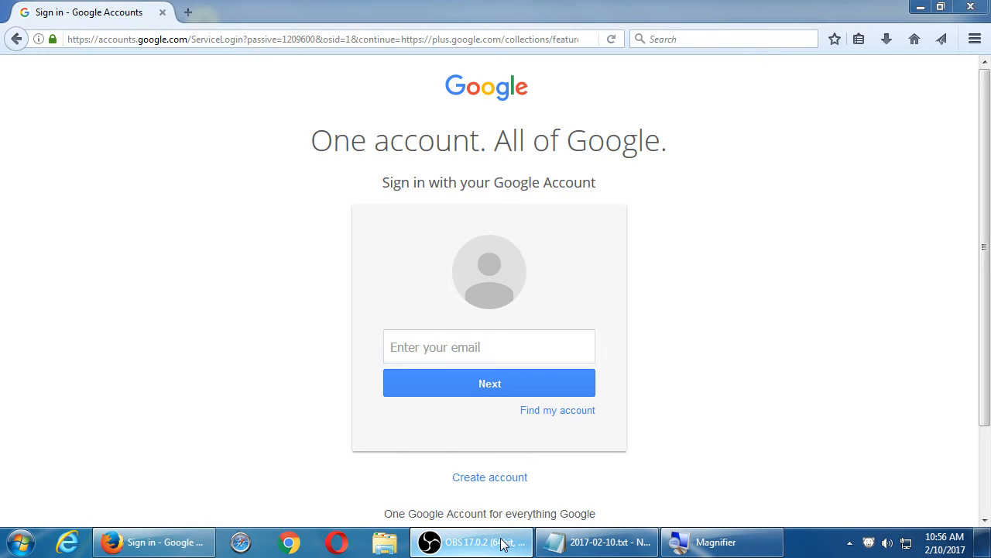
{"action": "left_click", "coordinate": [471, 541]}
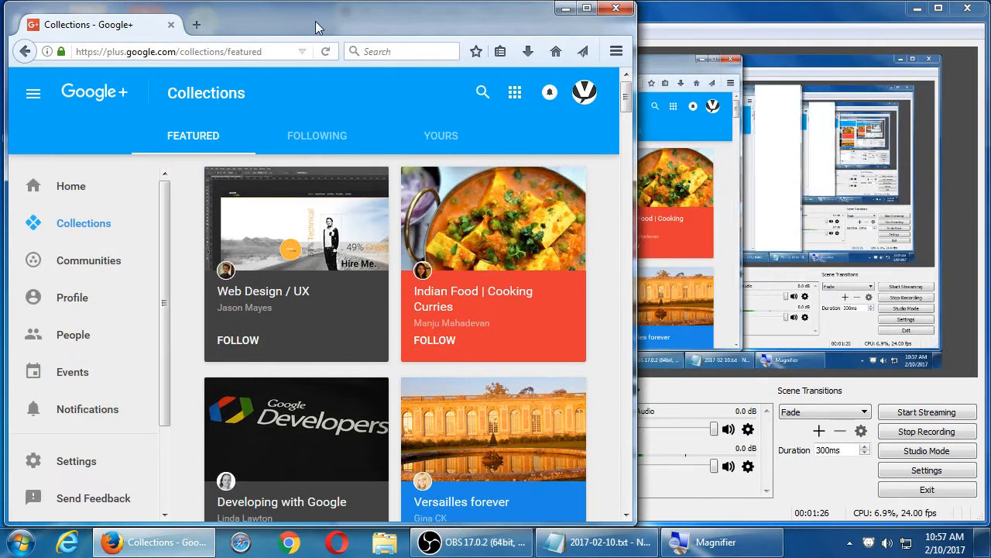
Maximize Firefox and show the avatar's account switcher listing the brand account.
{"action": "left_click", "coordinate": [586, 8]}
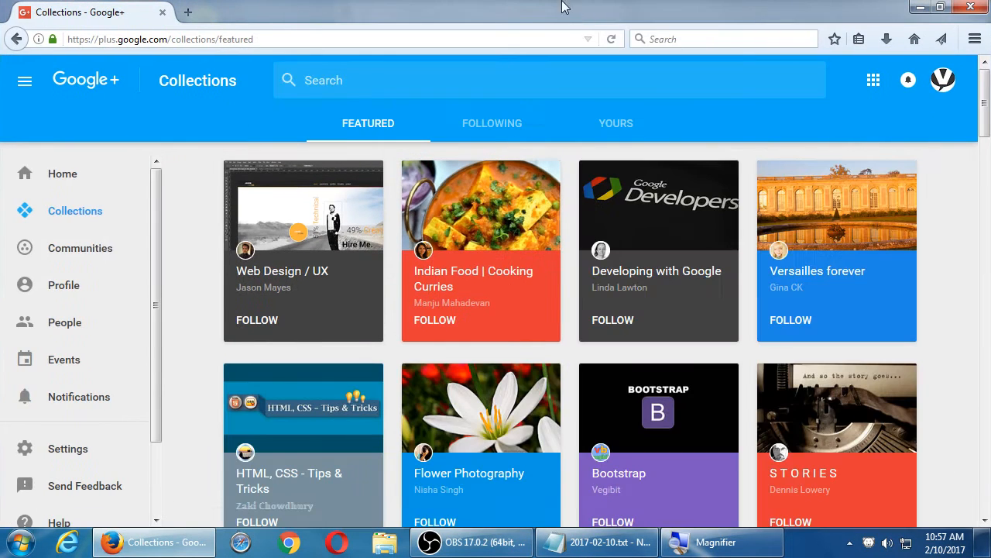
{"action": "mouse_move", "coordinate": [517, 7]}
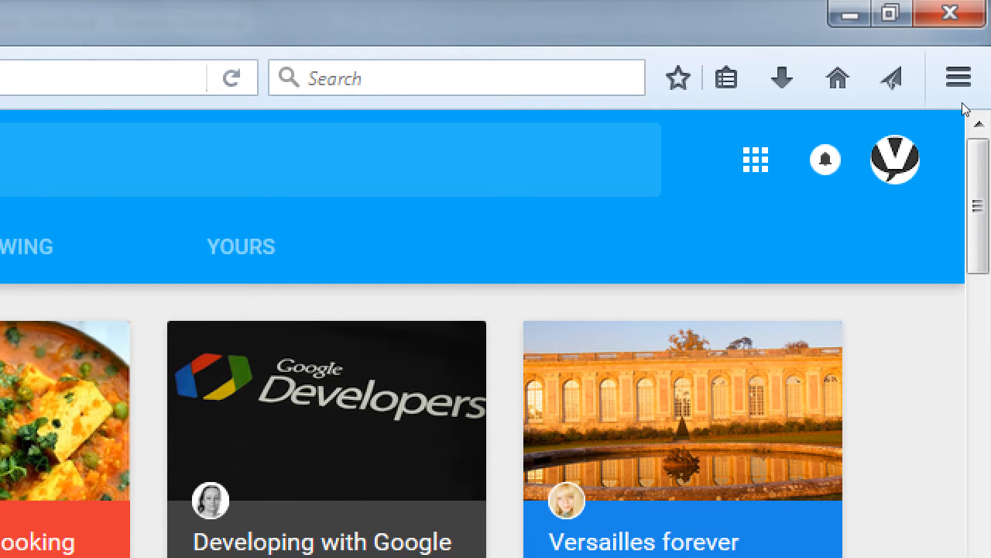
{"action": "mouse_move", "coordinate": [960, 100]}
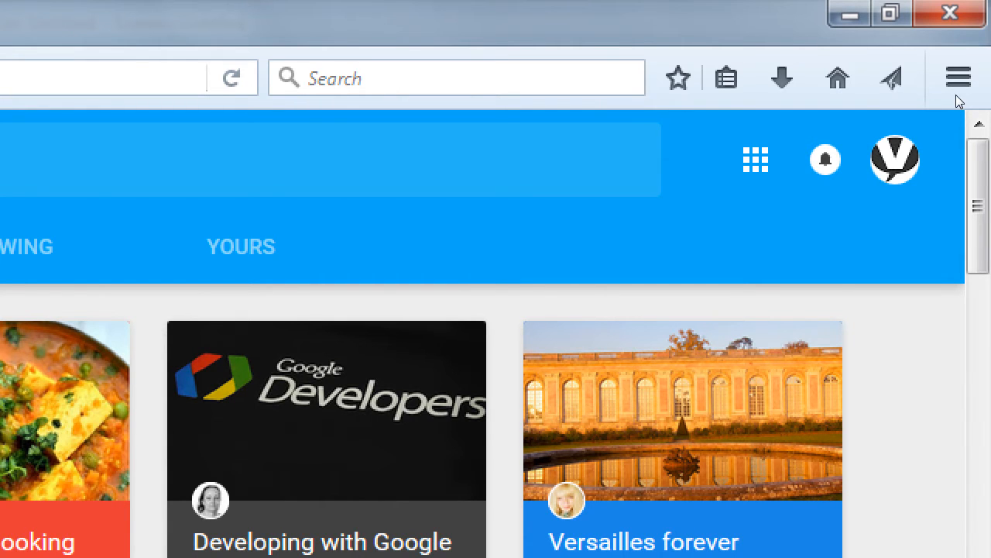
{"action": "left_click", "coordinate": [894, 159]}
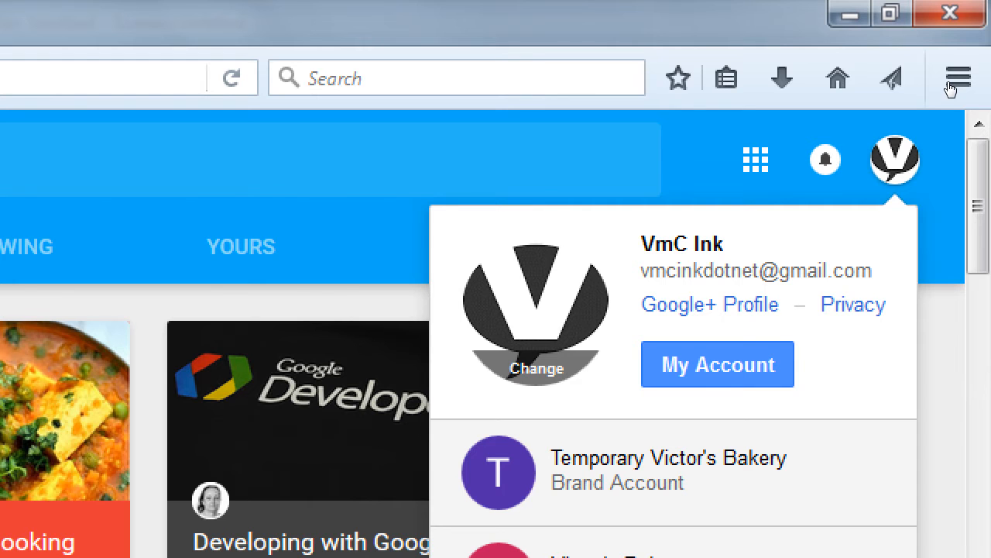
Scroll the account switcher to review the three Victor's brand accounts.
{"action": "scroll", "scroll_direction": "down", "scroll_amount": 3}
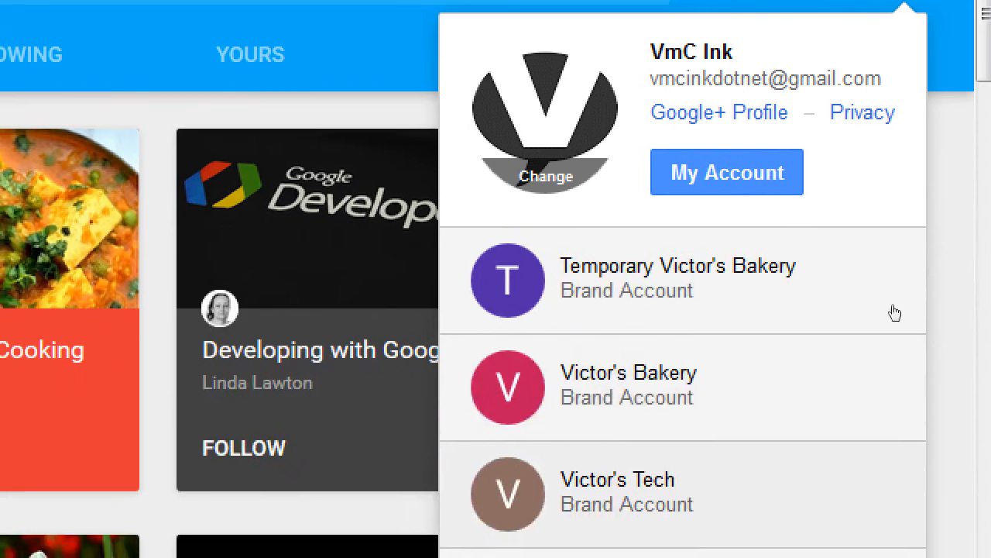
{"action": "mouse_move", "coordinate": [871, 254]}
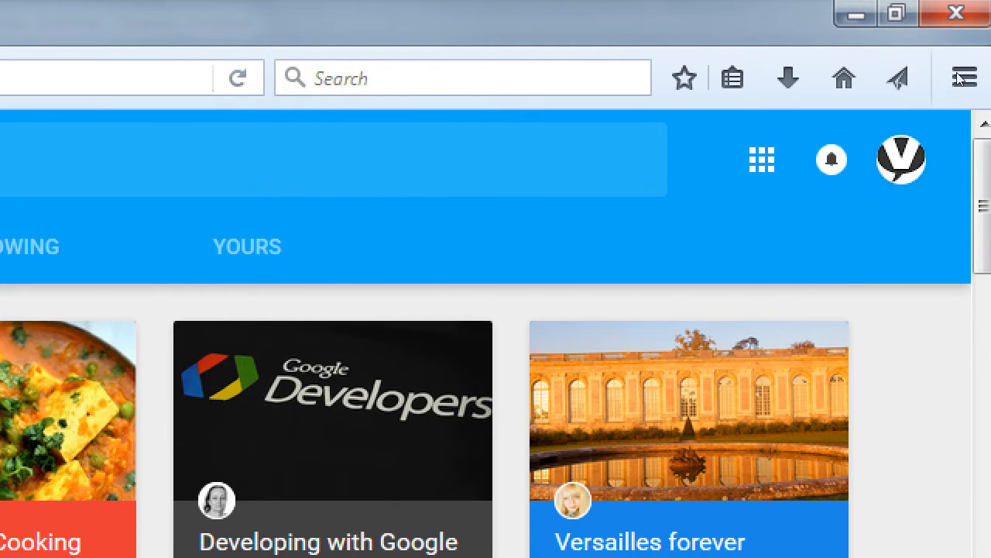
Reopen the avatar dropdown listing the three brand accounts.
{"action": "left_click", "coordinate": [900, 159]}
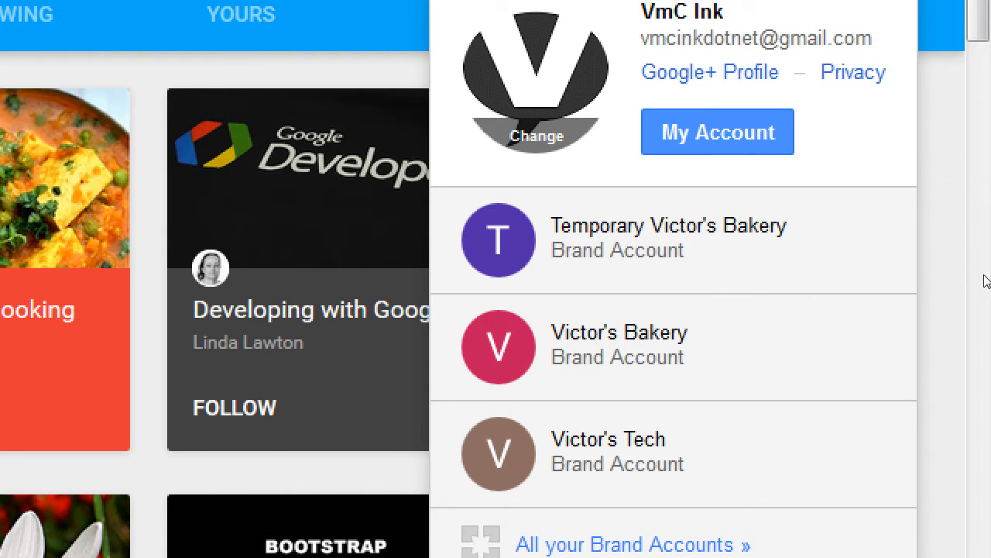
{"action": "mouse_move", "coordinate": [792, 250]}
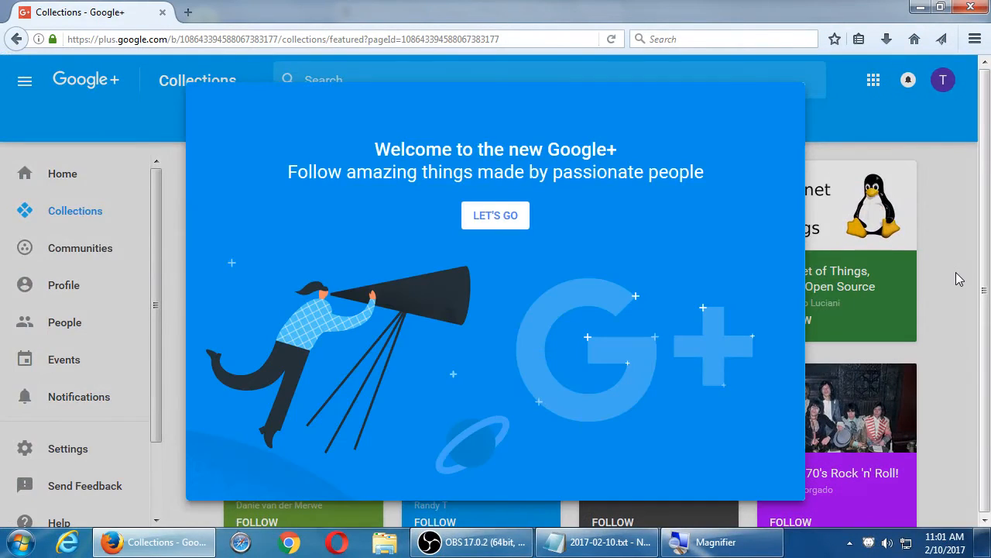
{"action": "mouse_move", "coordinate": [589, 214]}
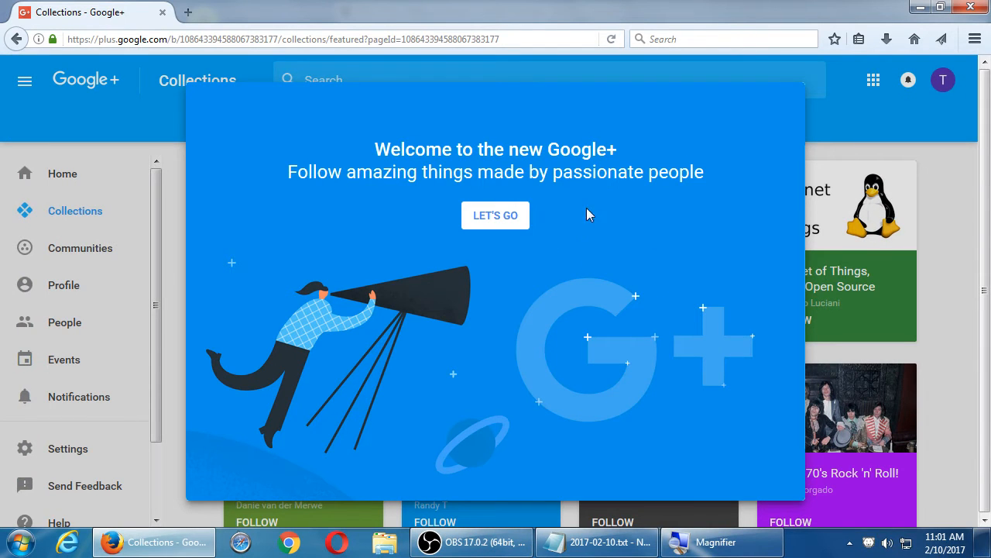
Dismiss the new Google+ welcome as Temporary Victor's Bakery.
{"action": "left_click", "coordinate": [495, 215]}
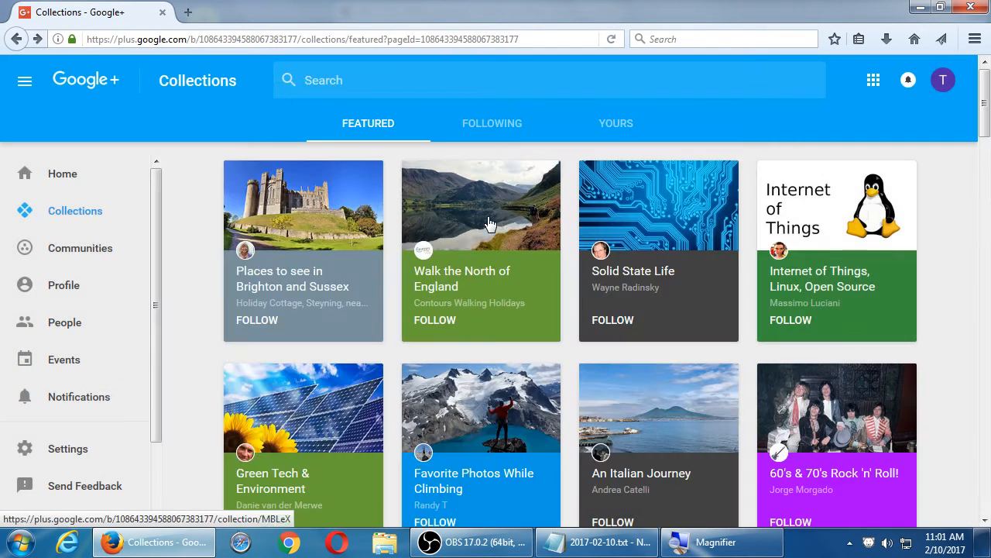
{"action": "mouse_move", "coordinate": [958, 205]}
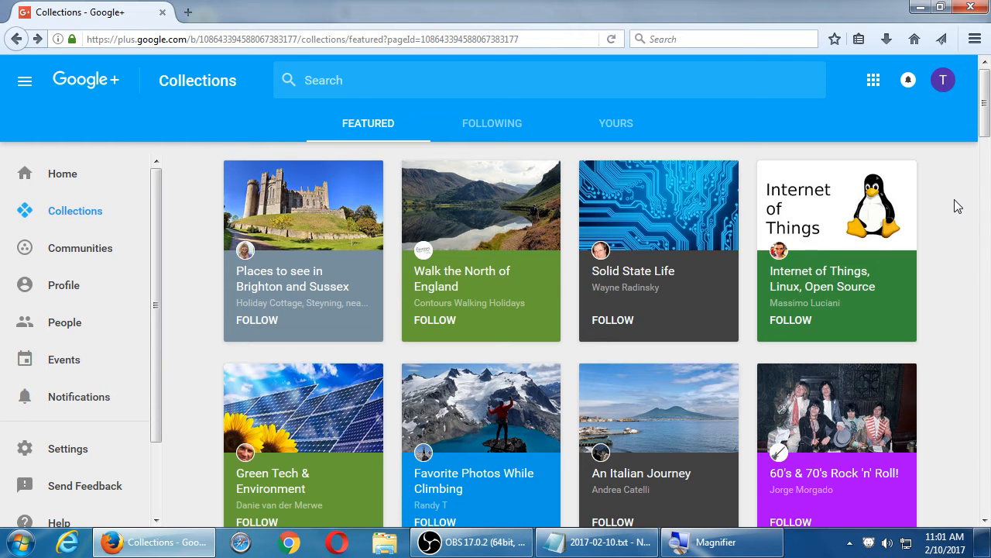
{"action": "mouse_move", "coordinate": [944, 203]}
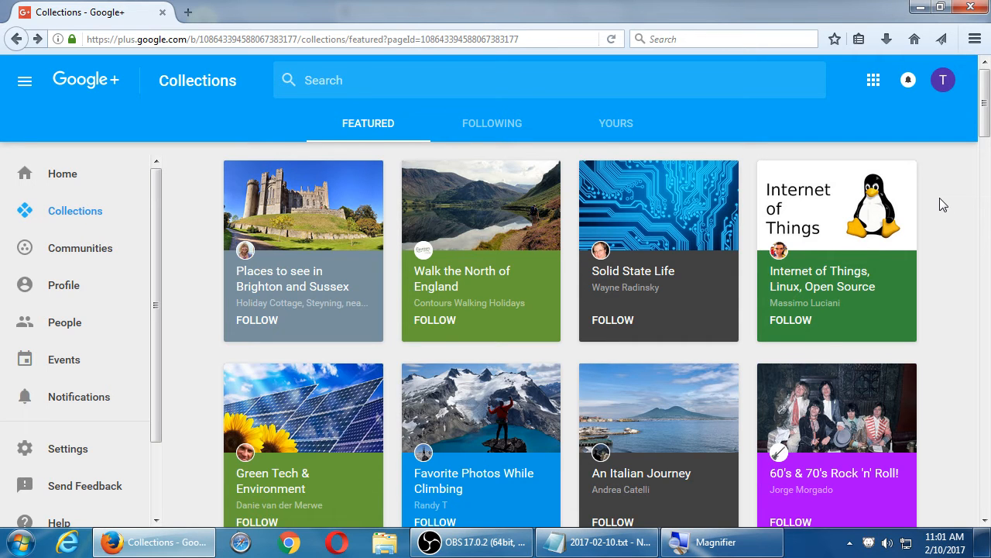
{"action": "mouse_move", "coordinate": [221, 309]}
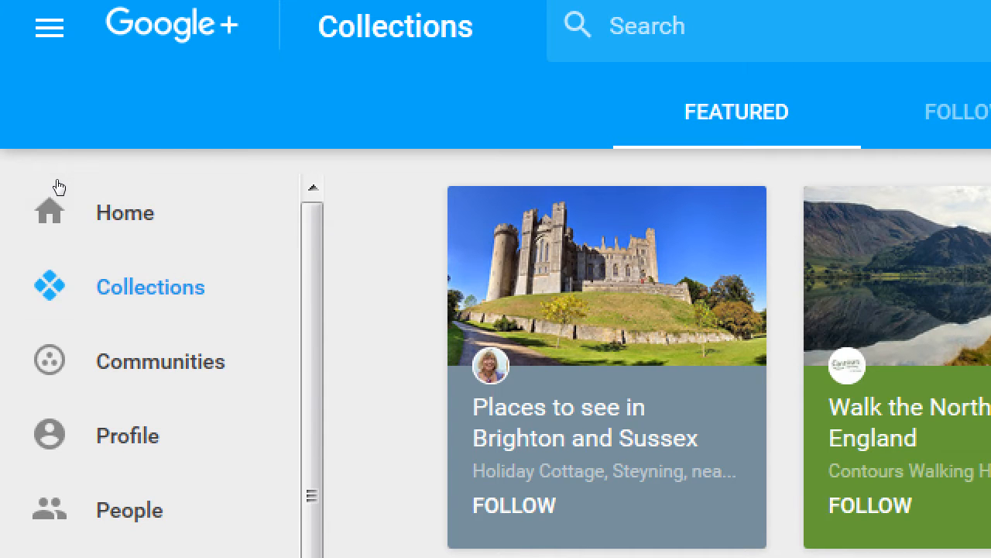
{"action": "left_click", "coordinate": [125, 212]}
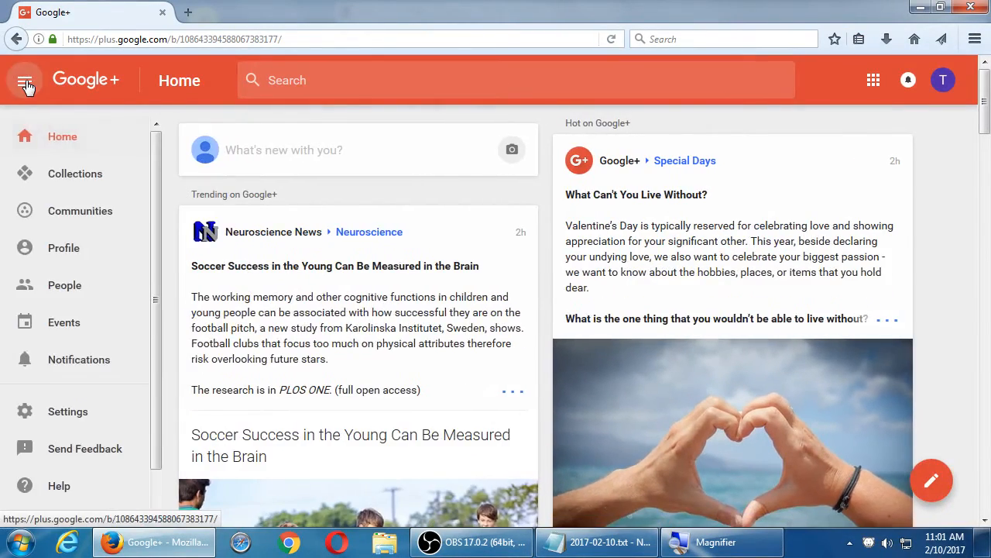
{"action": "left_click", "coordinate": [26, 80]}
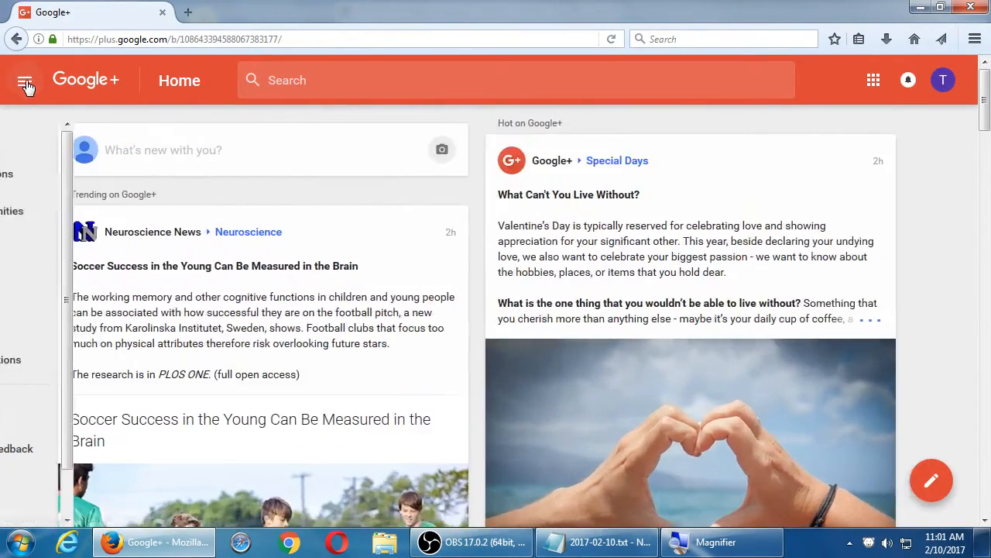
{"action": "left_click", "coordinate": [26, 80]}
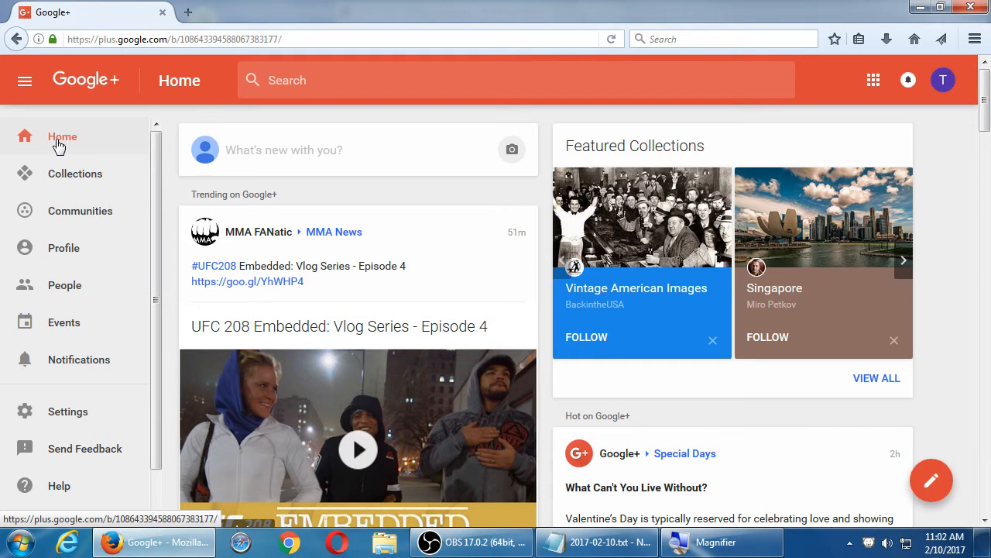
{"action": "scroll", "scroll_direction": "down", "scroll_amount": 3}
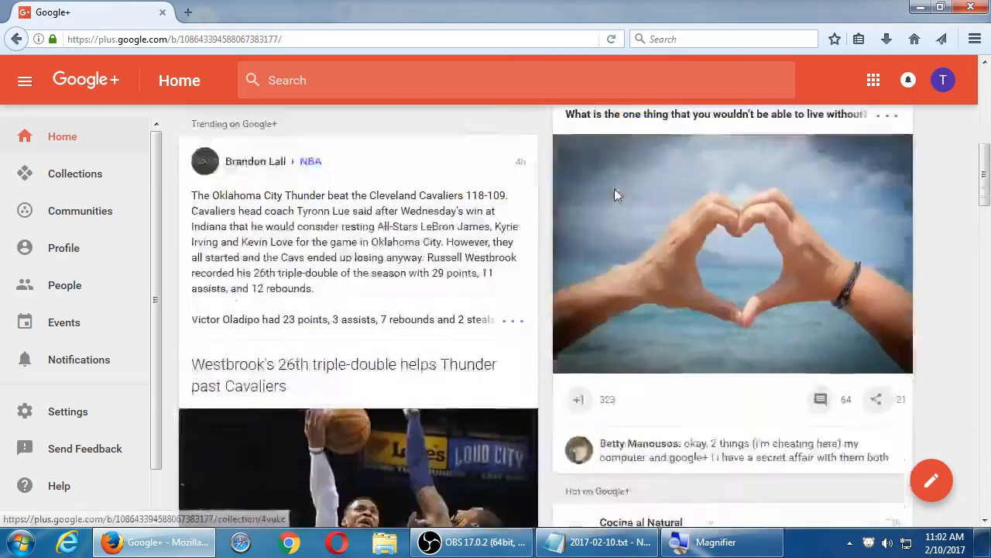
{"action": "scroll", "scroll_direction": "down", "scroll_amount": 3}
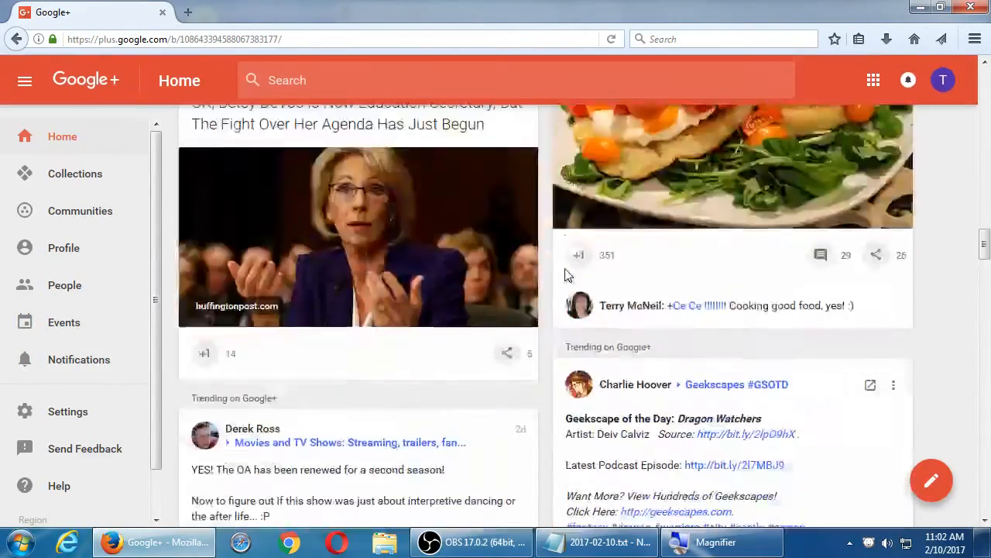
{"action": "scroll", "scroll_direction": "down", "scroll_amount": 3}
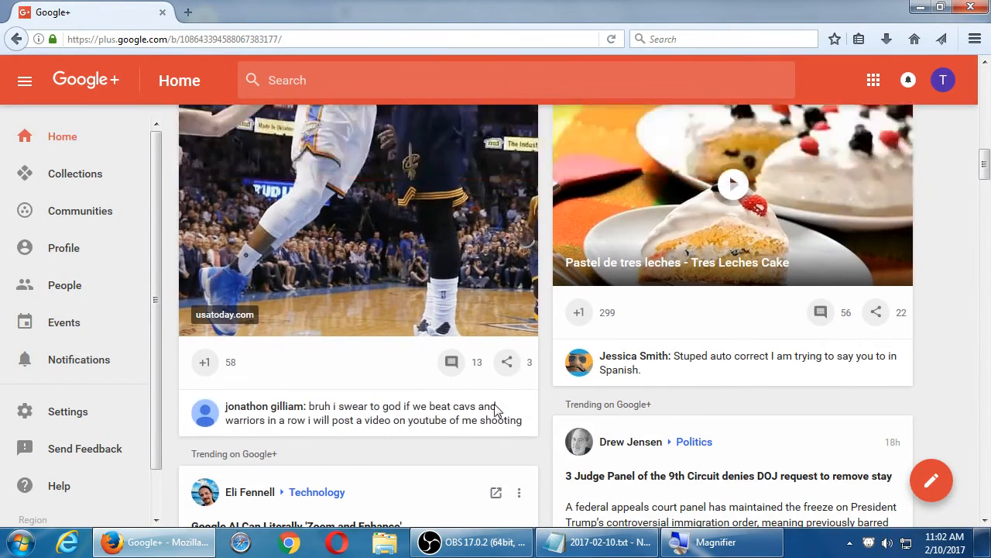
{"action": "scroll", "scroll_direction": "up", "scroll_amount": 3}
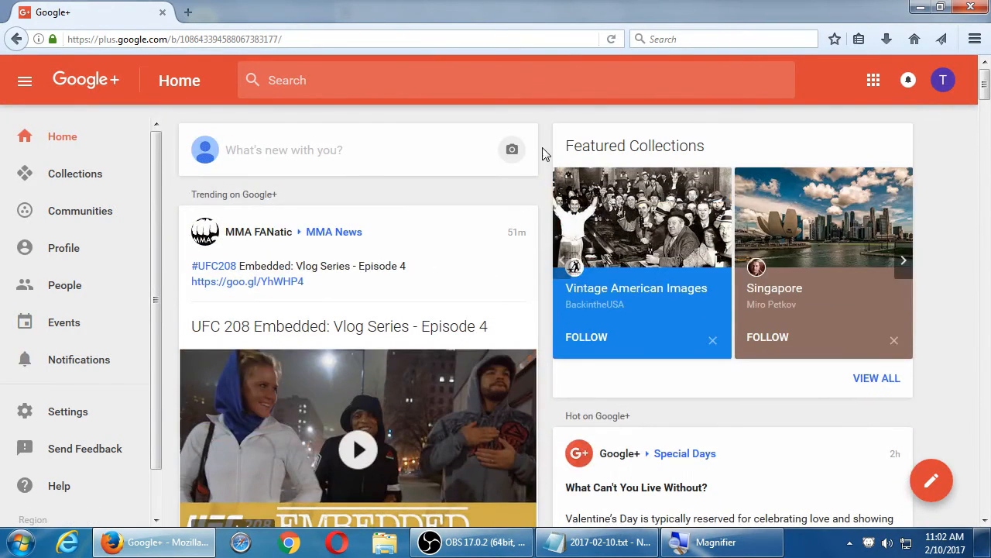
{"action": "mouse_move", "coordinate": [546, 140]}
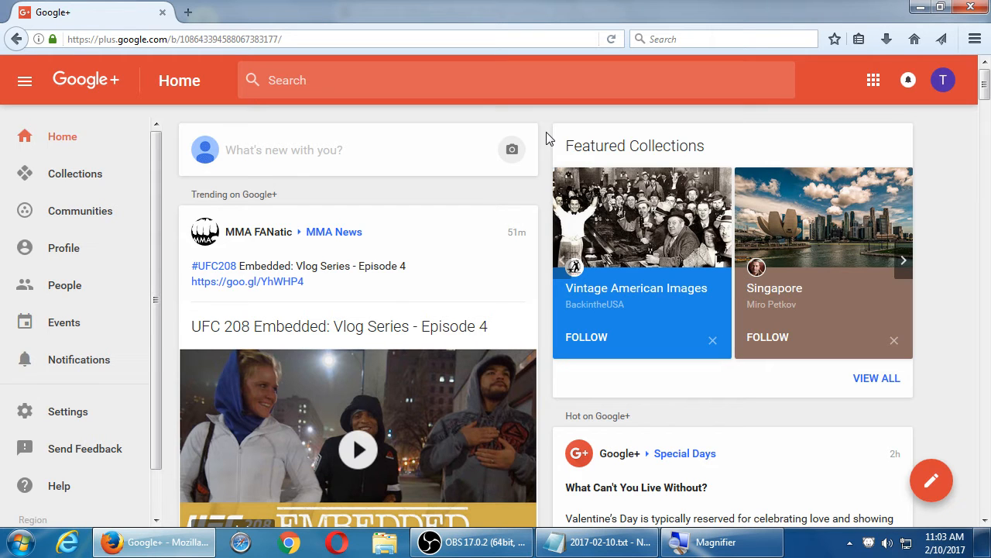
{"action": "mouse_move", "coordinate": [503, 195]}
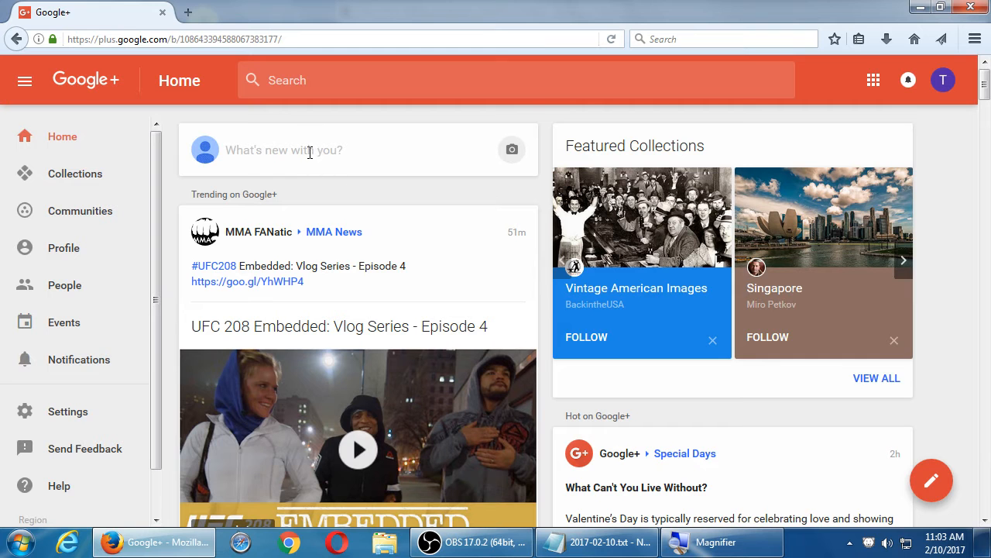
{"action": "left_click", "coordinate": [283, 149]}
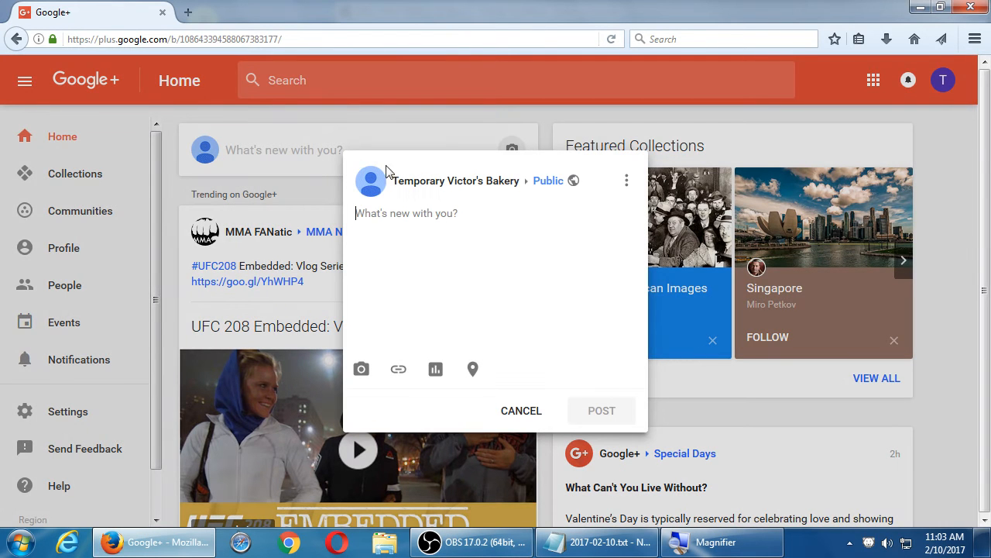
{"action": "left_click", "coordinate": [521, 410]}
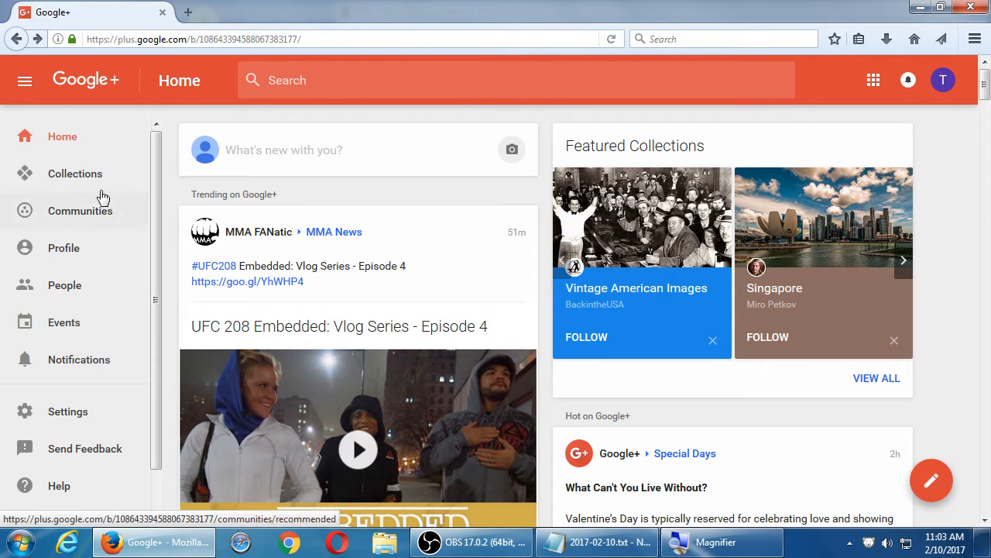
Show Featured Collections like Dark Moods, Art and Birds from the sidebar.
{"action": "left_click", "coordinate": [75, 173]}
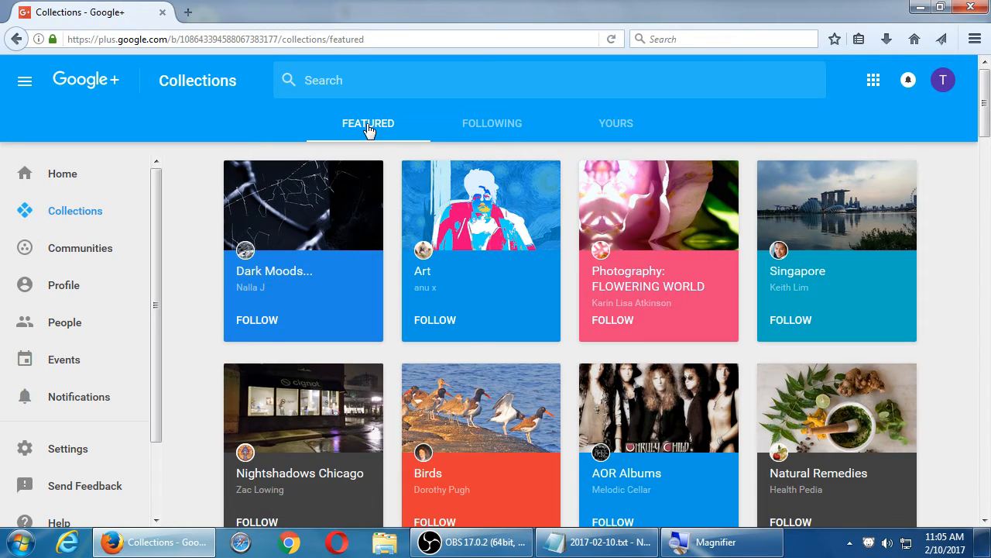
In Notepad, add the heading 'Uniqueness of G+' describing Collections as groups of content.
{"action": "left_click", "coordinate": [597, 541]}
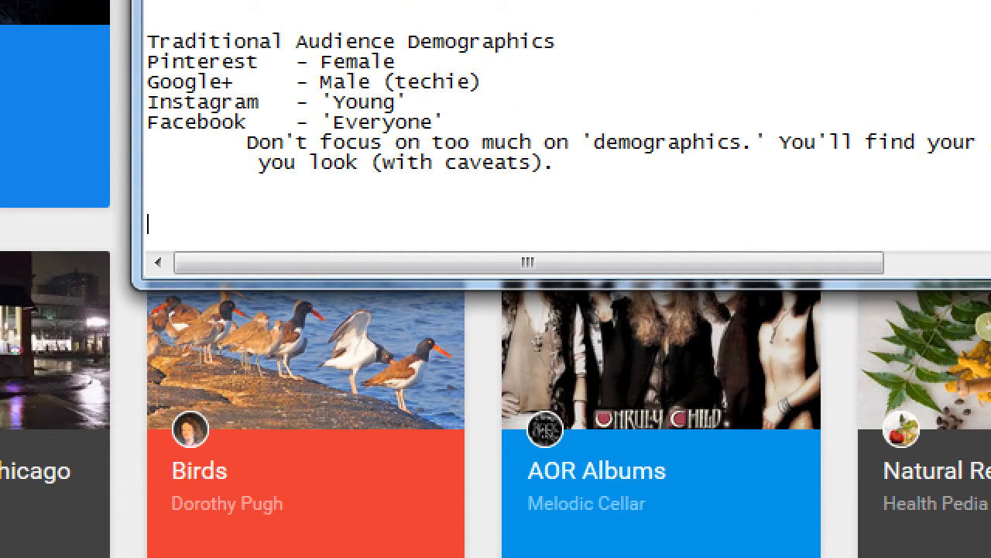
{"action": "scroll", "scroll_direction": "up", "scroll_amount": 3}
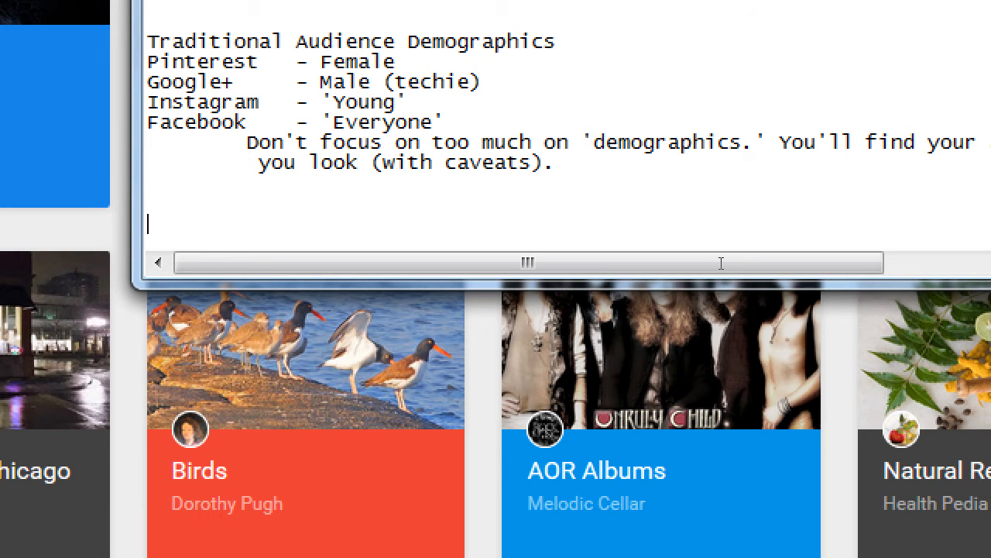
{"action": "type", "text": "Uniqueness"}
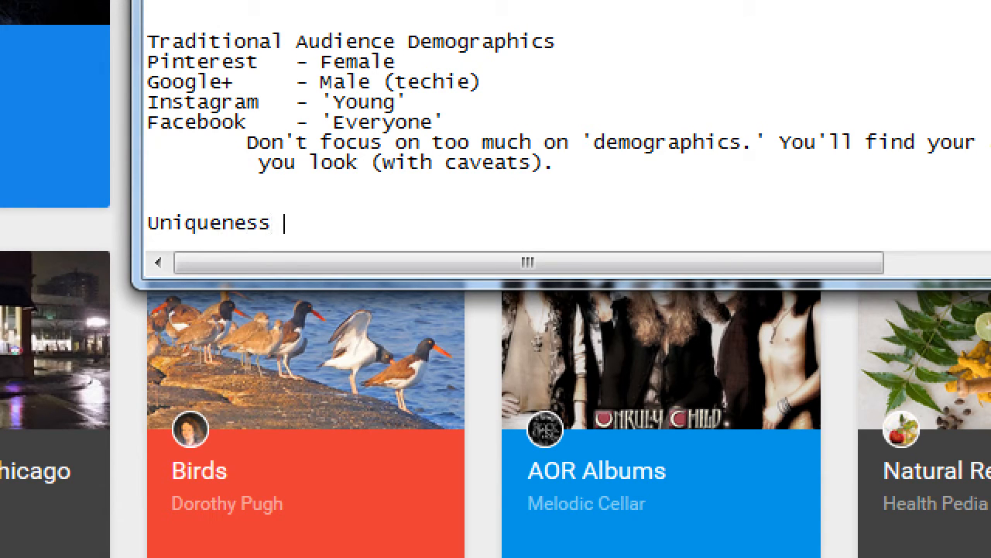
{"action": "type", "text": "of G+"}
{"action": "type", "text": "Collections"}
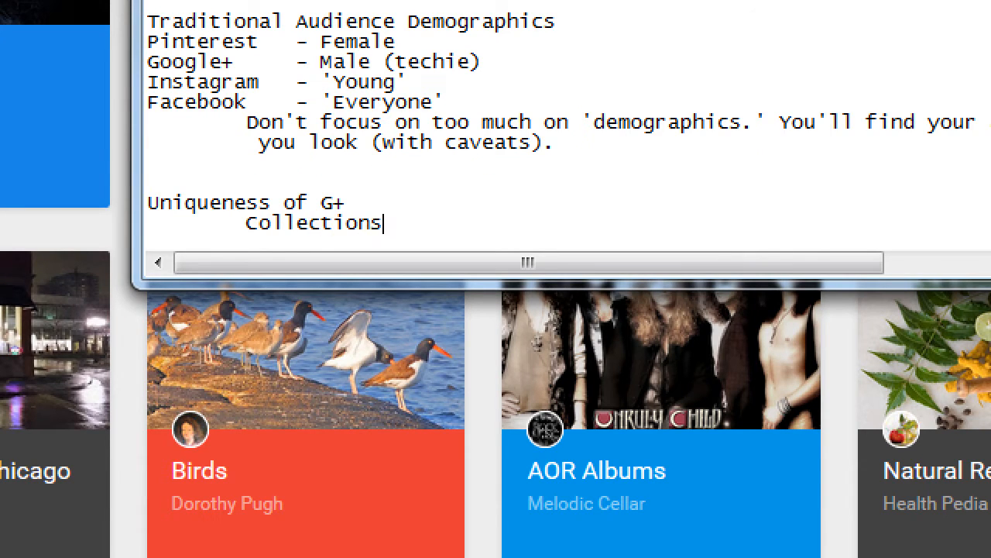
{"action": "type", "text": "- groups of con"}
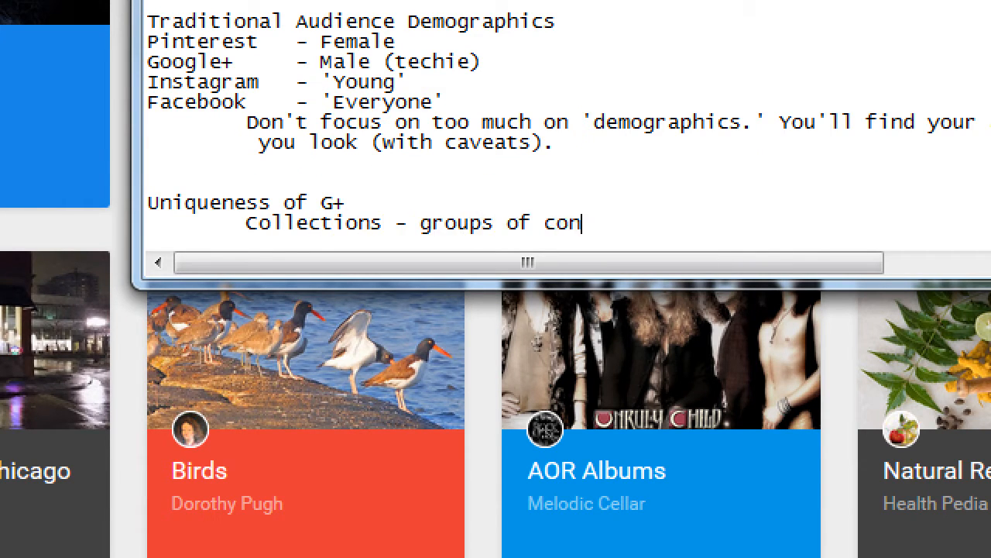
{"action": "type", "text": "tent on a topic"}
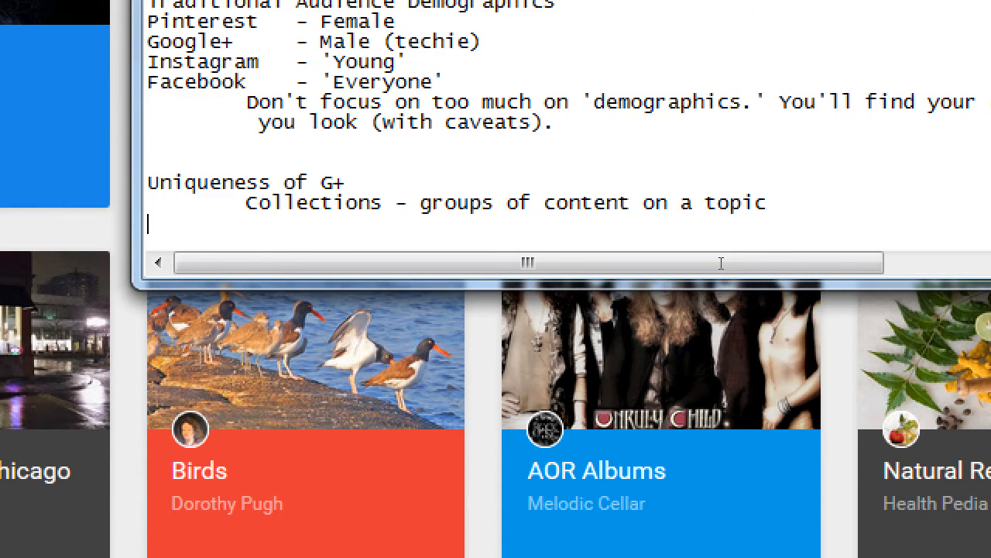
Add the recommendation to create Collections, which help you get found on G+.
{"action": "type", "text": "Re"}
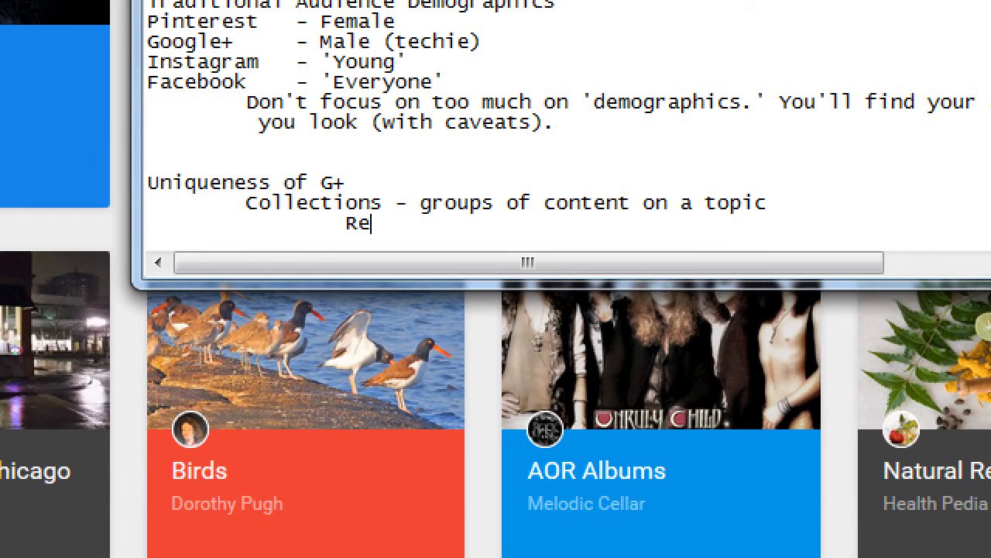
{"action": "type", "text": "commendation:"}
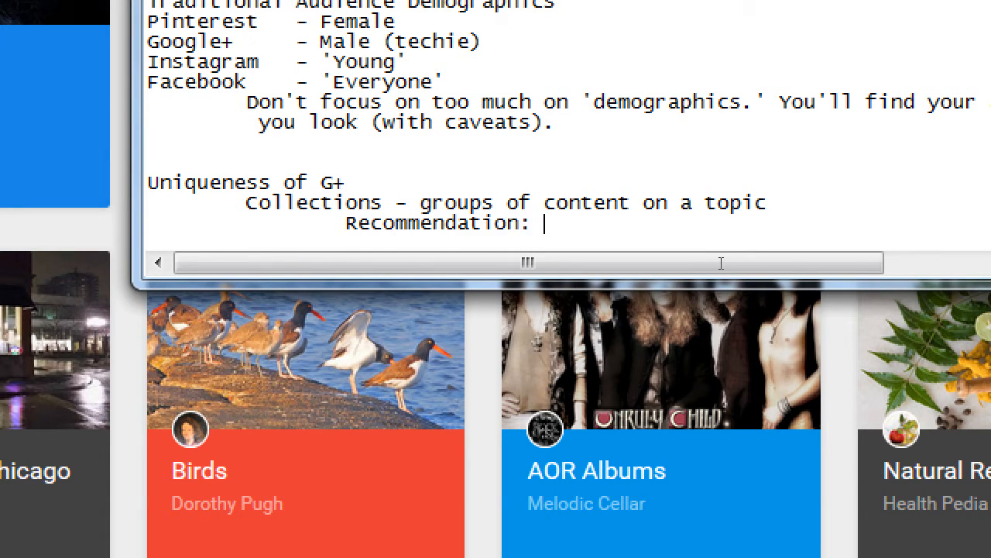
{"action": "type", "text": "You should cre"}
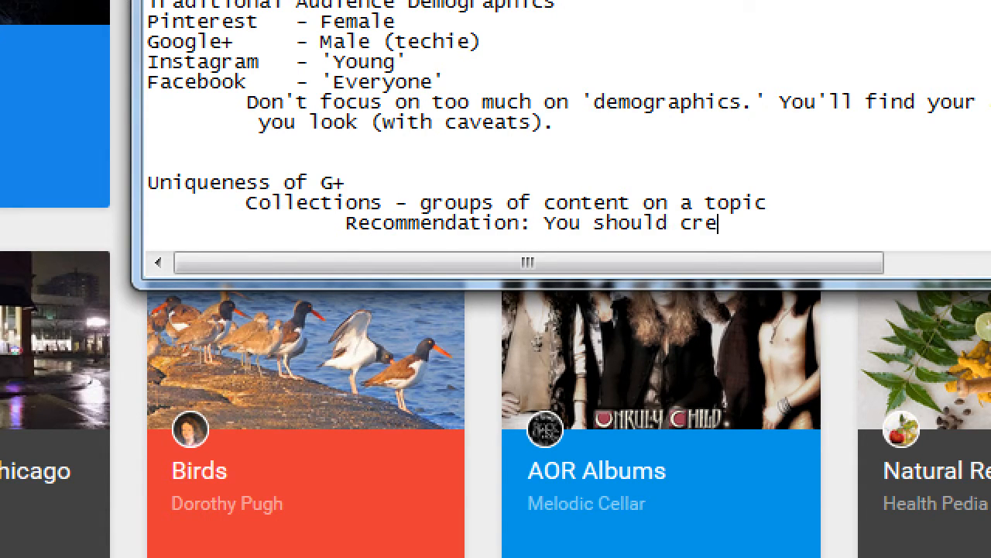
{"action": "type", "text": "ate e"}
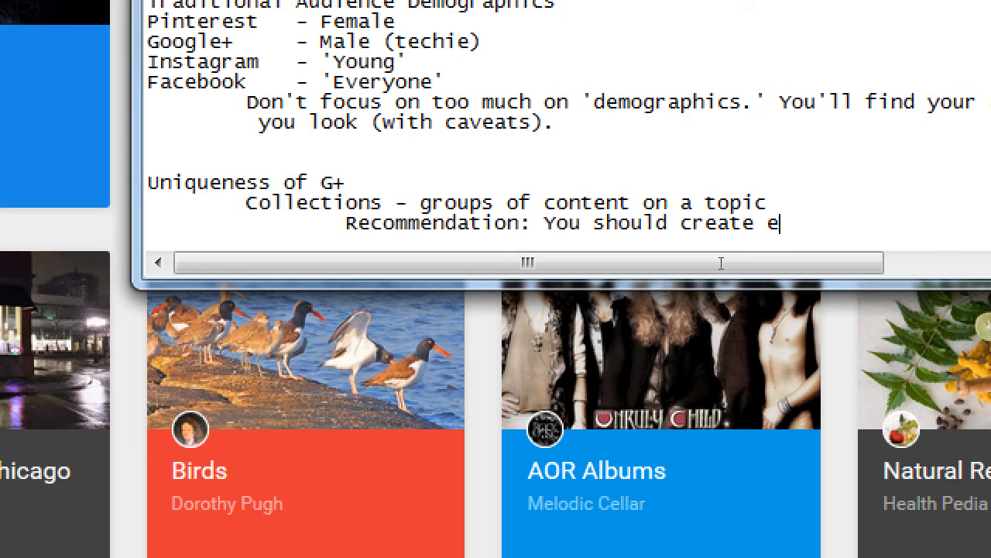
{"action": "type", "text": "ollections"}
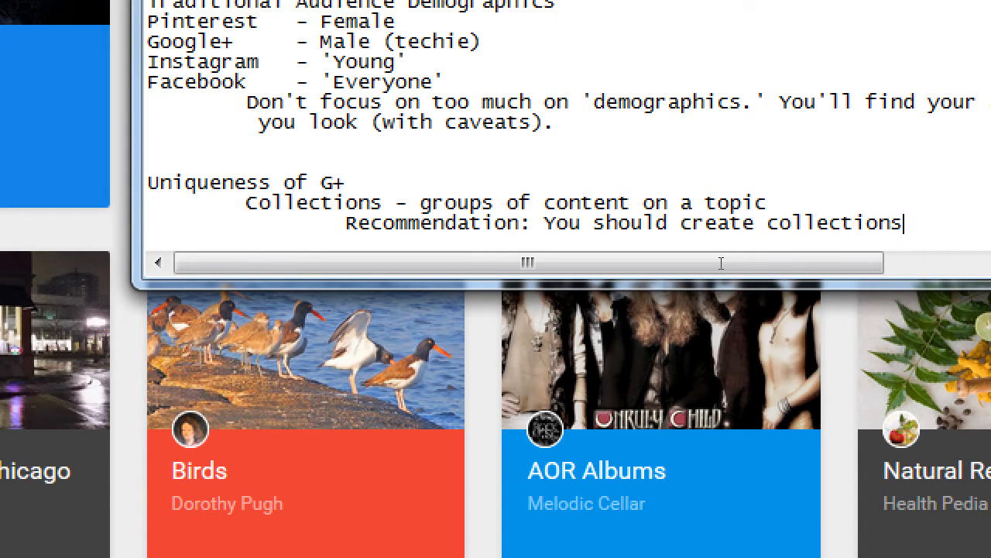
{"action": "key", "text": "Return"}
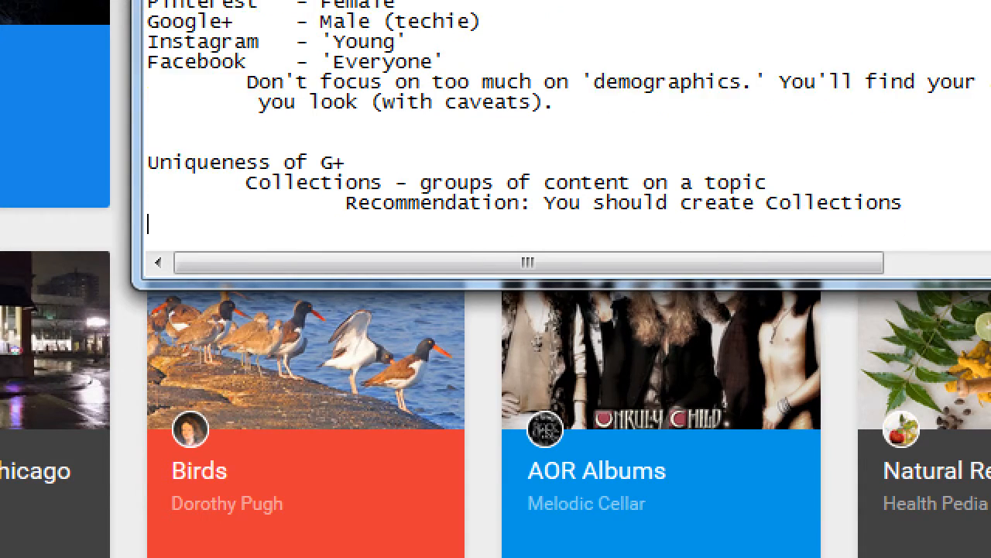
{"action": "type", "text": "wh"}
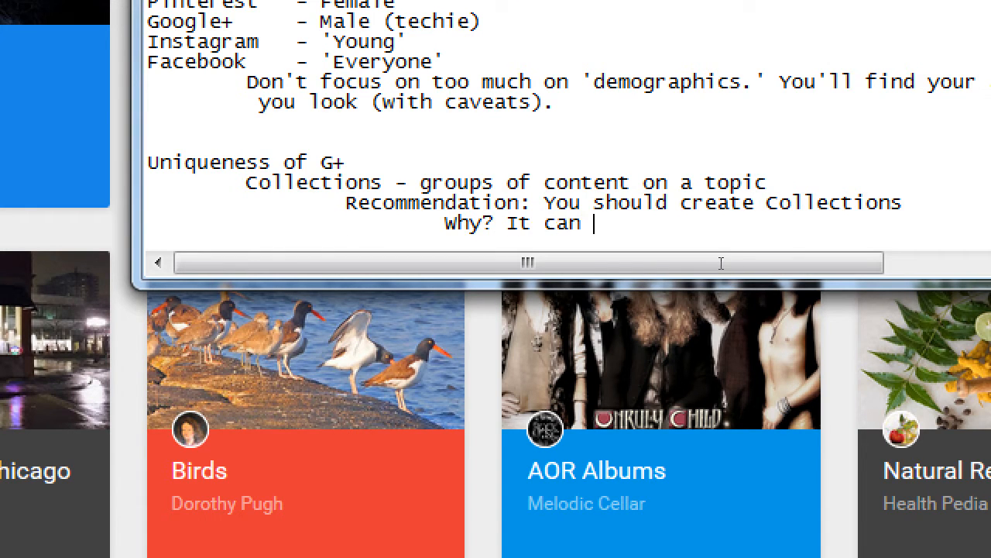
{"action": "type", "text": "help you get fou"}
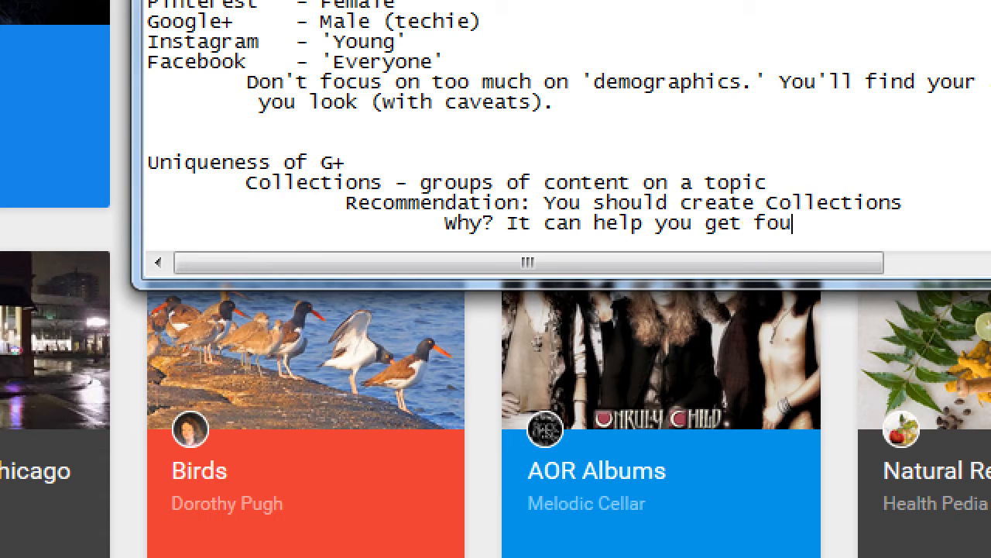
{"action": "type", "text": "nd on G+"}
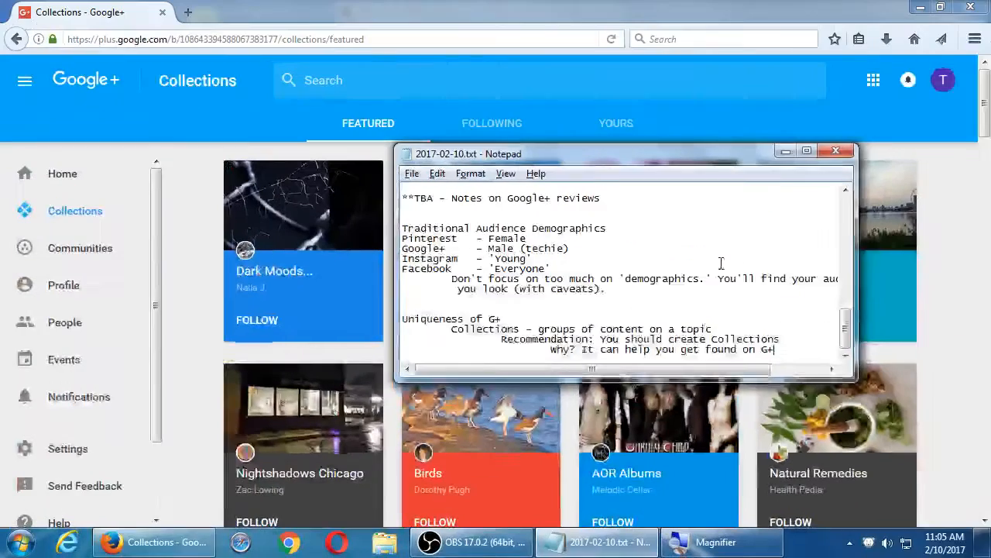
Return to Firefox's Google+ Collections page and open the account menu.
{"action": "left_click", "coordinate": [943, 80]}
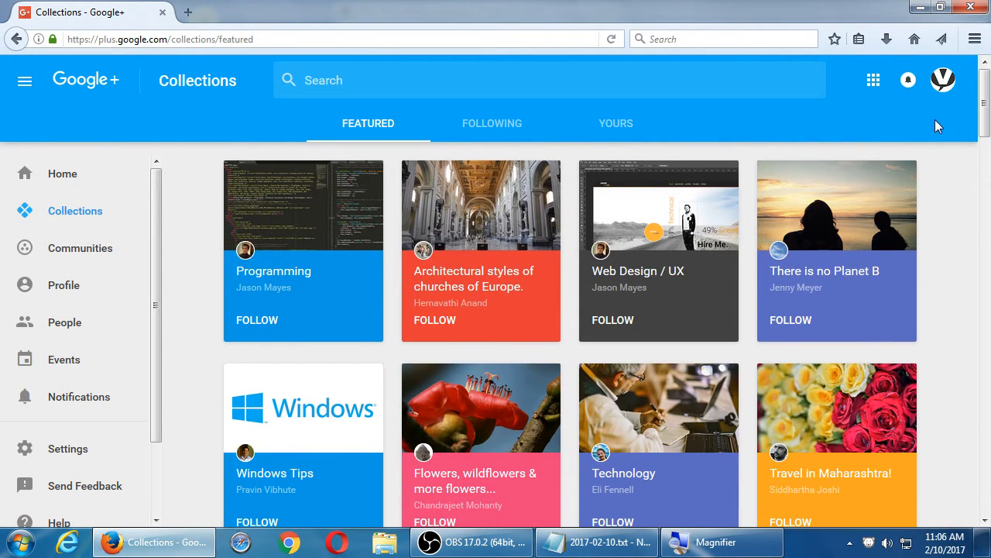
{"action": "mouse_move", "coordinate": [950, 102]}
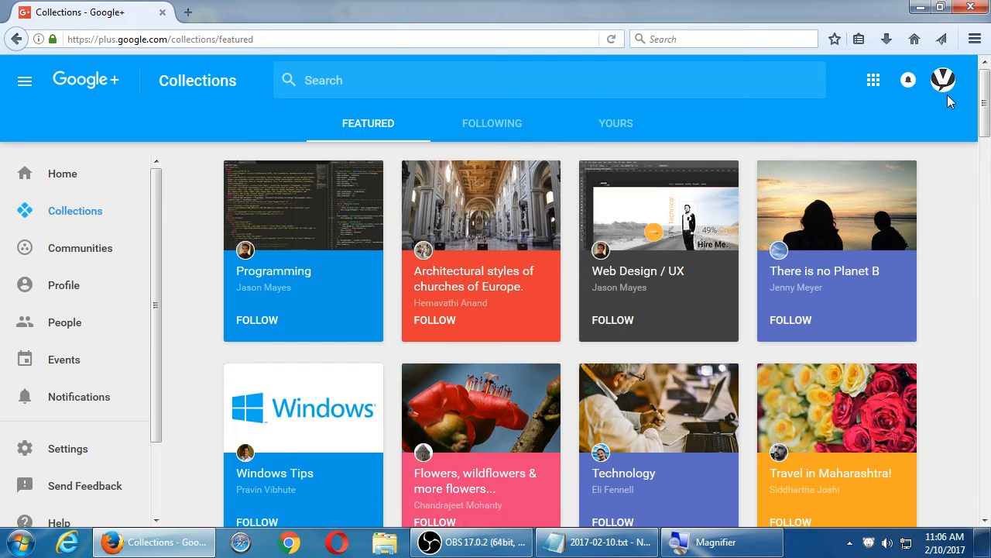
{"action": "mouse_move", "coordinate": [951, 95]}
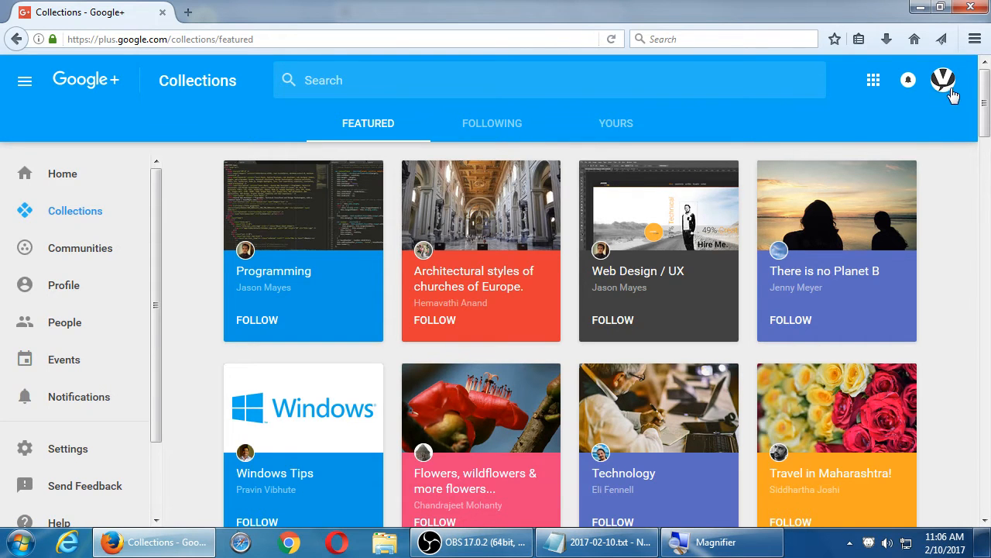
{"action": "left_click", "coordinate": [943, 79]}
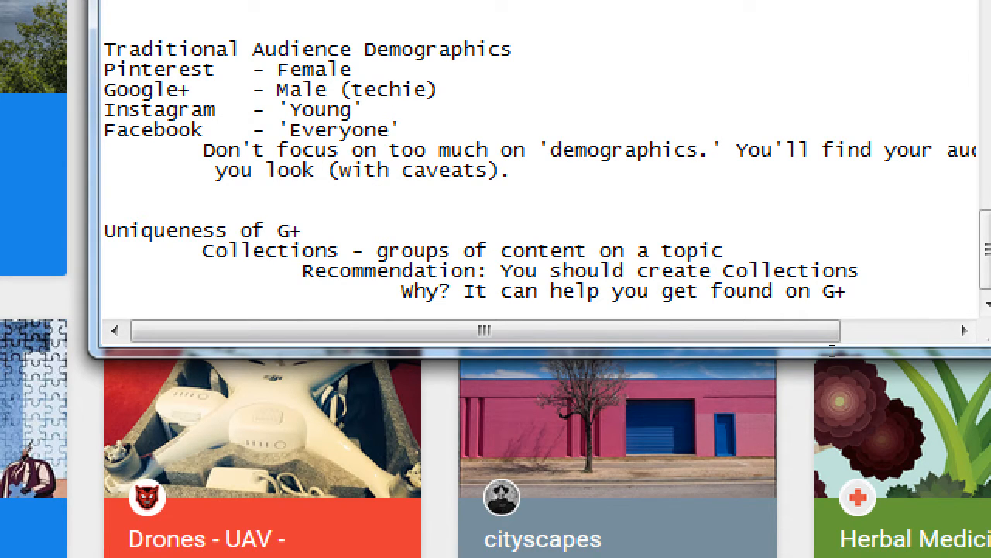
Minimize Notepad to reveal the featured Collections, such as Far East of Russia and Wild.
{"action": "left_click", "coordinate": [848, 290]}
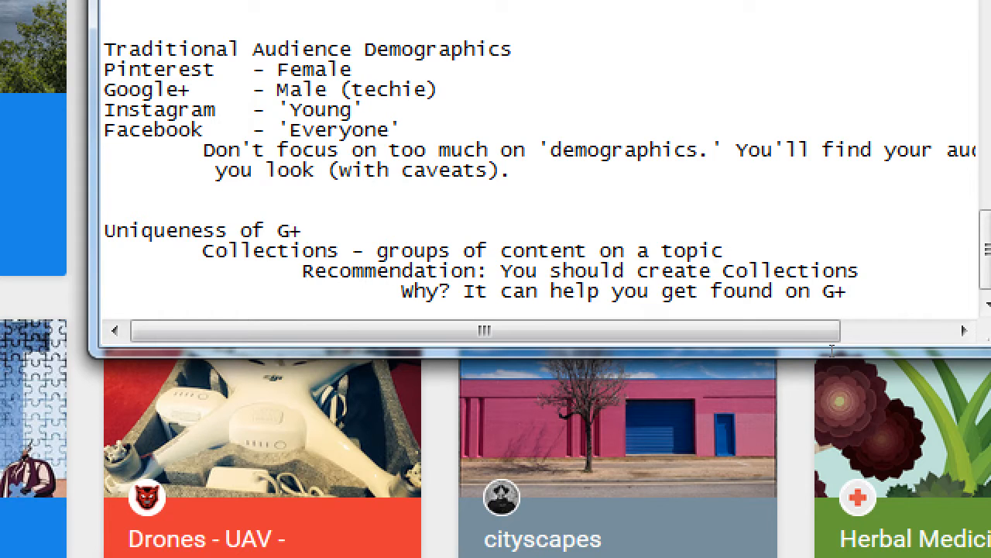
{"action": "left_click", "coordinate": [848, 291]}
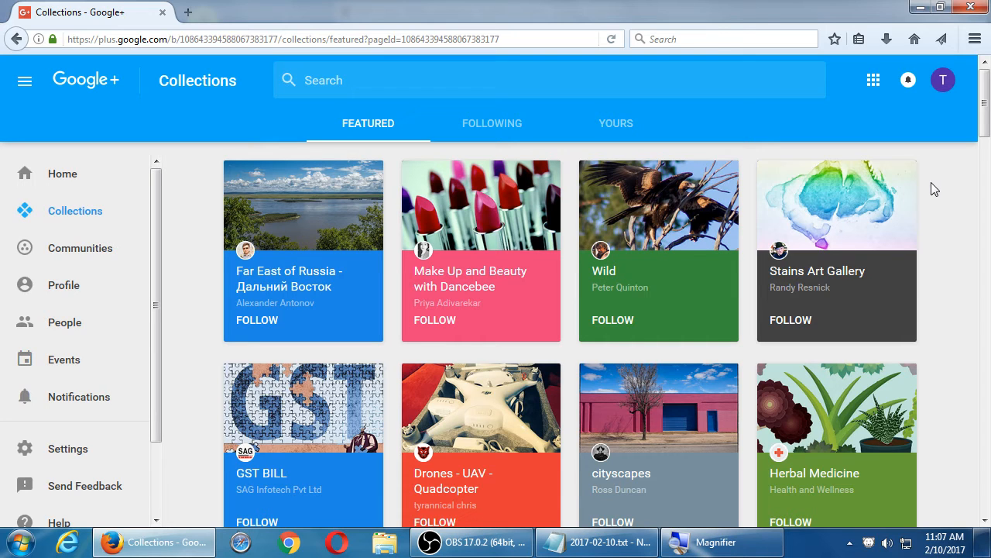
{"action": "mouse_move", "coordinate": [922, 176]}
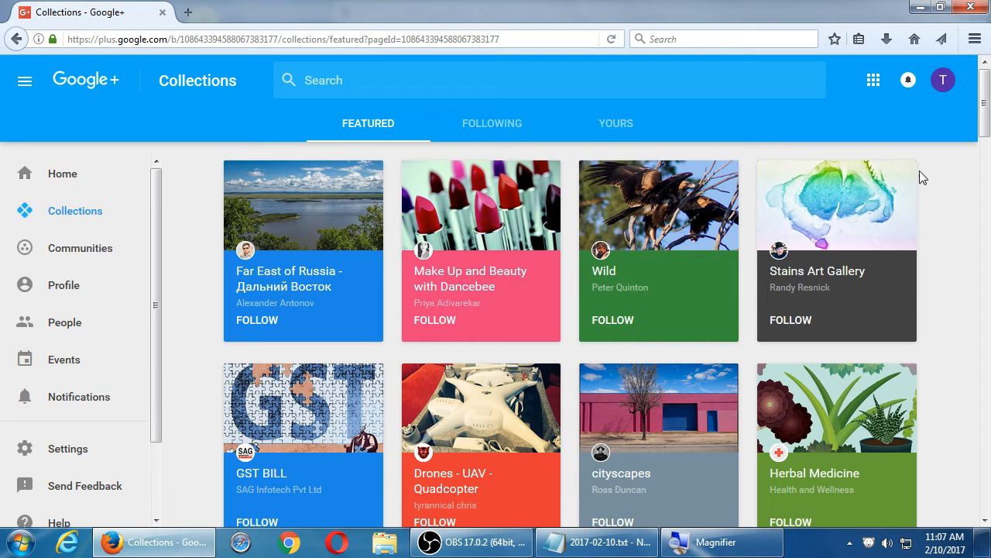
{"action": "mouse_move", "coordinate": [91, 254]}
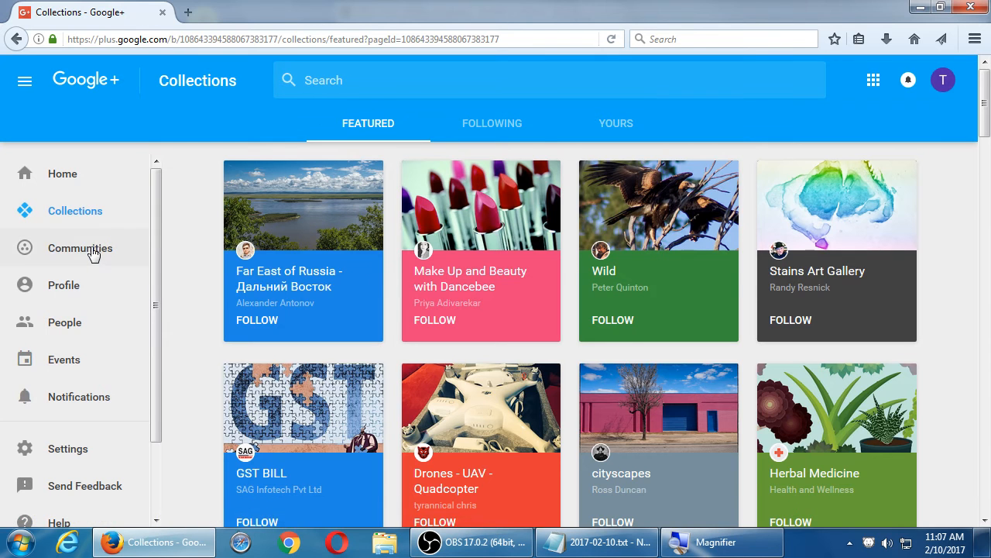
Compare the recommended Communities page with Collections, then bring the Notepad notes forward.
{"action": "left_click", "coordinate": [79, 248]}
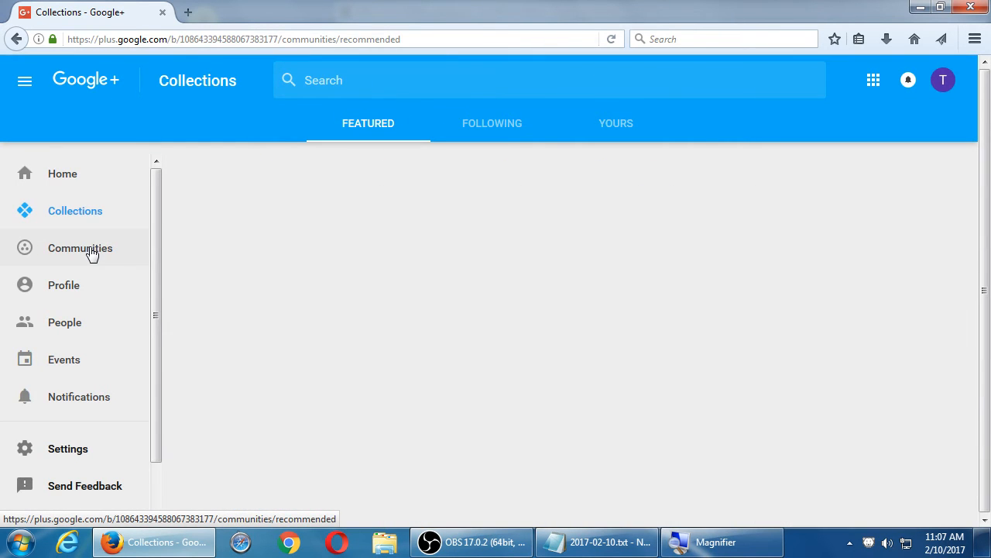
{"action": "left_click", "coordinate": [79, 247]}
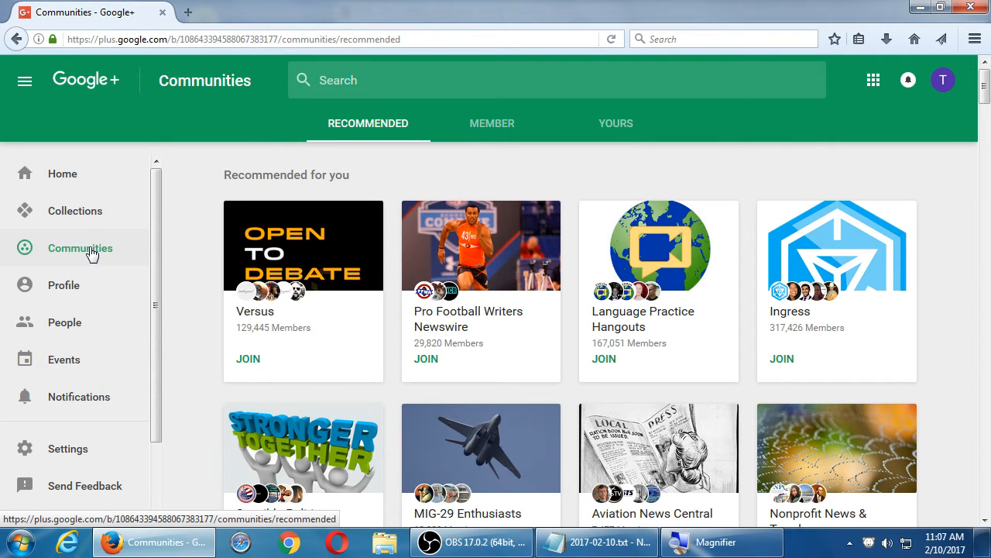
{"action": "left_click", "coordinate": [75, 210]}
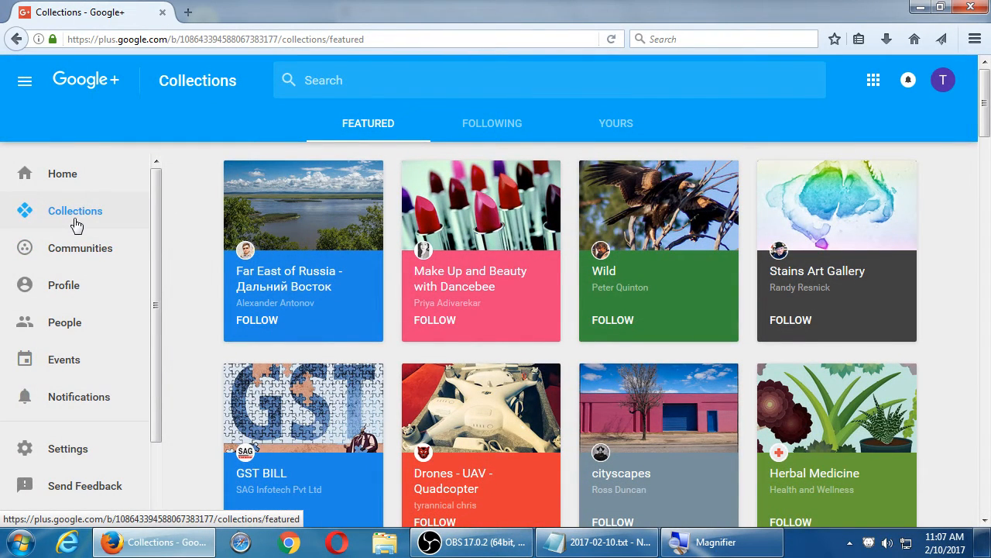
{"action": "mouse_move", "coordinate": [80, 248]}
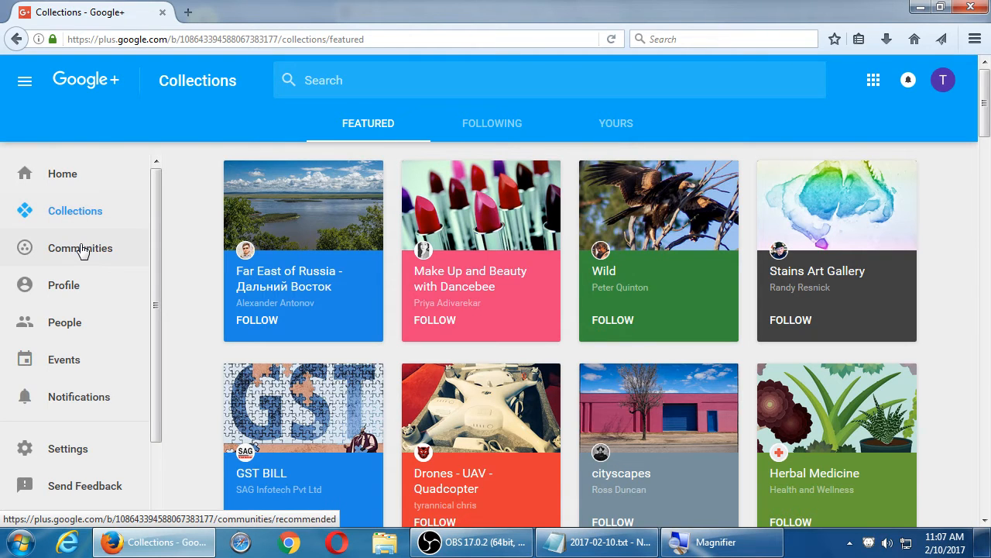
{"action": "left_click", "coordinate": [80, 248]}
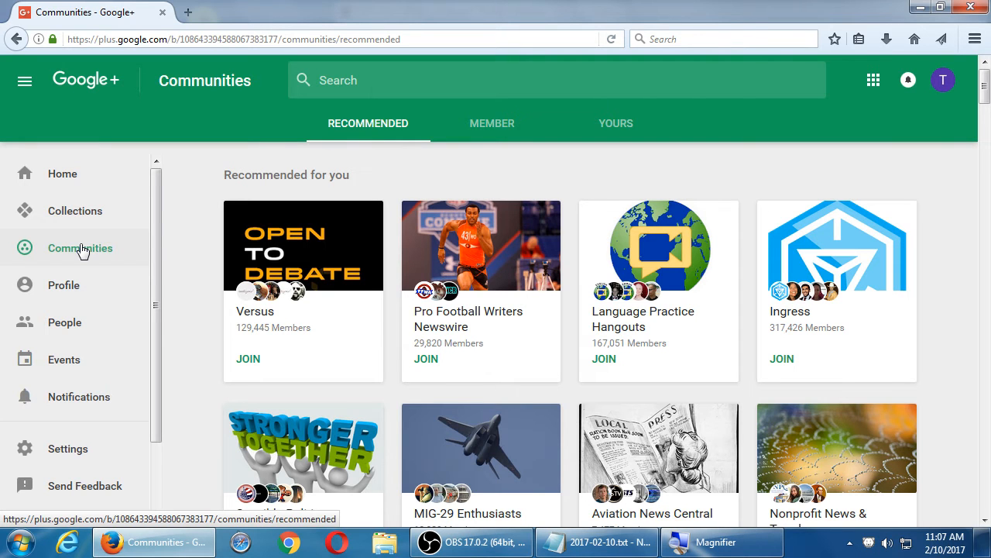
{"action": "left_click", "coordinate": [595, 542]}
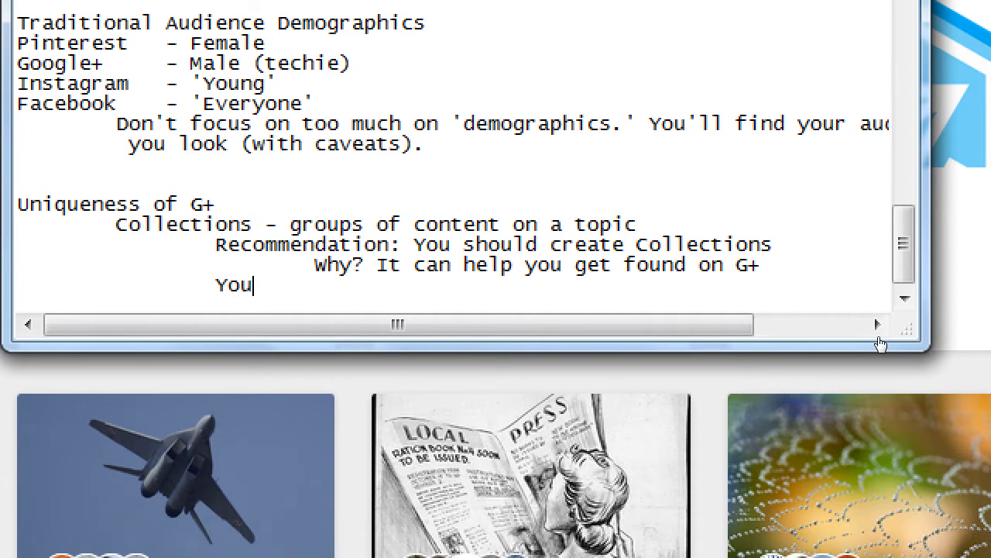
Finish the previous note, then add a Communities heading with 'You can create it, and anyone can contribute'.
{"action": "type", "text": "create it, and only you cot"}
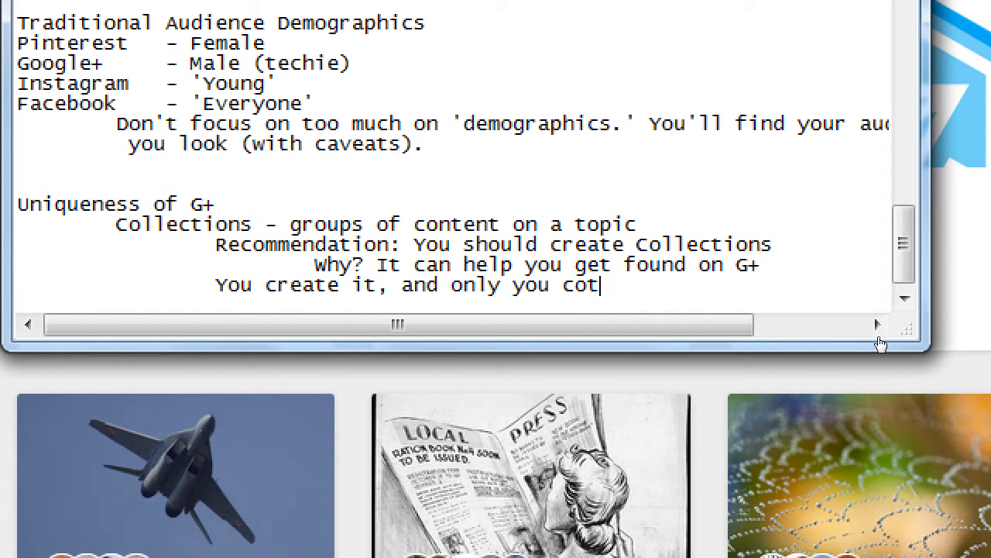
{"action": "type", "text": "ntribute to it"}
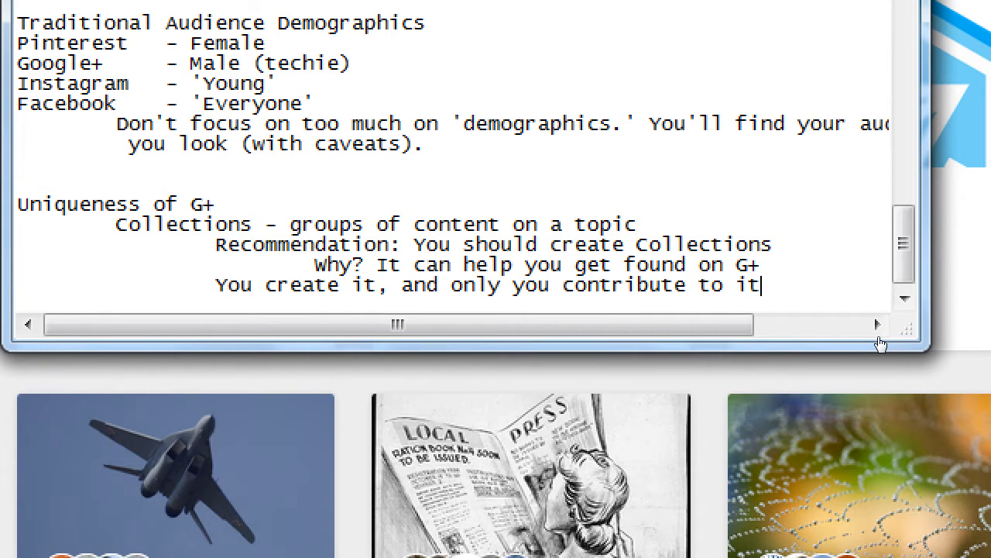
{"action": "type", "text": "C"}
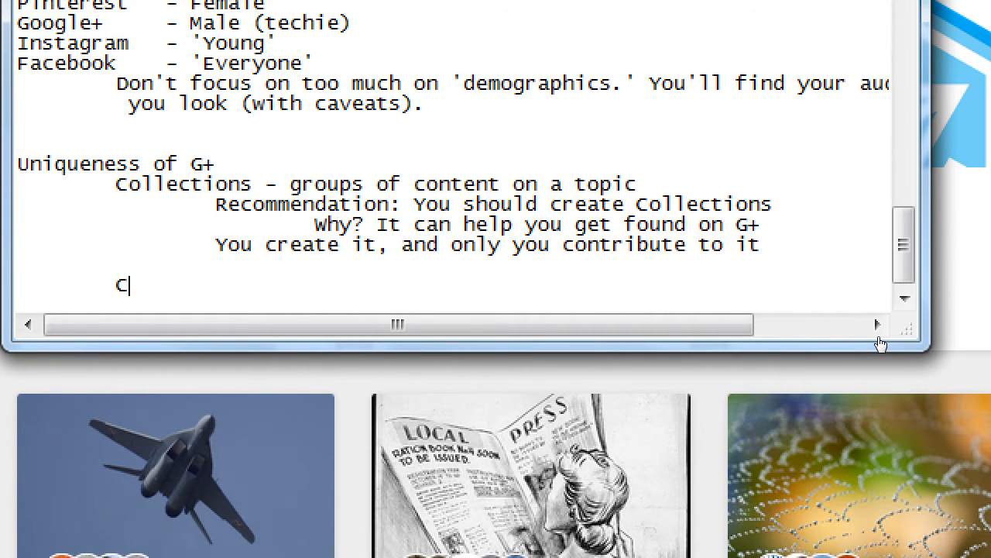
{"action": "type", "text": "ommunities"}
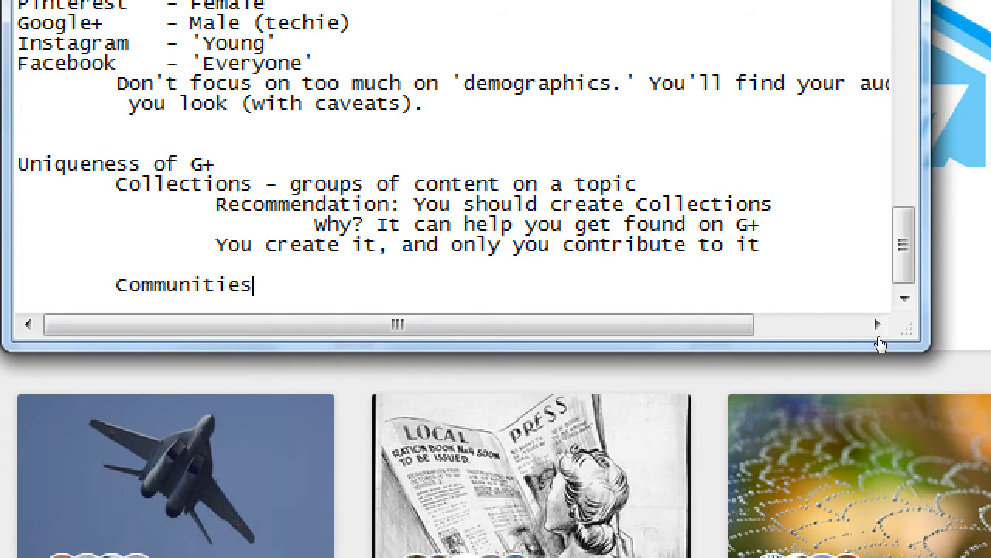
{"action": "key", "text": "Return"}
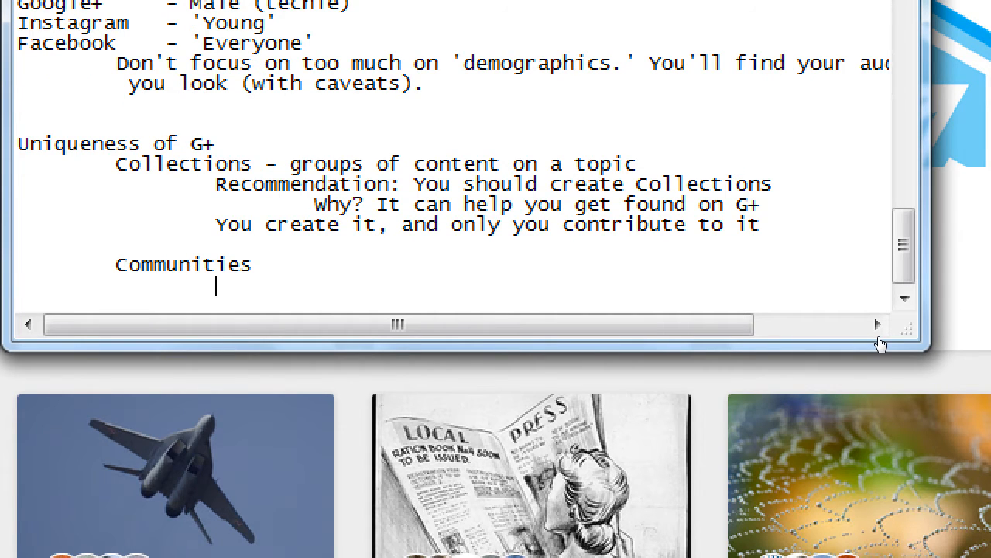
{"action": "type", "text": "You"}
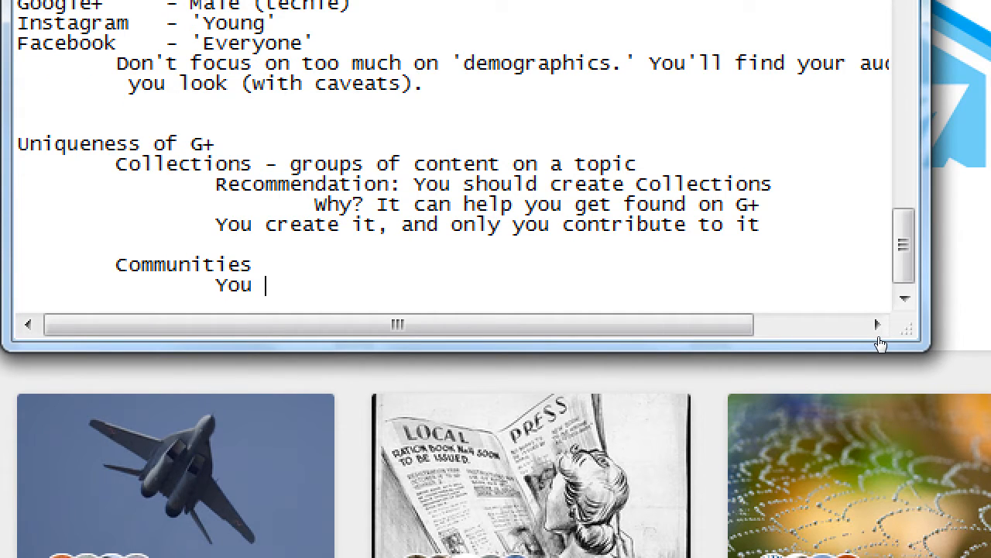
{"action": "type", "text": "can create it"}
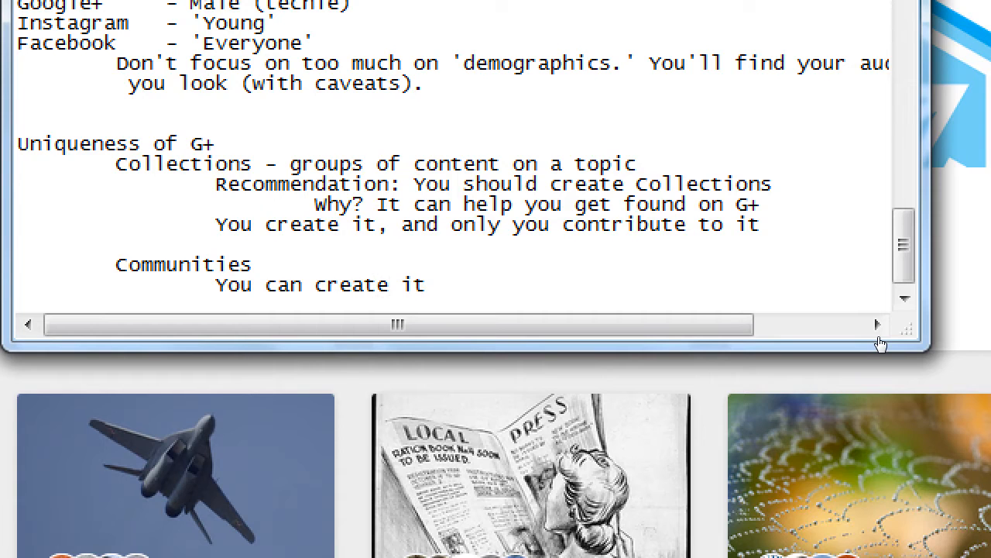
{"action": "type", "text": ", and anyone ca"}
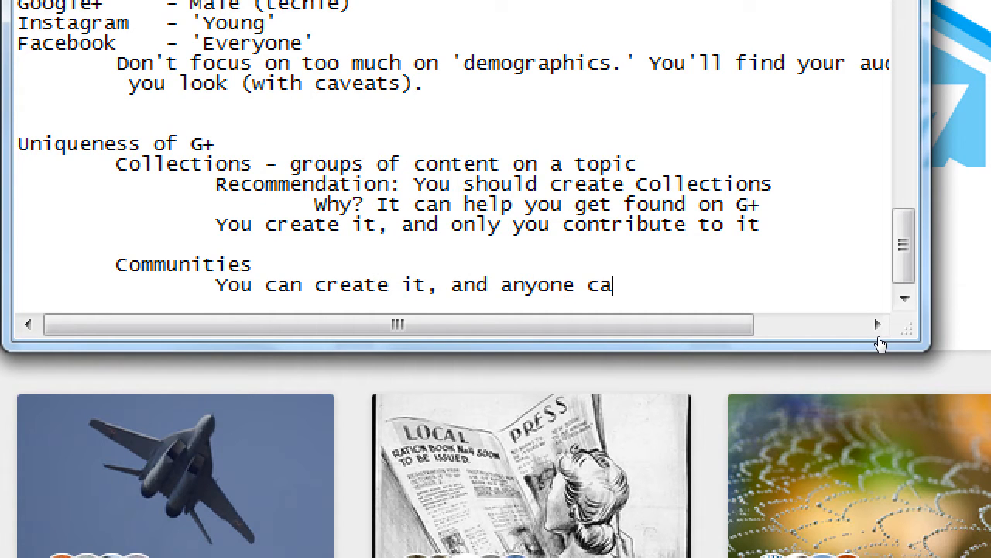
{"action": "type", "text": "n contribute"}
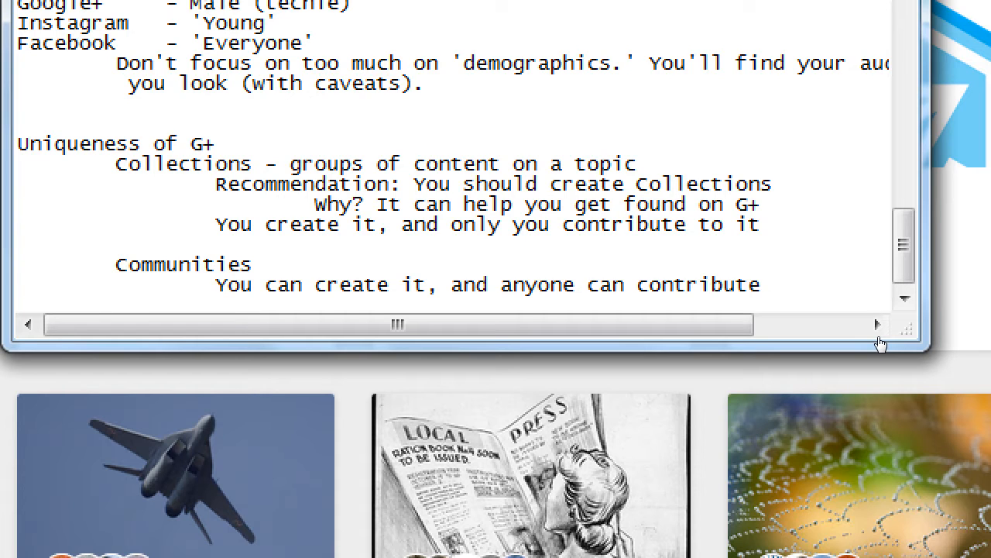
Describe Communities as 'where people congregate on a topic' after the heading.
{"action": "left_click", "coordinate": [251, 264]}
{"action": "type", "text": " -"}
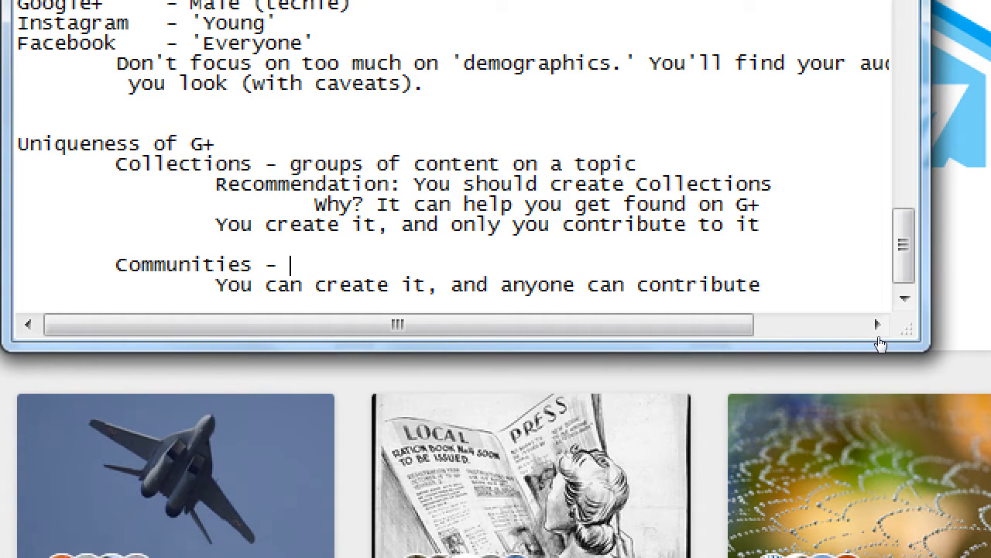
{"action": "type", "text": "where"}
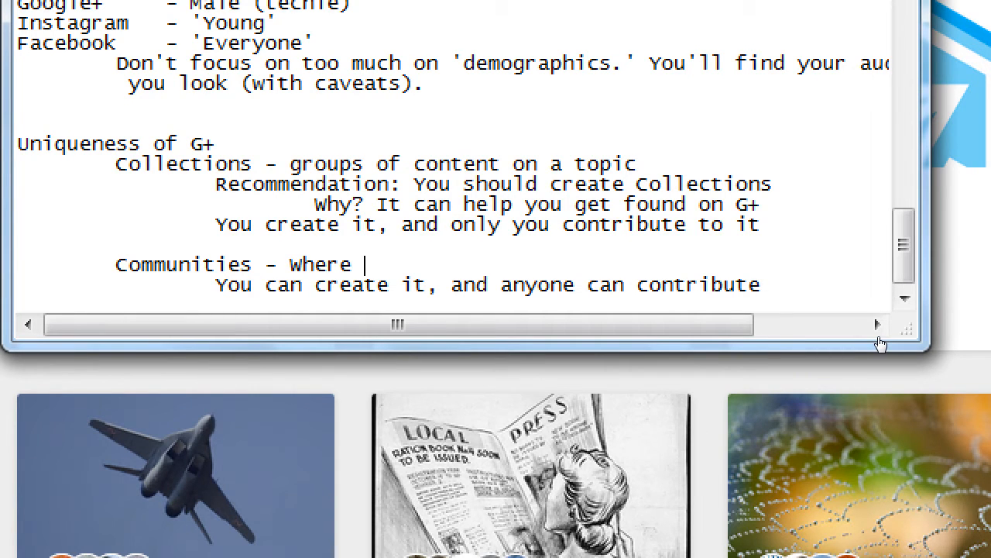
{"action": "type", "text": "people con"}
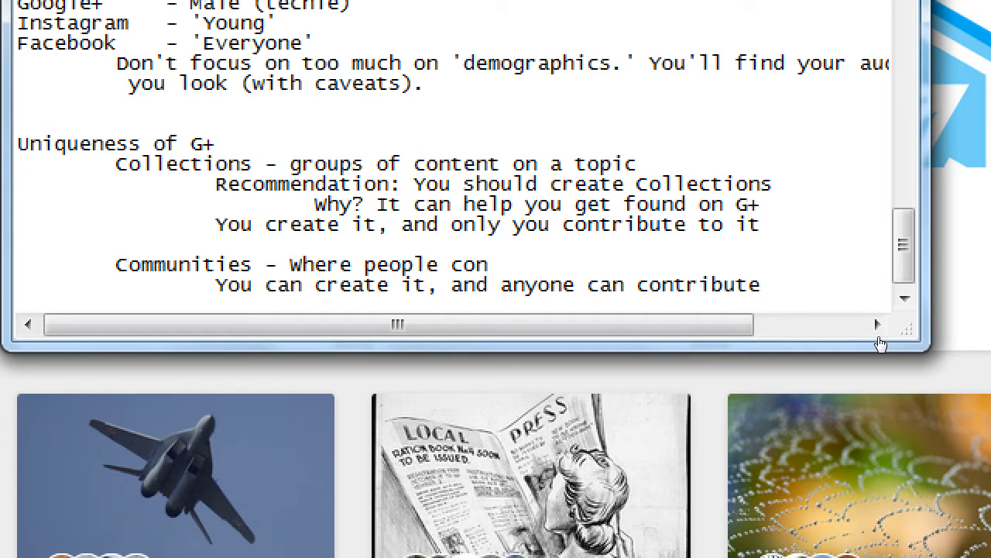
{"action": "type", "text": "grega"}
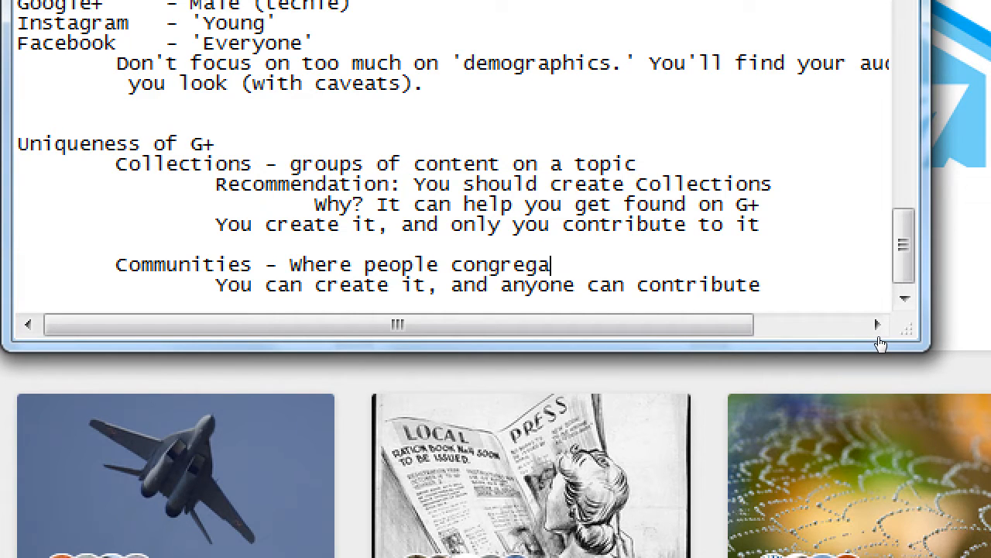
{"action": "type", "text": "te on a topic"}
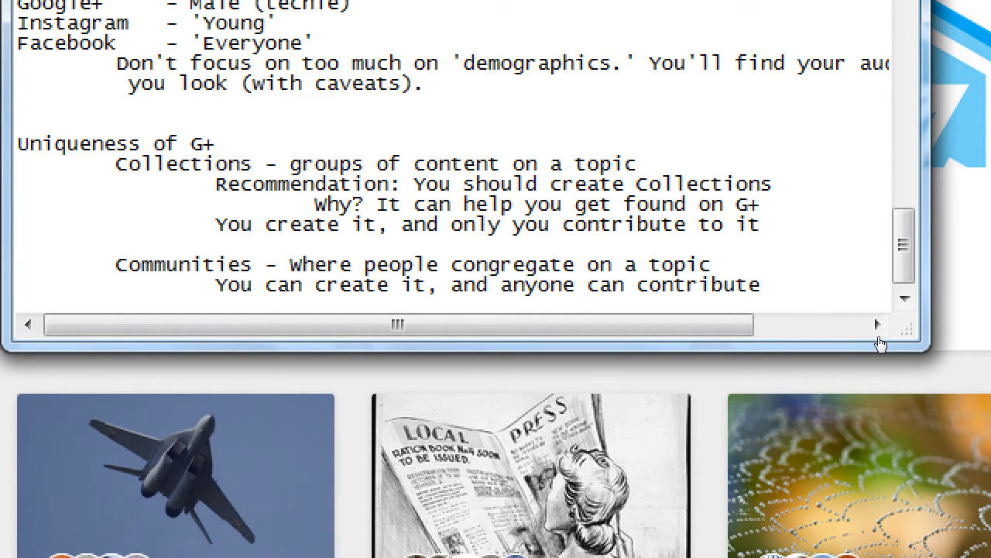
Add 'Recommendation: Yo should follow Communitie' at the end of the Communities note.
{"action": "left_click", "coordinate": [711, 264]}
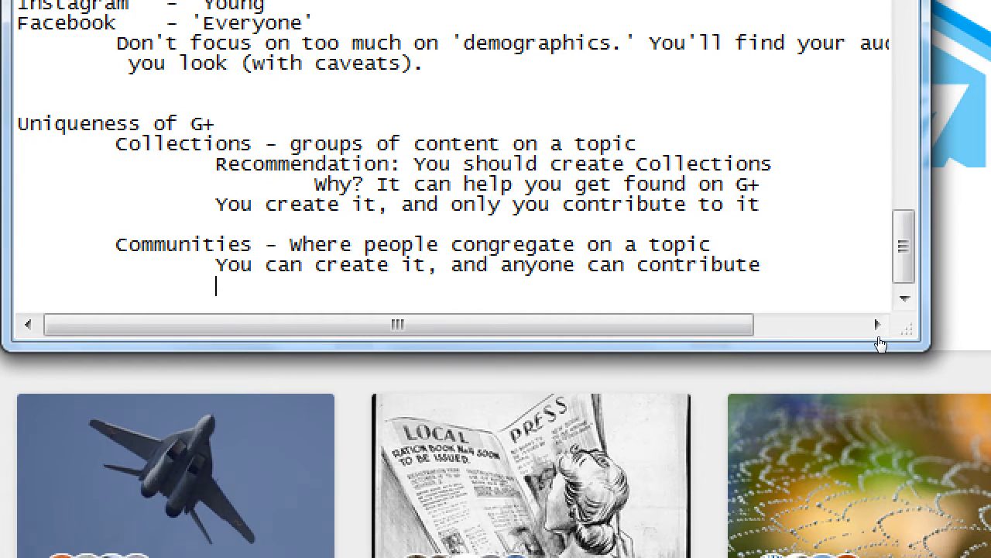
{"action": "type", "text": "REcomme"}
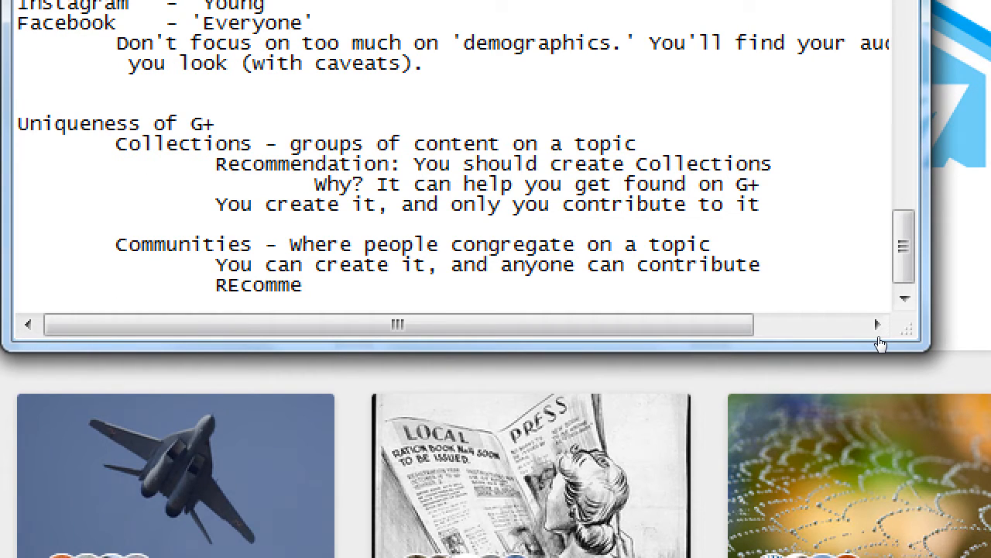
{"action": "type", "text": "ndation: Y"}
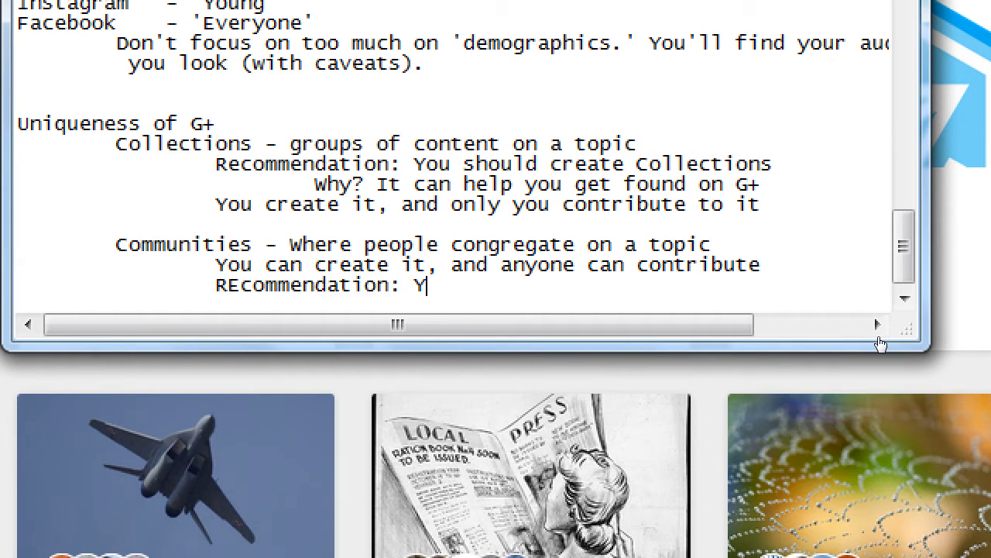
{"action": "type", "text": "o should follow"}
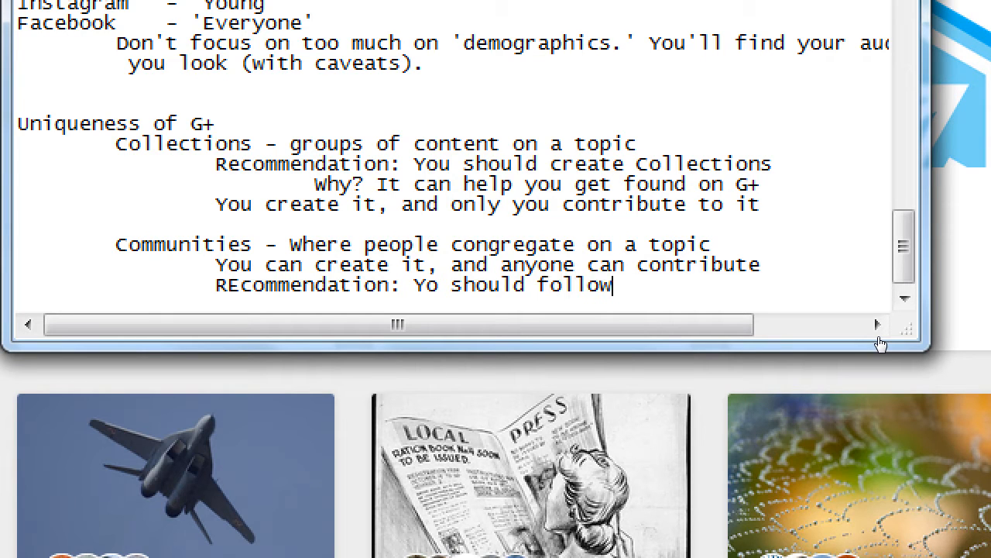
{"action": "type", "text": "Communities"}
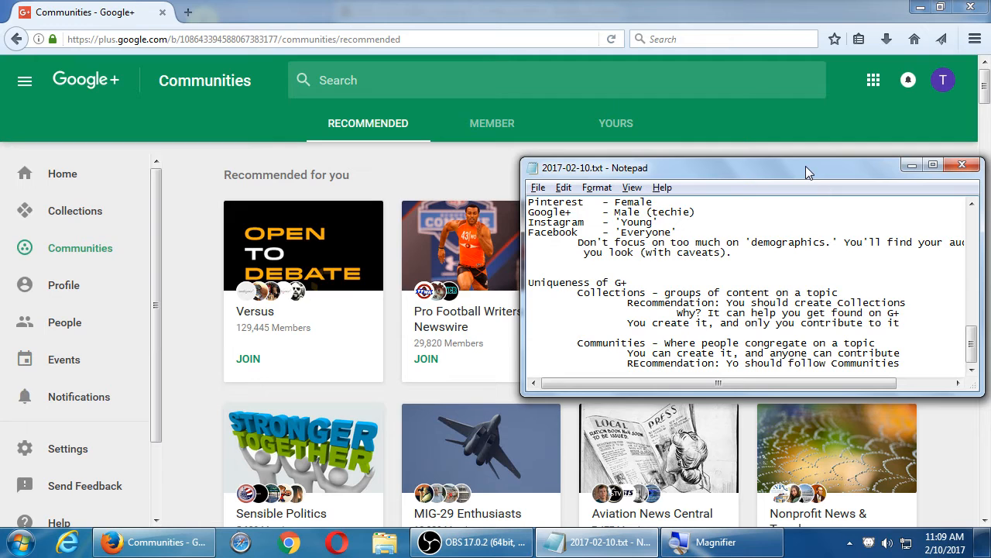
Set Notepad aside so Communities like Versus and MIG-29 Enthusiasts are fully visible.
{"action": "left_click", "coordinate": [529, 304]}
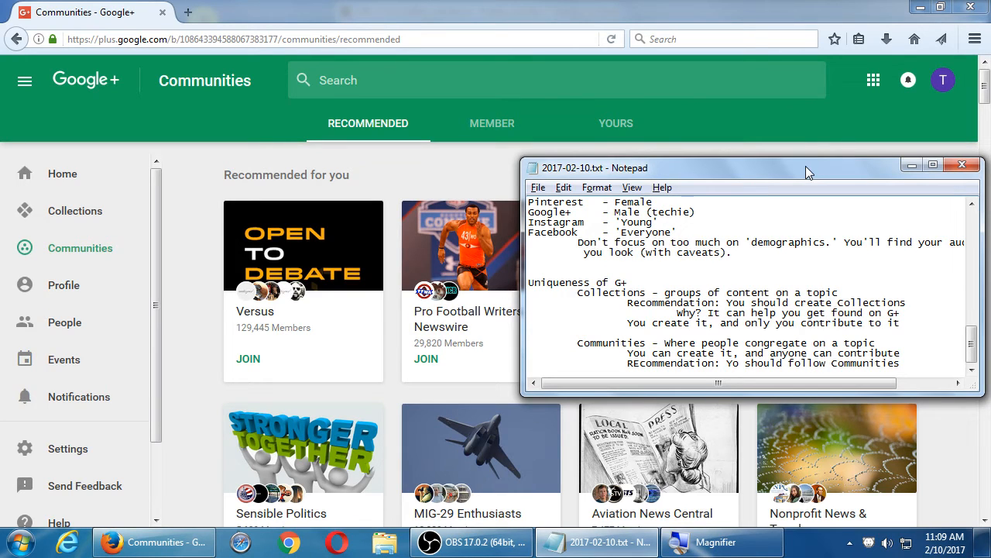
{"action": "left_click", "coordinate": [529, 304]}
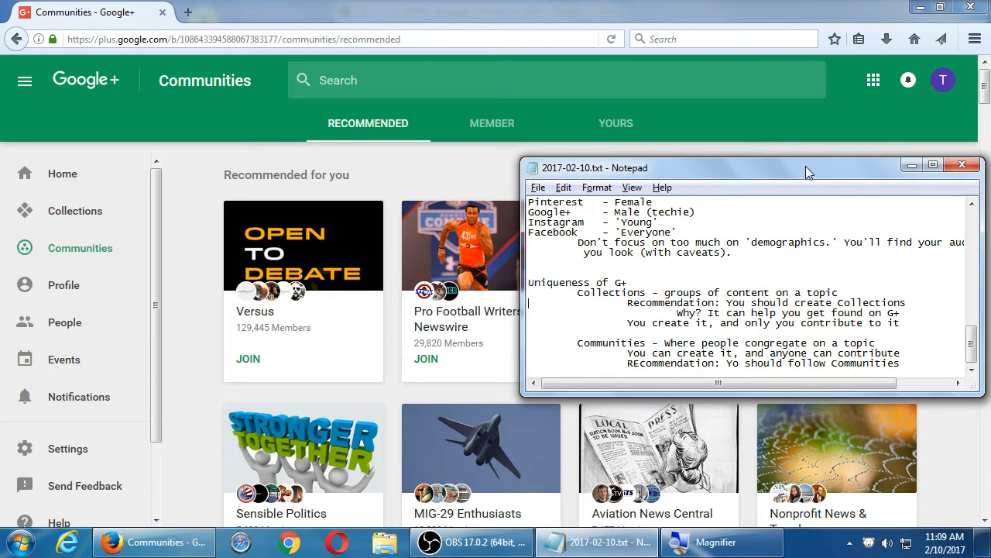
{"action": "mouse_move", "coordinate": [234, 209]}
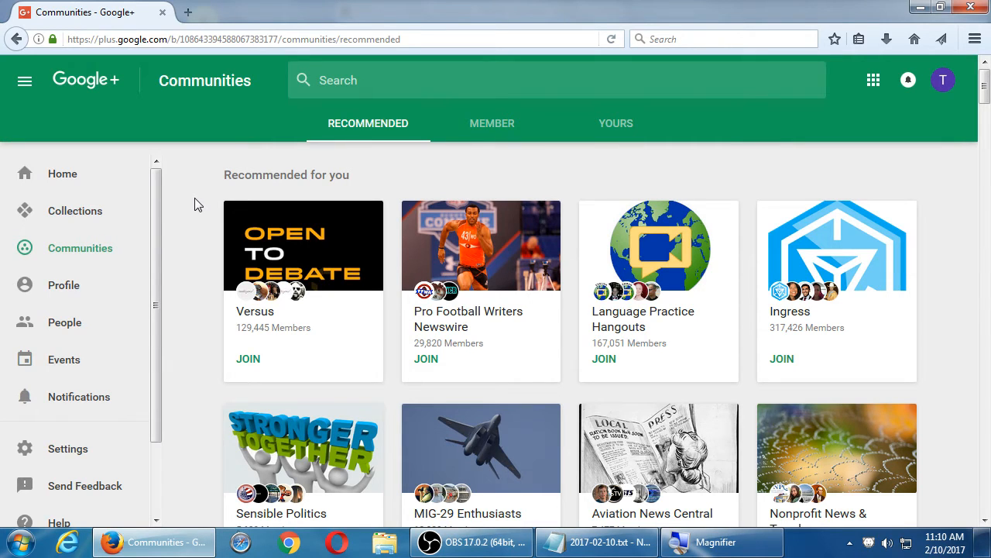
{"action": "mouse_move", "coordinate": [113, 265]}
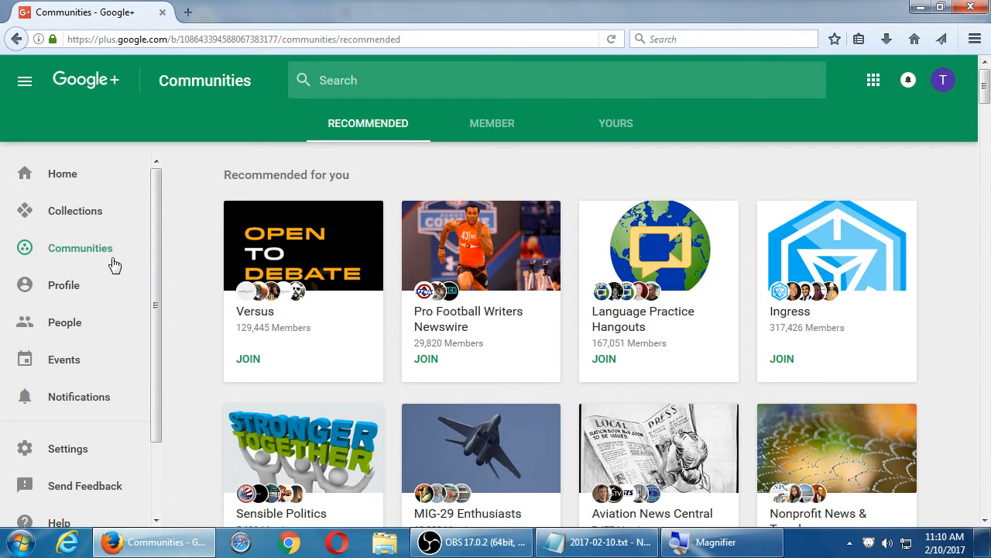
{"action": "mouse_move", "coordinate": [63, 285]}
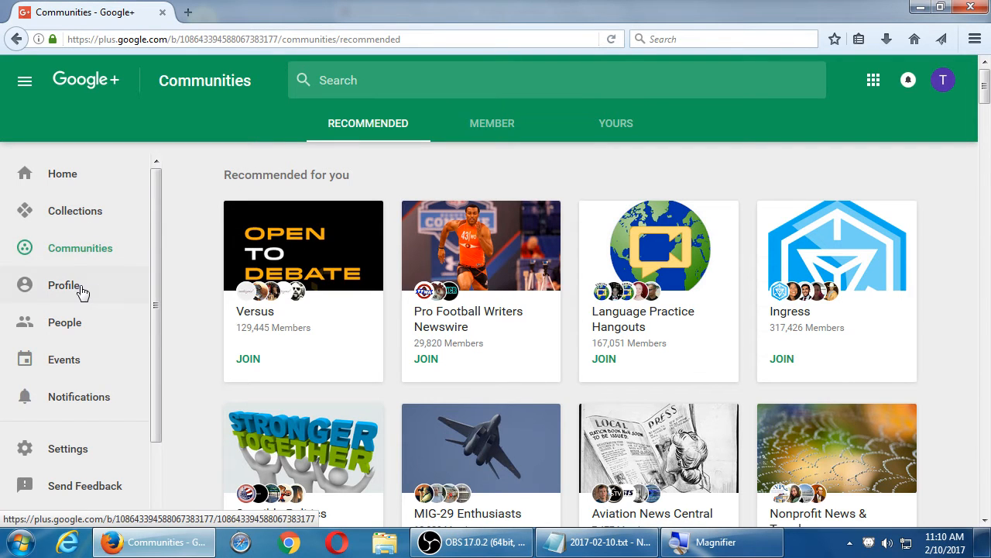
Open the Temporary Victor's Bakery profile from the sidebar.
{"action": "left_click", "coordinate": [64, 285]}
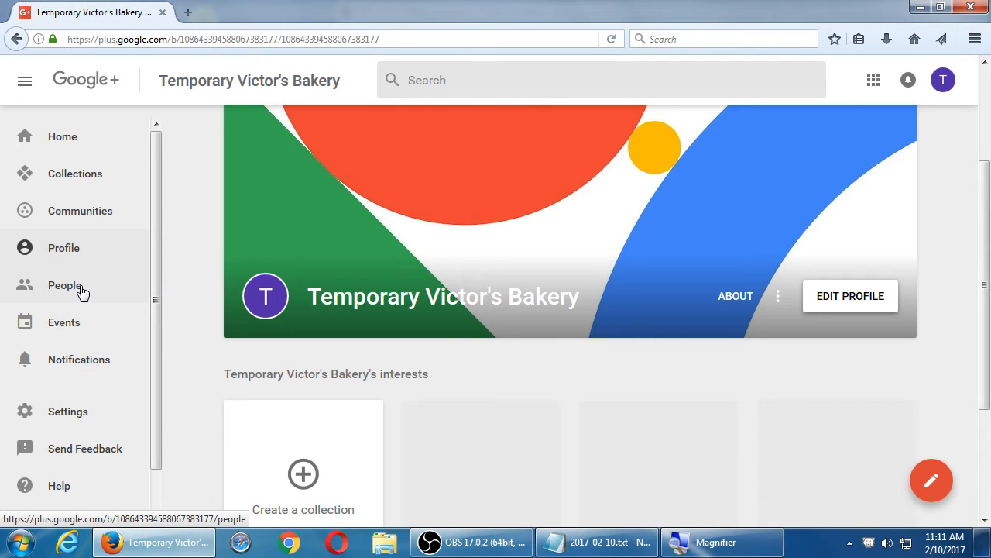
{"action": "left_click", "coordinate": [80, 211]}
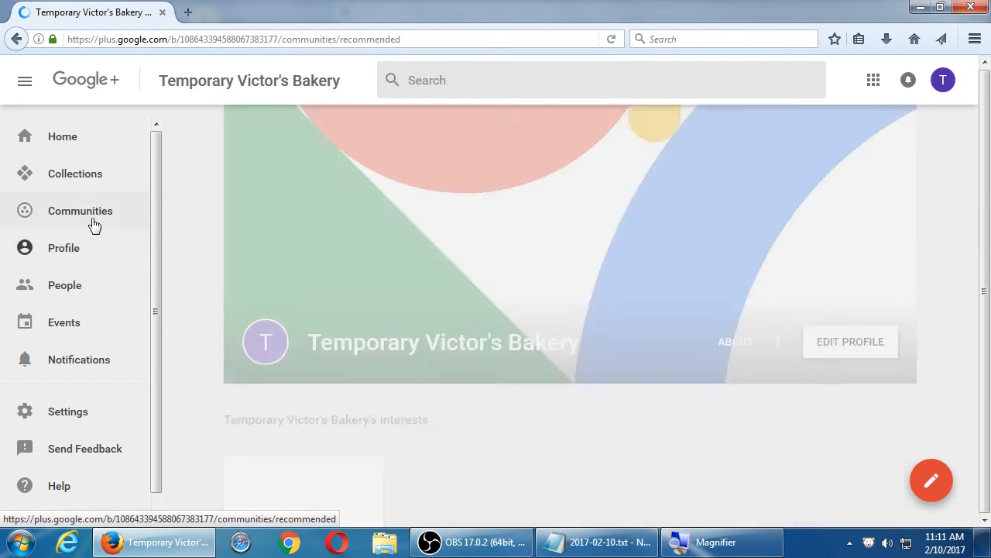
{"action": "left_click", "coordinate": [80, 210]}
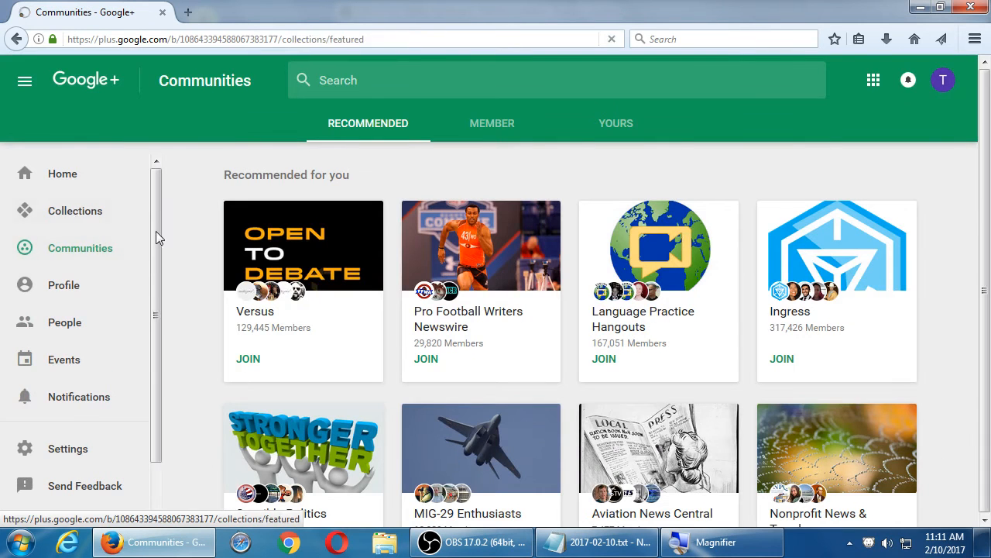
{"action": "left_click", "coordinate": [75, 211]}
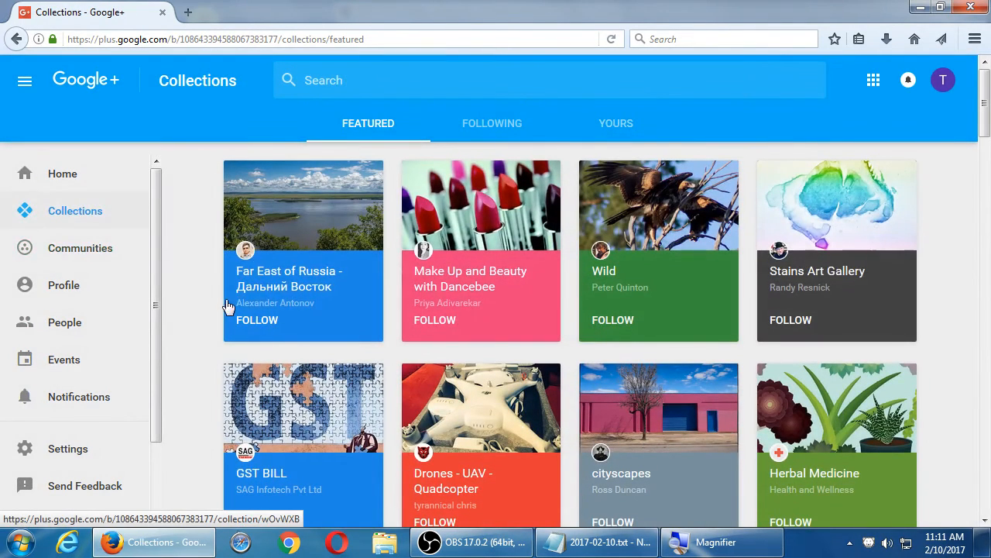
{"action": "mouse_move", "coordinate": [302, 327]}
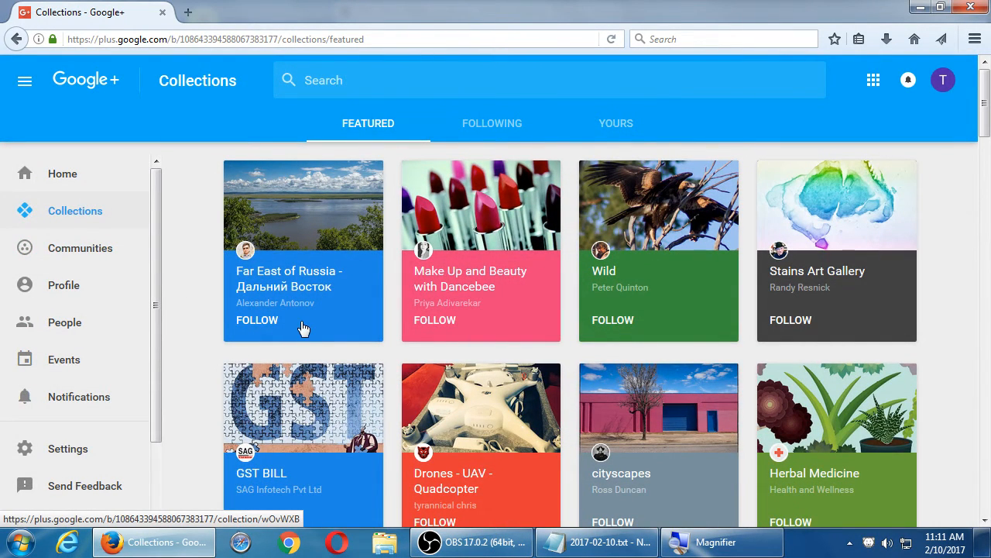
{"action": "mouse_move", "coordinate": [247, 254]}
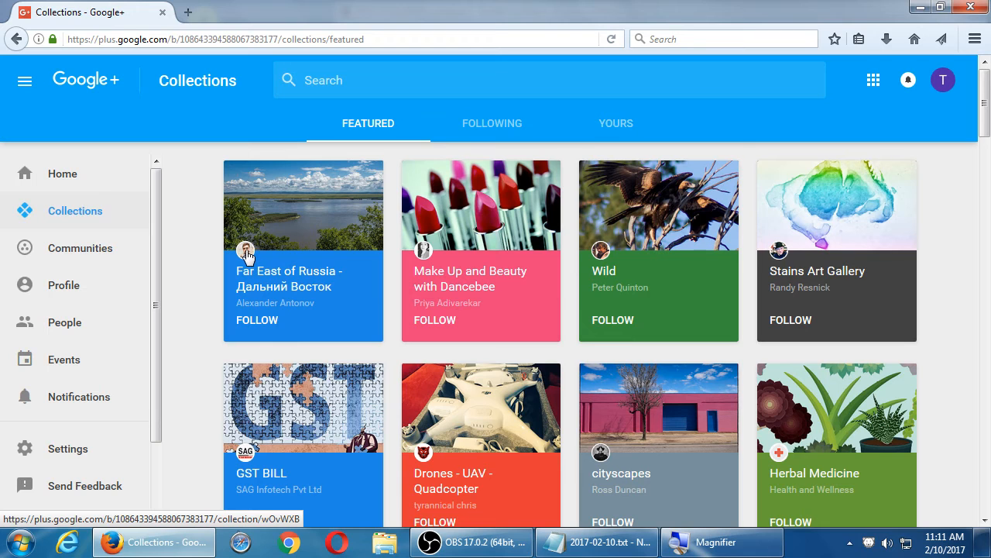
{"action": "mouse_move", "coordinate": [482, 333]}
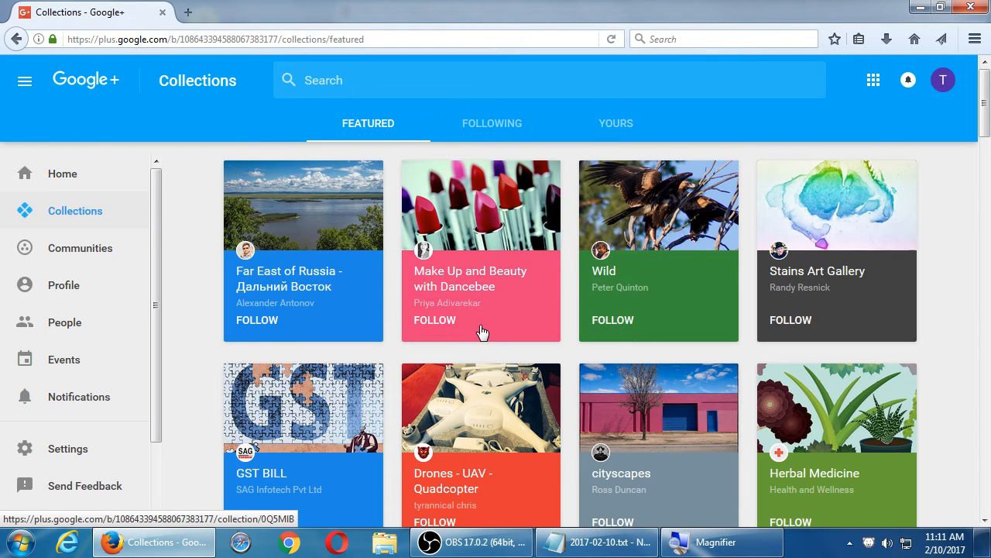
{"action": "mouse_move", "coordinate": [443, 271]}
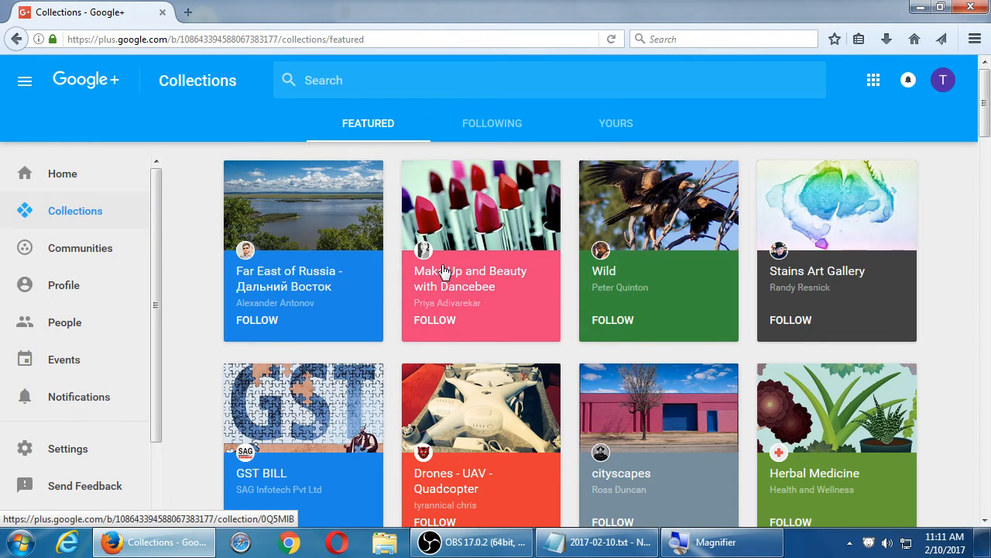
{"action": "mouse_move", "coordinate": [494, 279]}
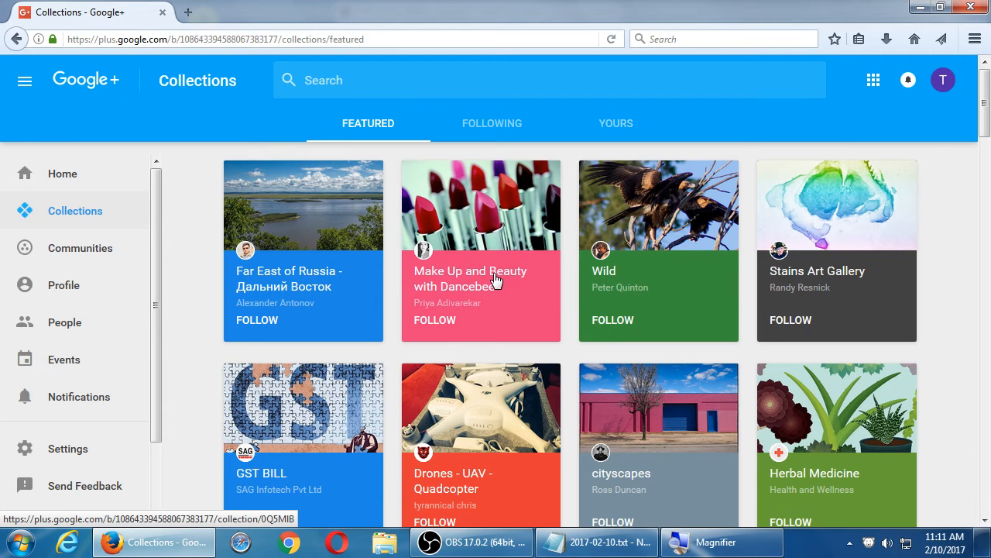
{"action": "scroll", "scroll_direction": "down", "scroll_amount": 3}
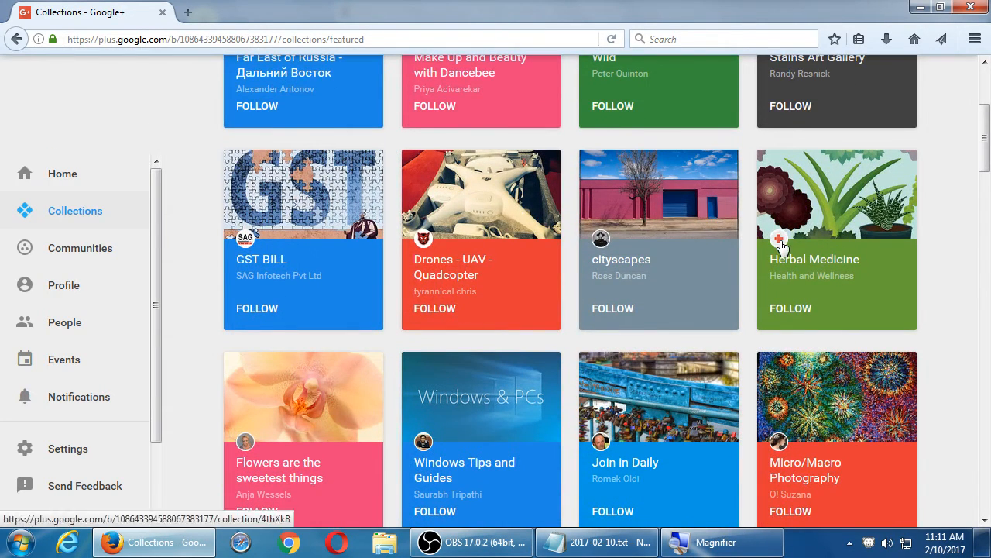
{"action": "scroll", "scroll_direction": "up", "scroll_amount": 3}
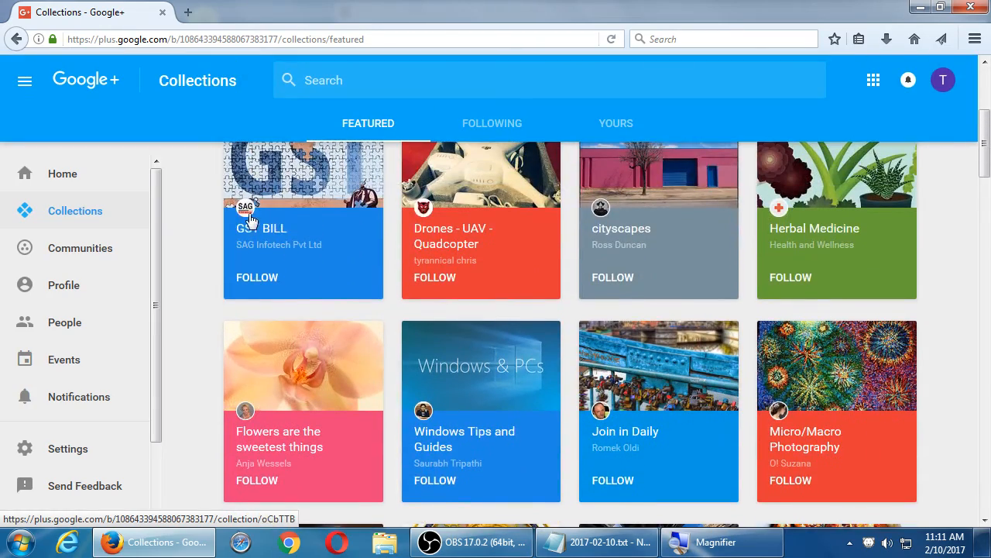
{"action": "scroll", "scroll_direction": "down", "scroll_amount": 3}
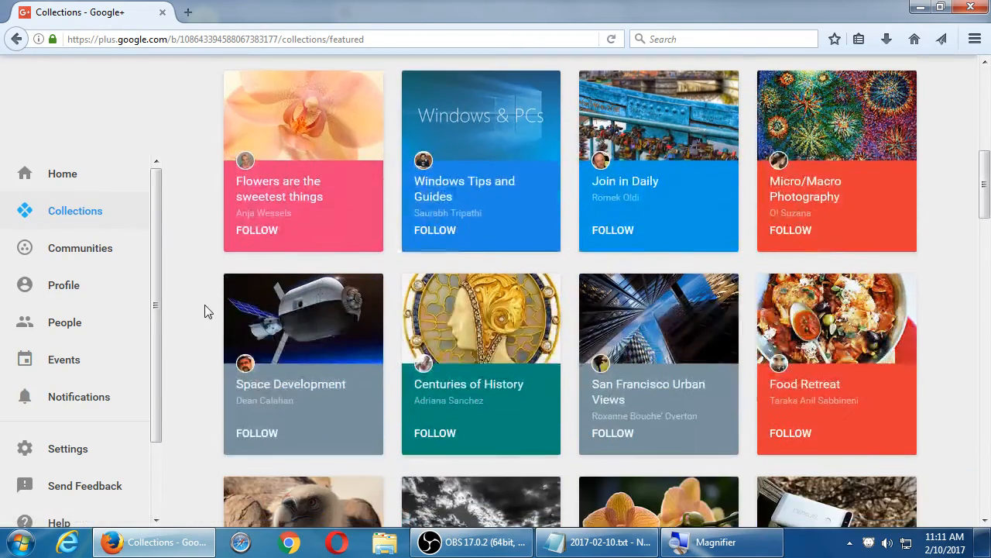
{"action": "scroll", "scroll_direction": "down", "scroll_amount": 3}
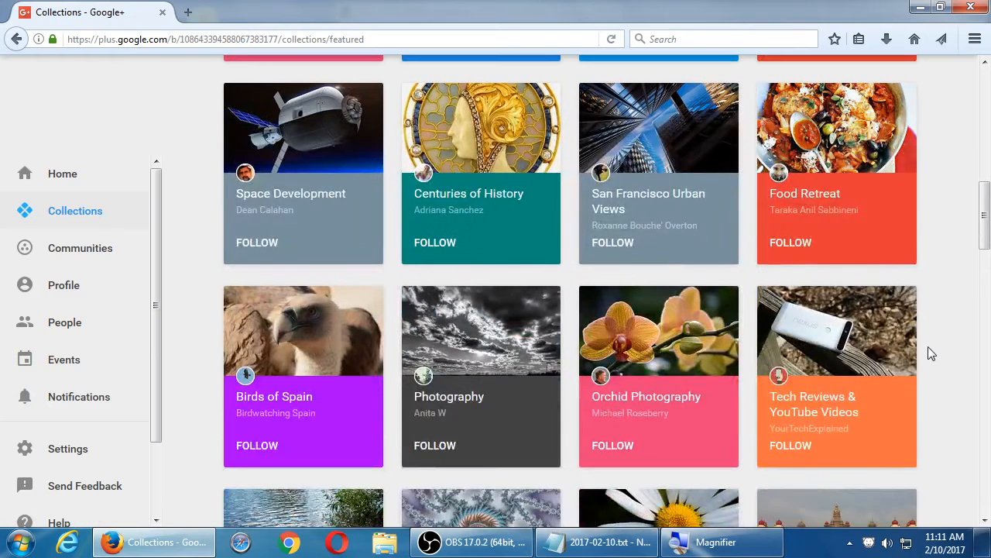
{"action": "scroll", "scroll_direction": "down", "scroll_amount": 3}
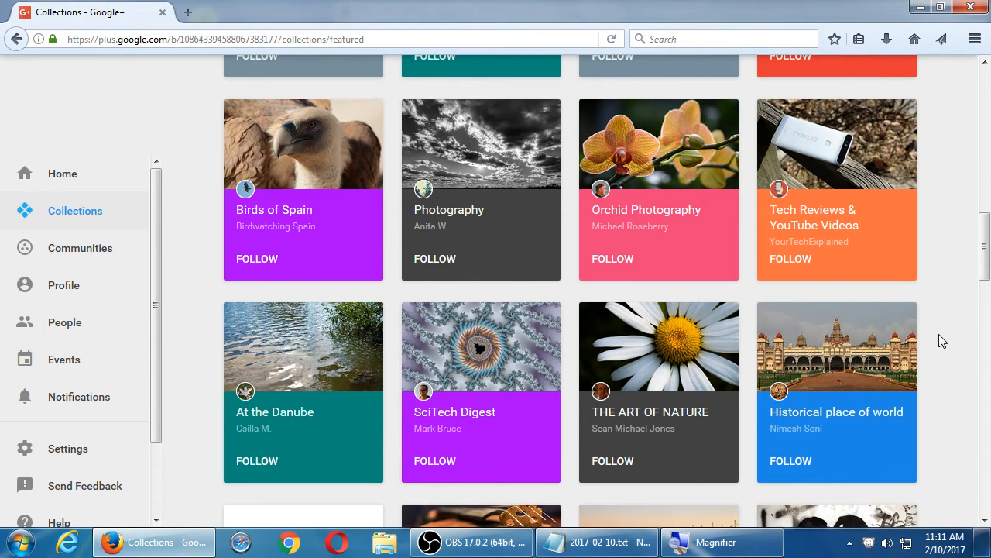
{"action": "mouse_move", "coordinate": [186, 331]}
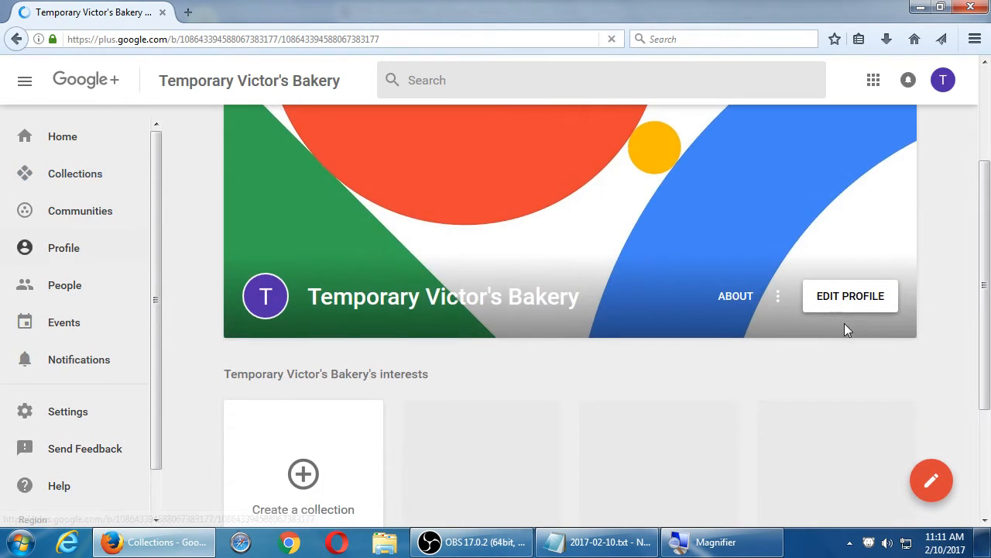
{"action": "scroll", "scroll_direction": "down", "scroll_amount": 3}
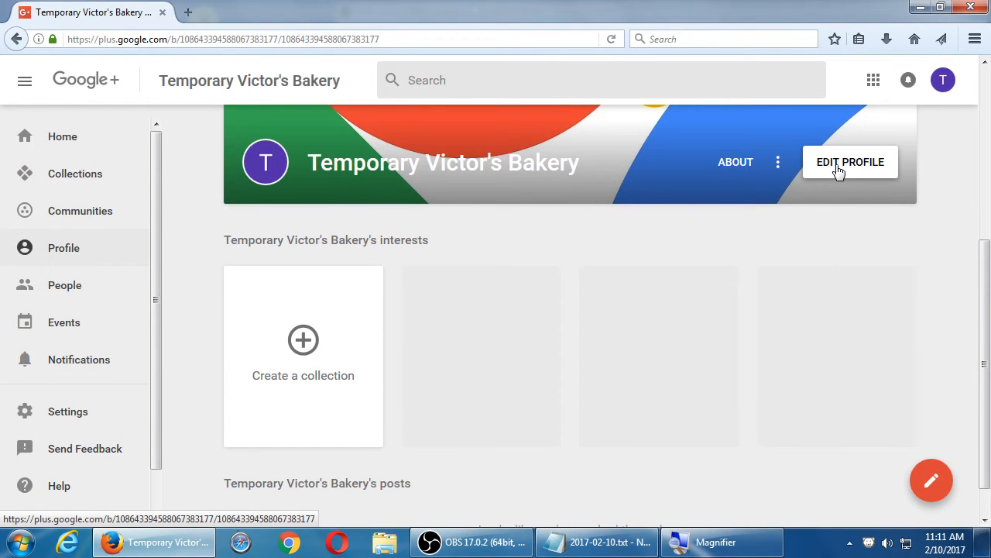
{"action": "mouse_move", "coordinate": [511, 203]}
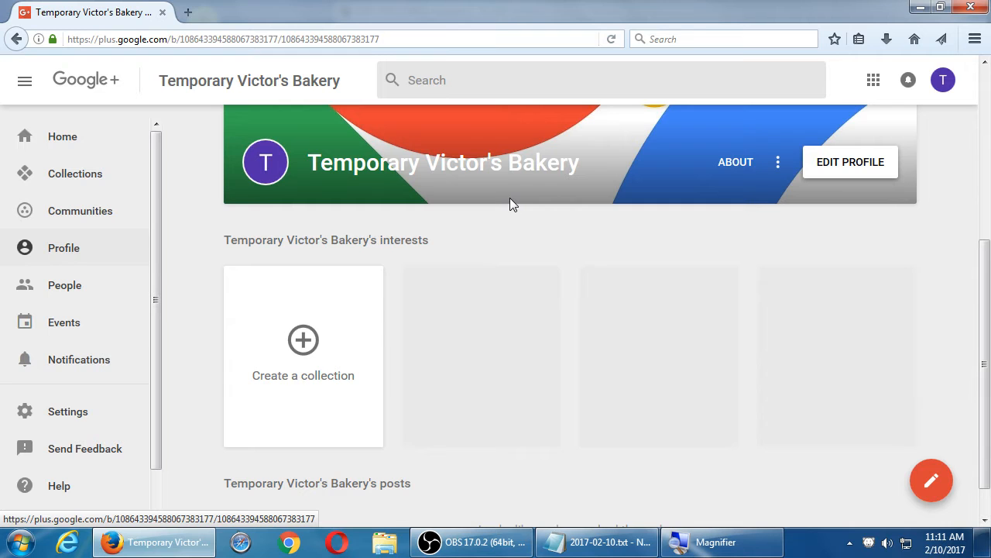
{"action": "scroll", "scroll_direction": "down", "scroll_amount": 3}
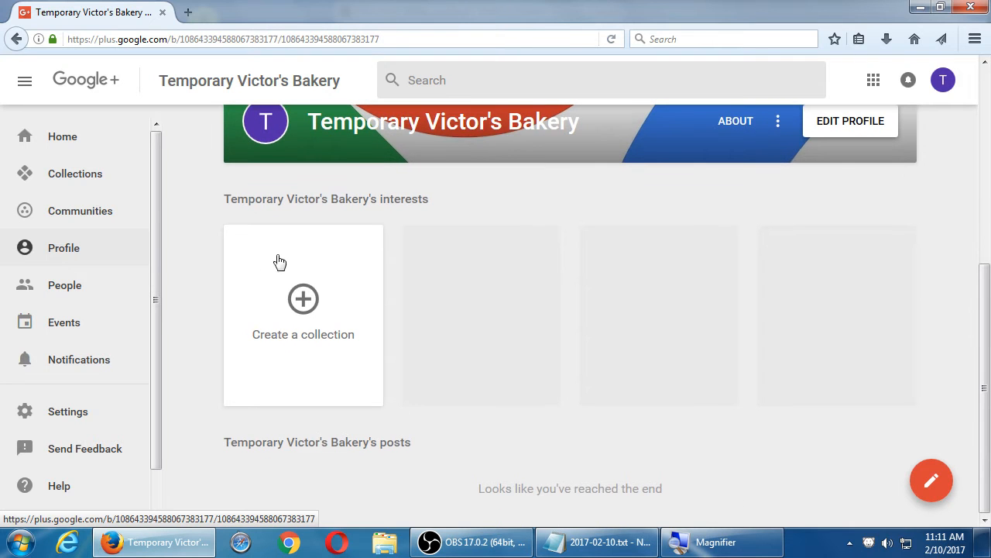
{"action": "scroll", "scroll_direction": "up", "scroll_amount": 3}
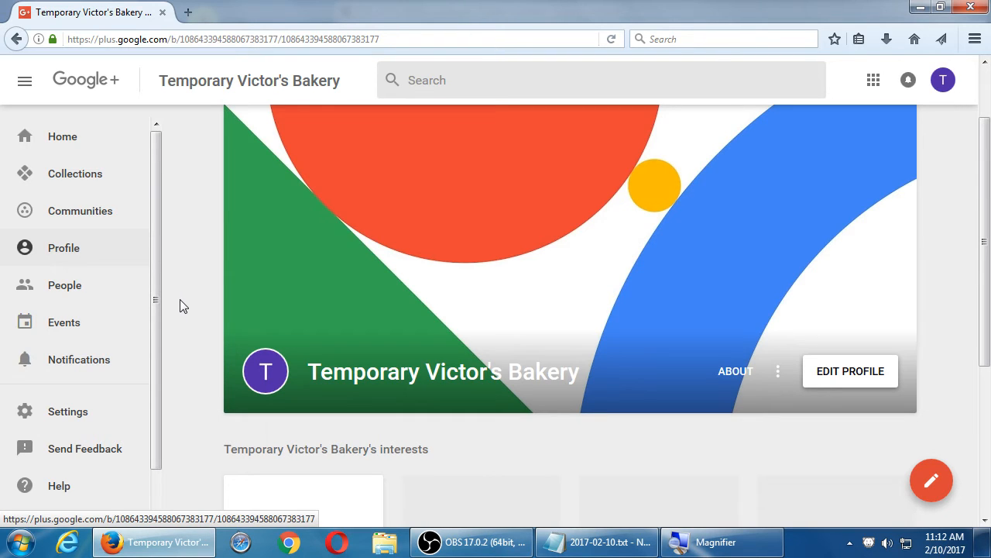
Open pixlr.com in a new browser tab.
{"action": "left_click", "coordinate": [187, 12]}
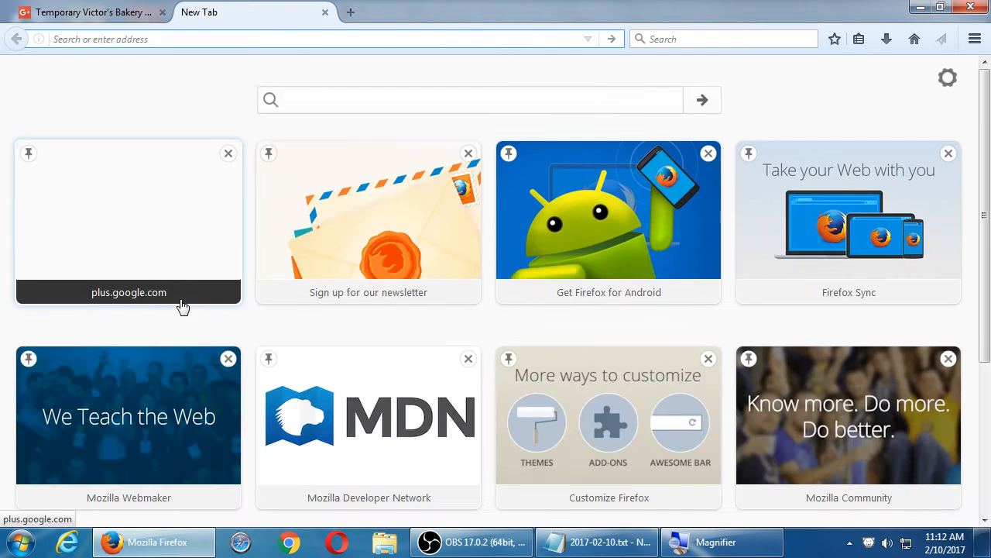
{"action": "type", "text": "pixlr.com"}
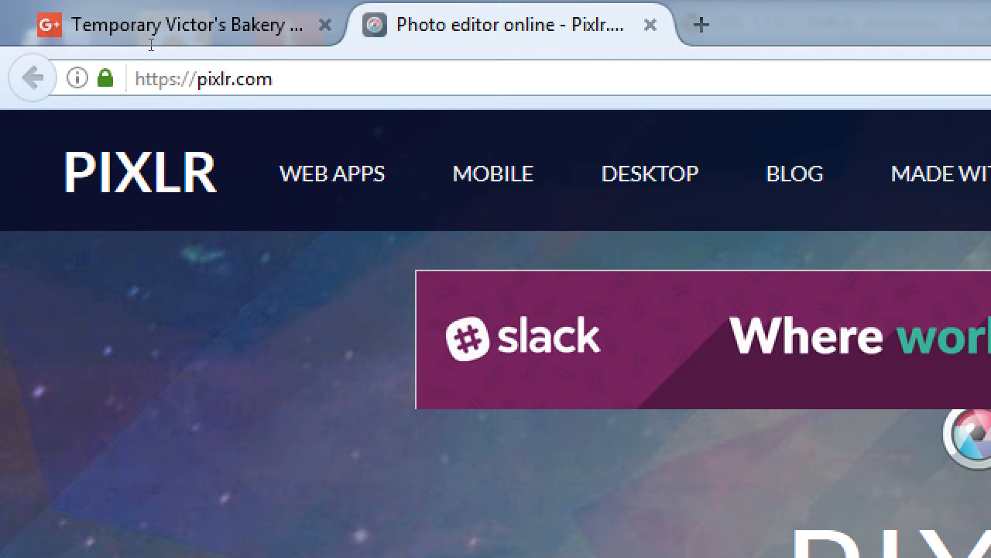
Return to the bakery's Google+ tab and open People, showing no suggestions.
{"action": "left_click", "coordinate": [186, 24]}
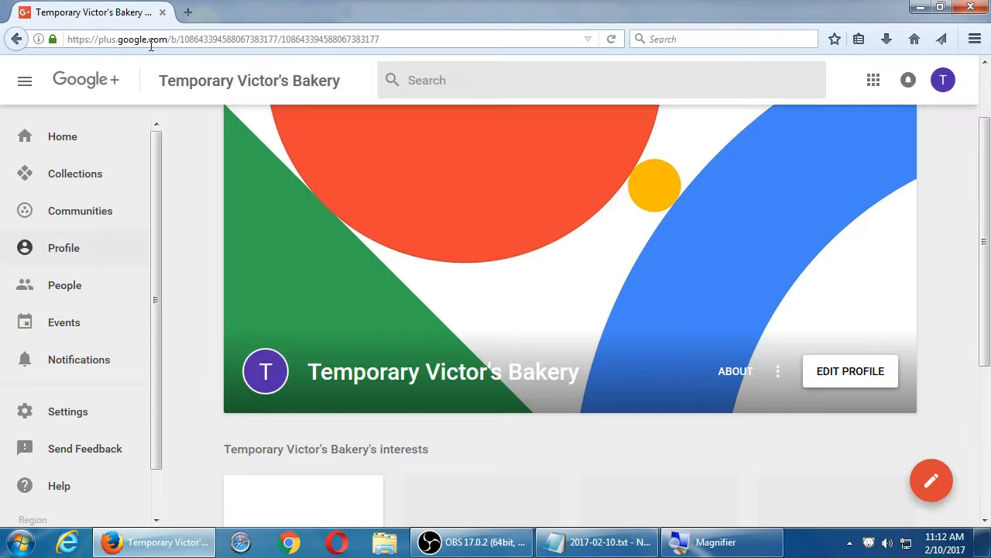
{"action": "mouse_move", "coordinate": [161, 269]}
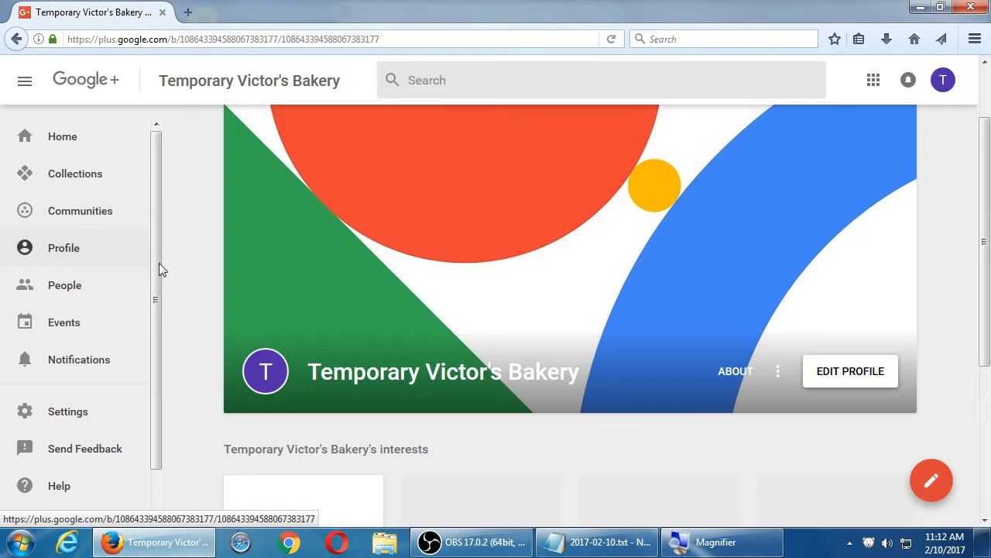
{"action": "scroll", "scroll_direction": "down", "scroll_amount": 3}
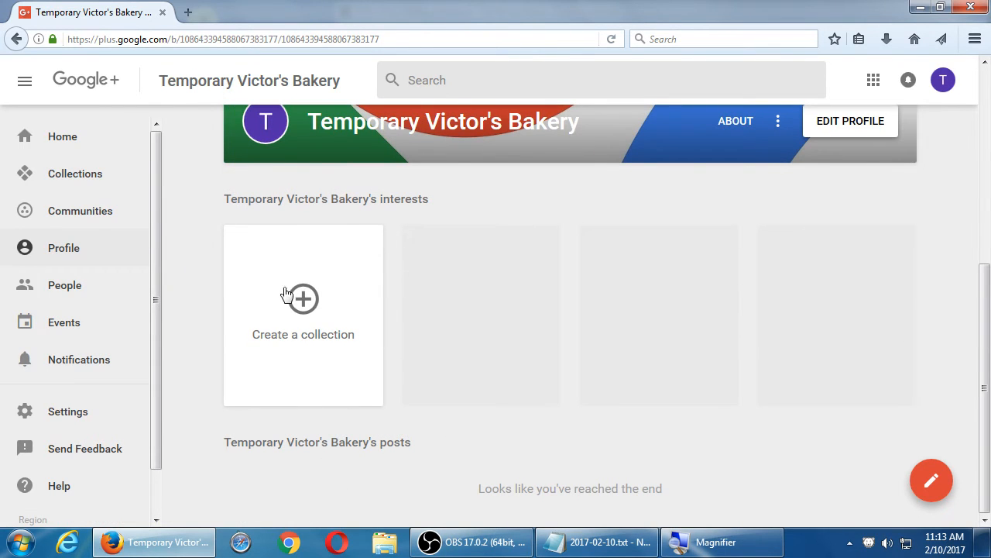
{"action": "mouse_move", "coordinate": [178, 231]}
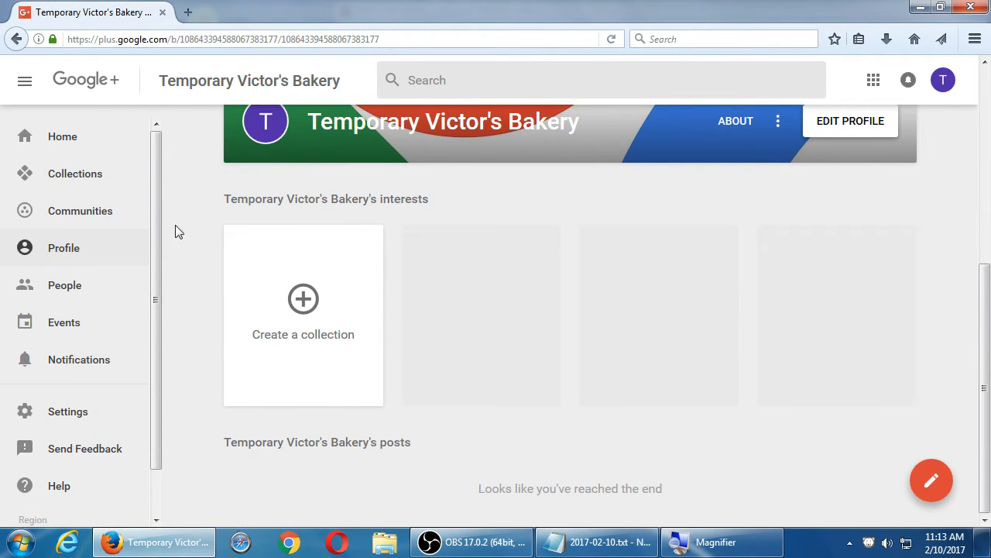
{"action": "left_click", "coordinate": [65, 285]}
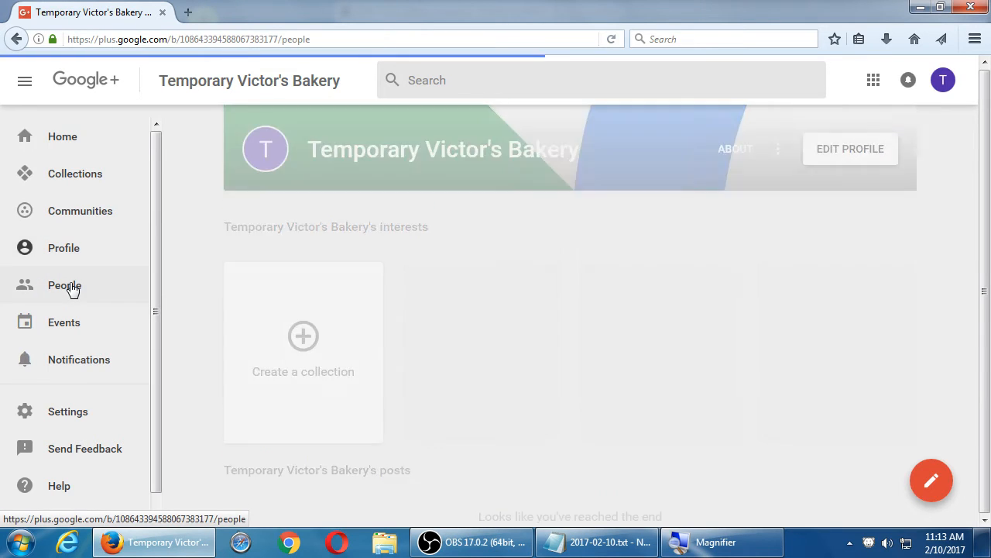
{"action": "left_click", "coordinate": [64, 285]}
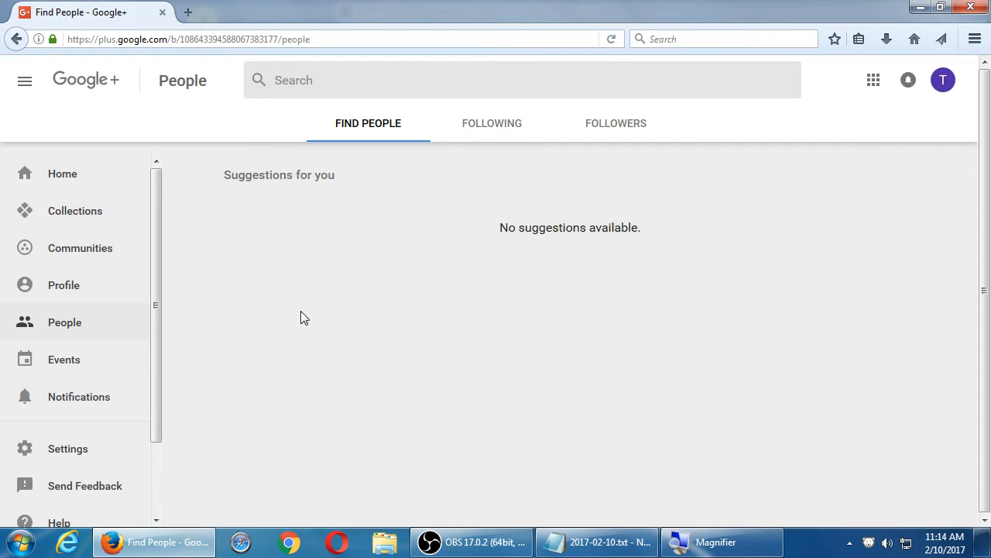
{"action": "mouse_move", "coordinate": [491, 123]}
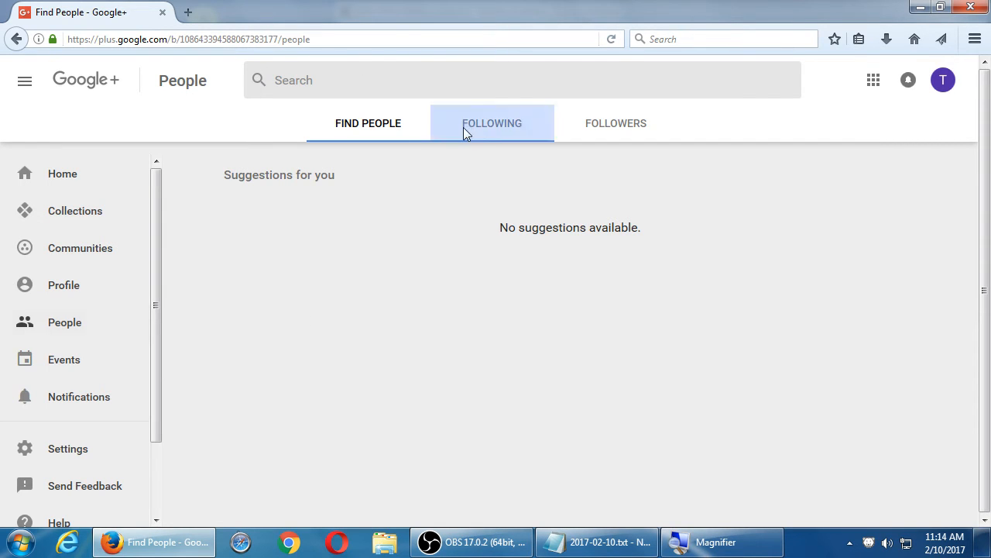
Open the Following tab, showing zero followed people and empty Customers, VIPs, Team members circles.
{"action": "left_click", "coordinate": [491, 123]}
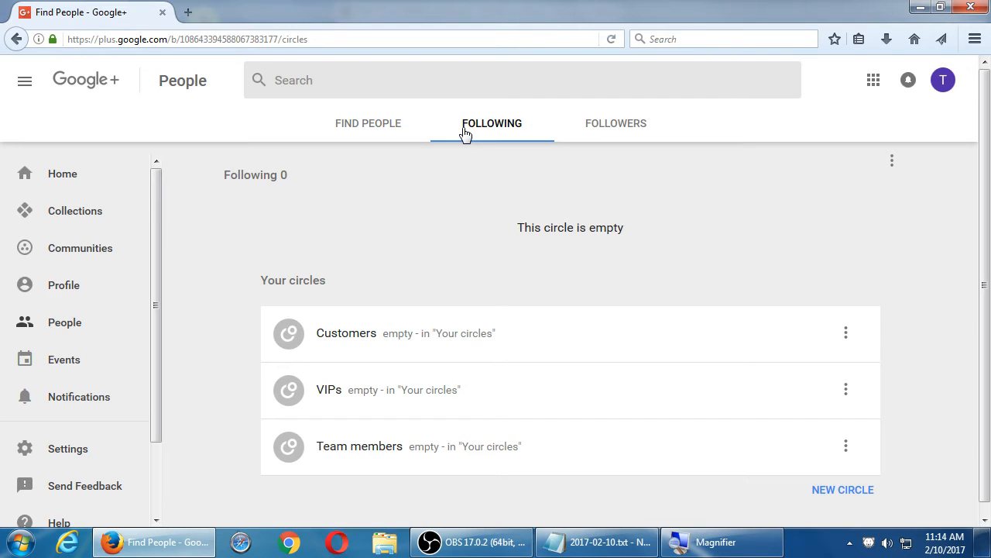
{"action": "mouse_move", "coordinate": [477, 138]}
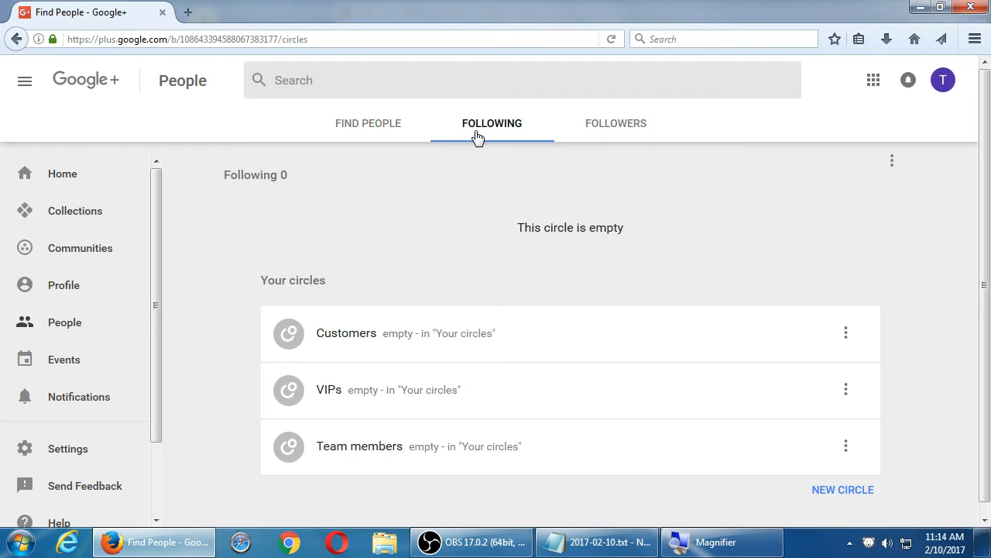
{"action": "mouse_move", "coordinate": [471, 165]}
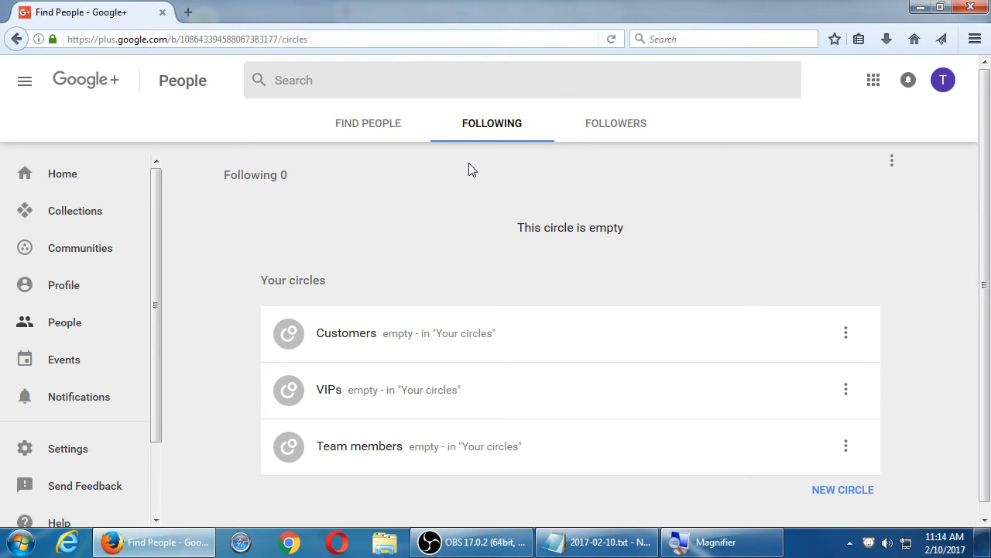
{"action": "mouse_move", "coordinate": [460, 199]}
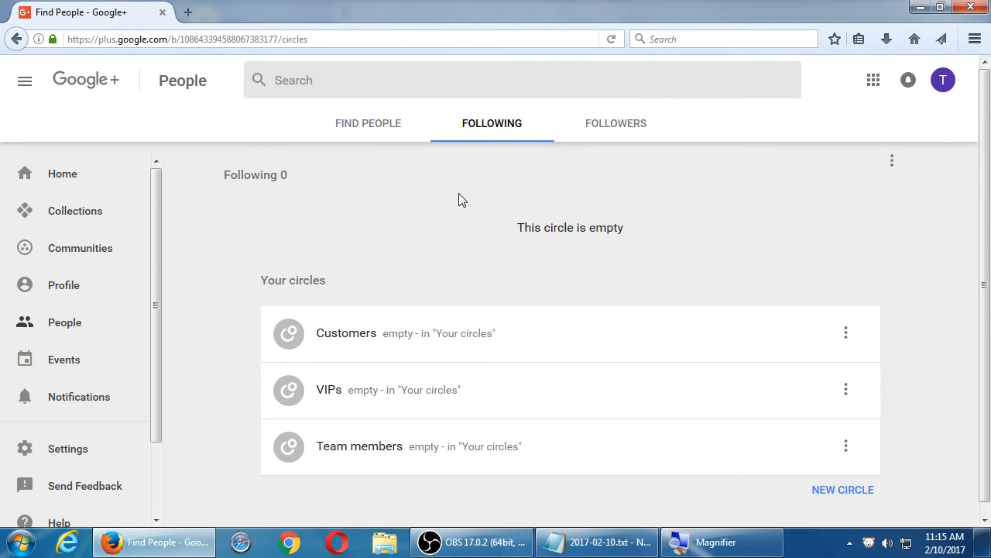
{"action": "mouse_move", "coordinate": [824, 450]}
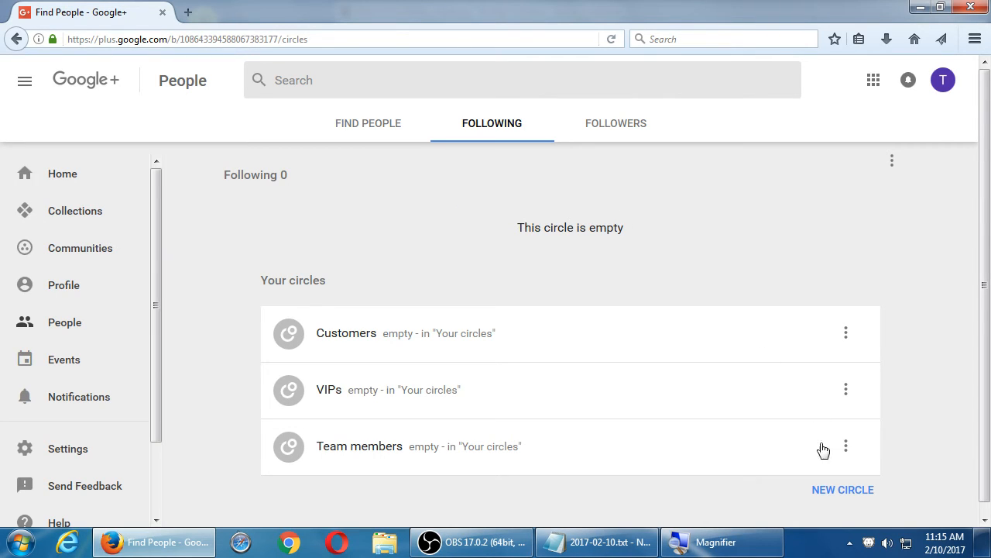
{"action": "mouse_move", "coordinate": [829, 493]}
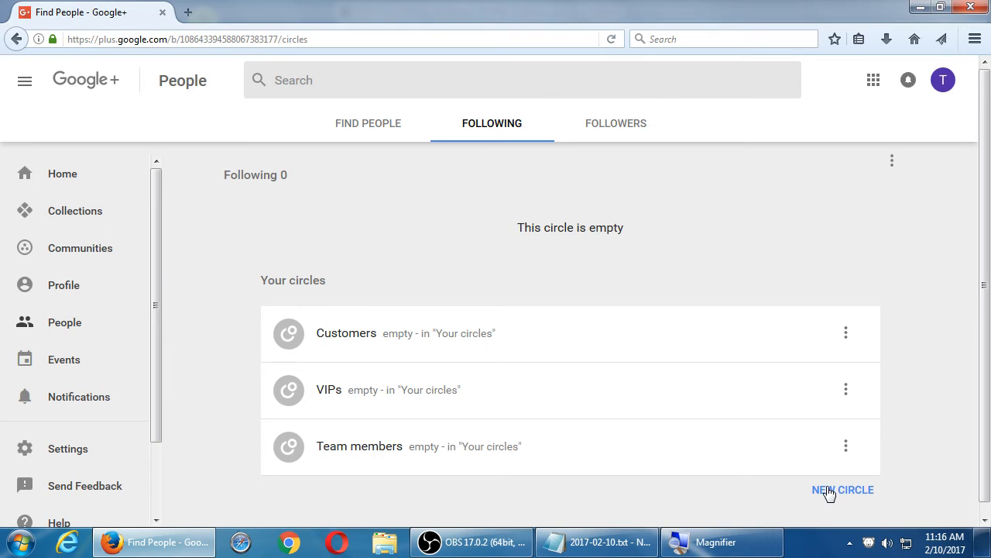
{"action": "mouse_move", "coordinate": [266, 396]}
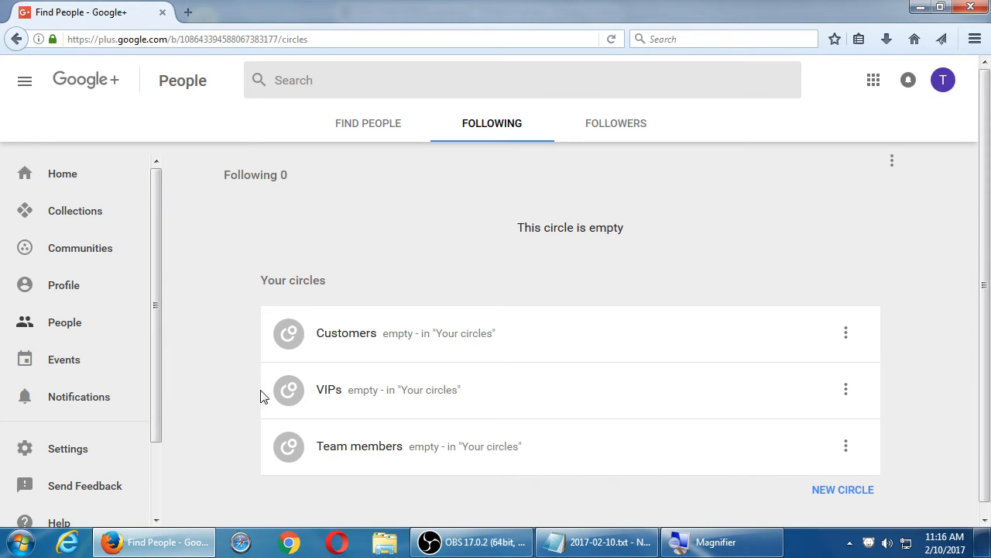
{"action": "scroll", "scroll_direction": "down", "scroll_amount": 3}
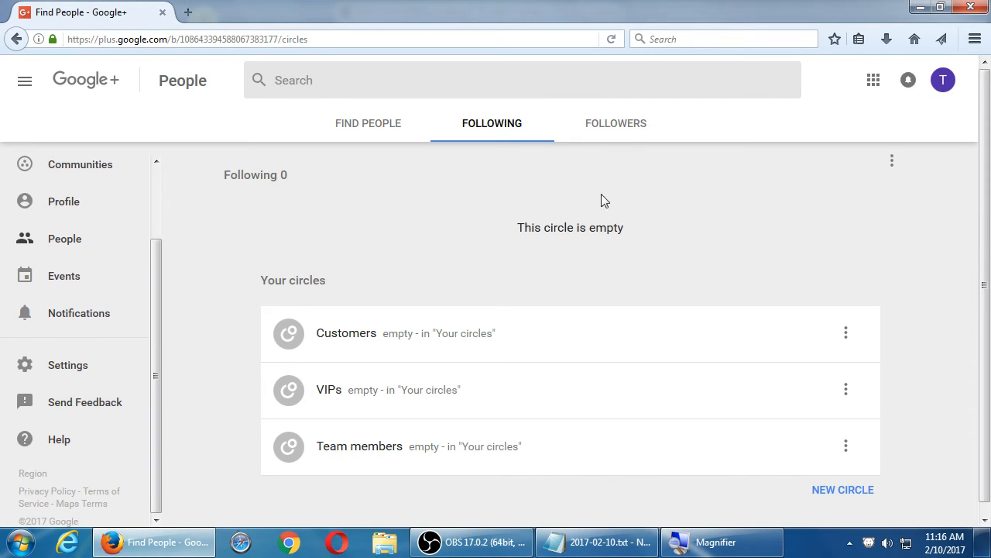
Open the Followers tab, showing the bakery has no followers yet.
{"action": "left_click", "coordinate": [615, 123]}
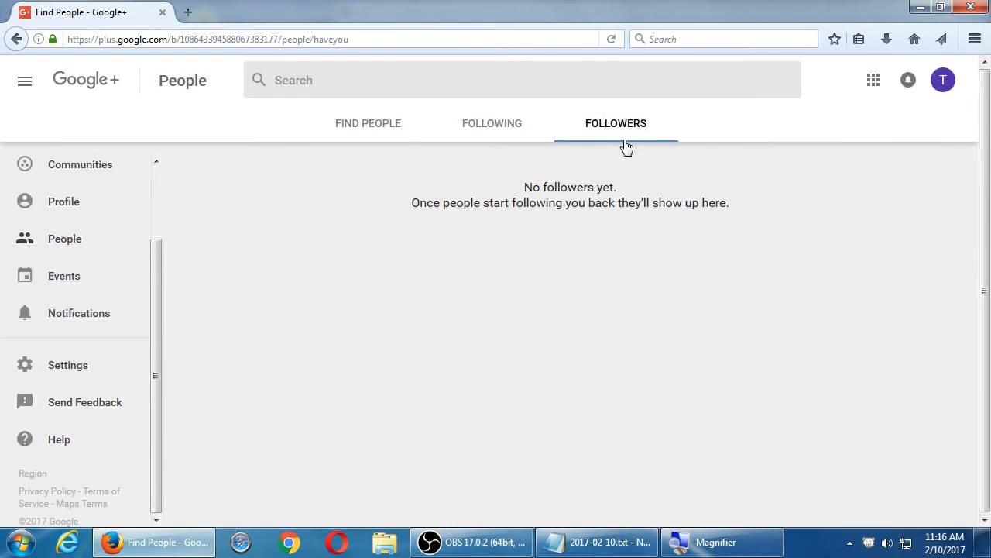
{"action": "mouse_move", "coordinate": [619, 161]}
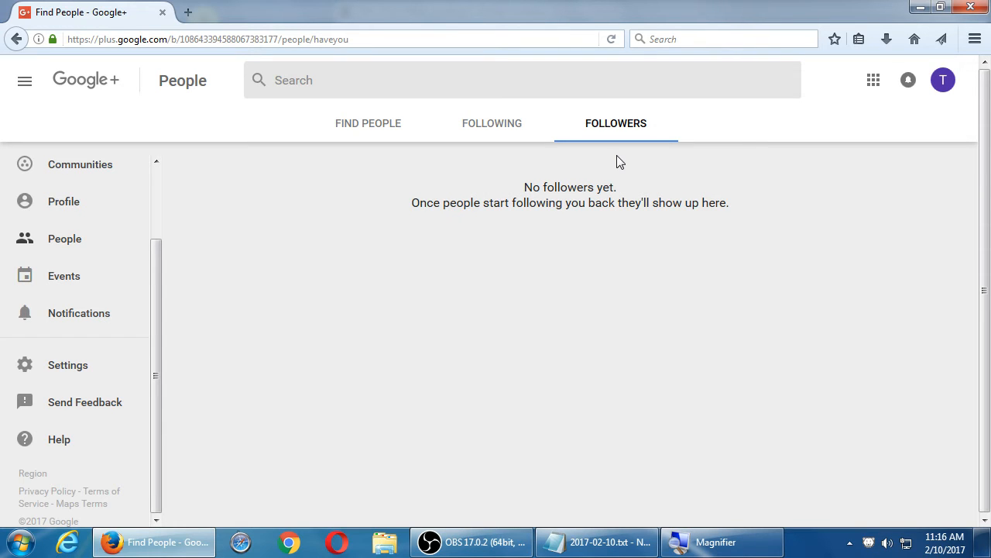
{"action": "mouse_move", "coordinate": [623, 244]}
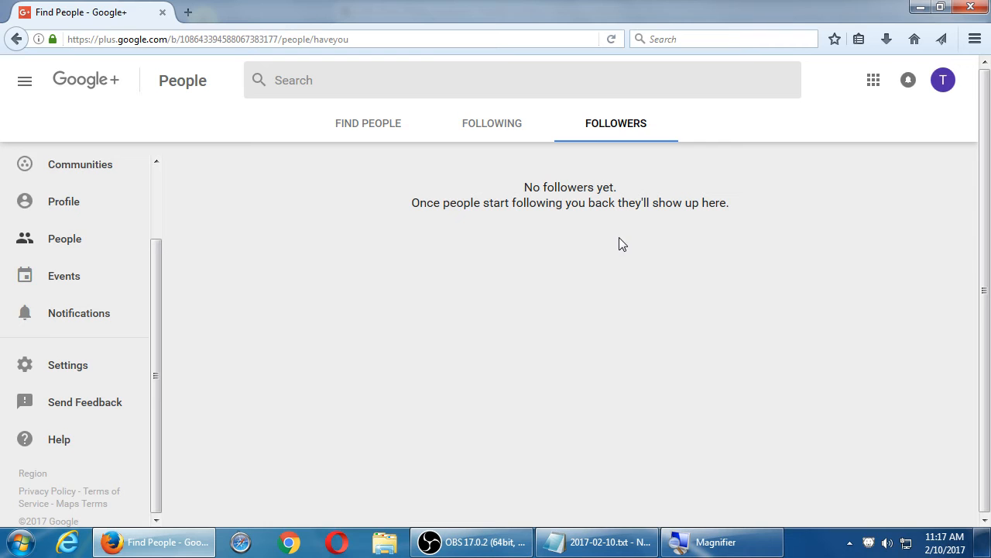
{"action": "mouse_move", "coordinate": [151, 230]}
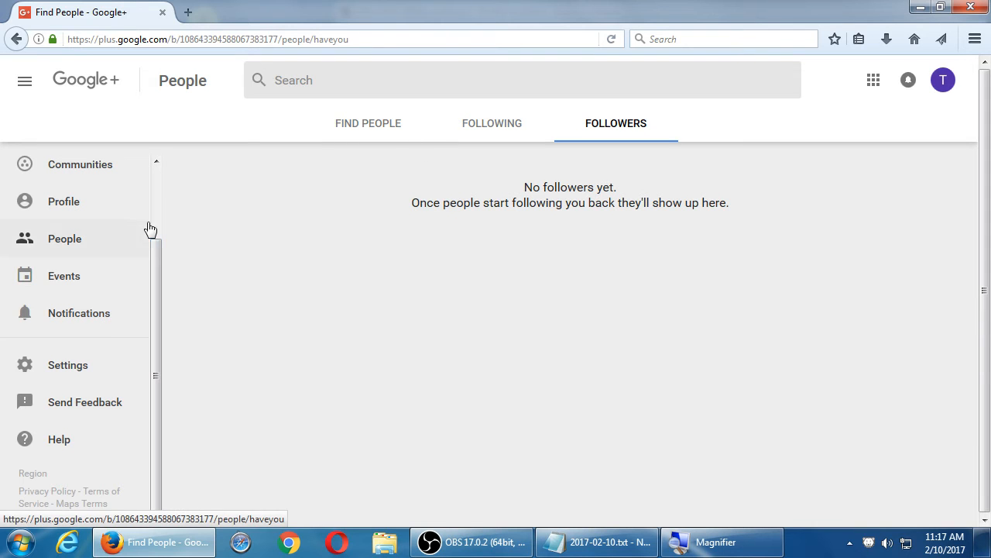
{"action": "left_click", "coordinate": [64, 276]}
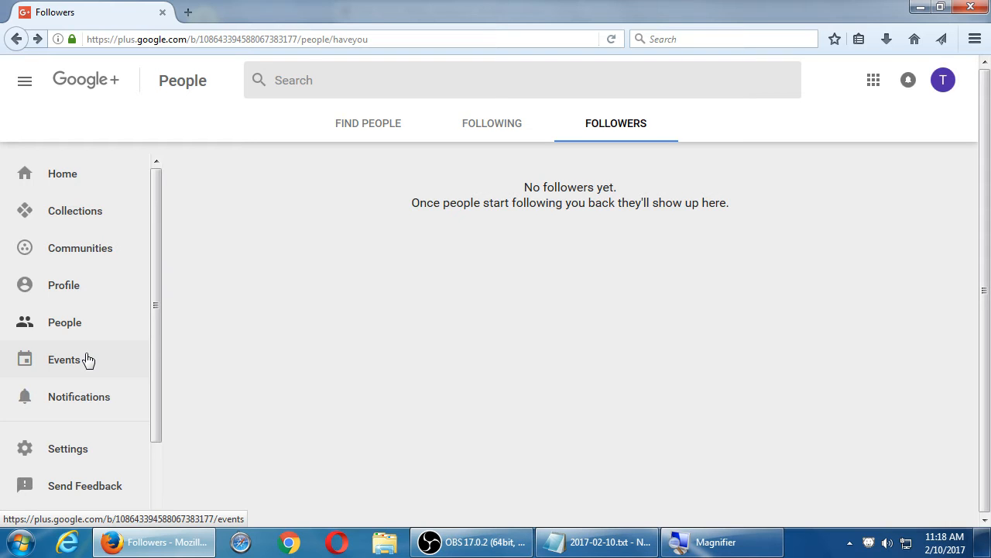
{"action": "mouse_move", "coordinate": [87, 367]}
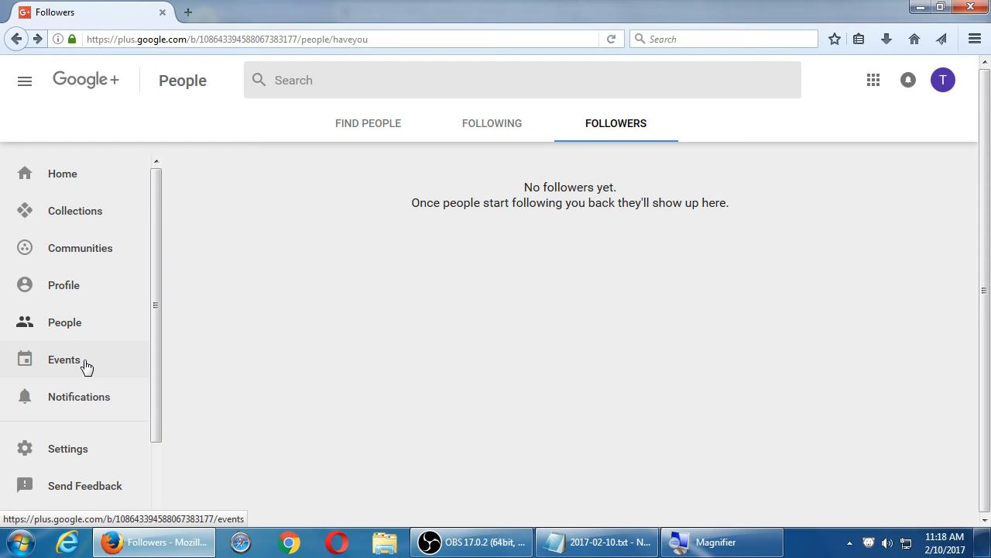